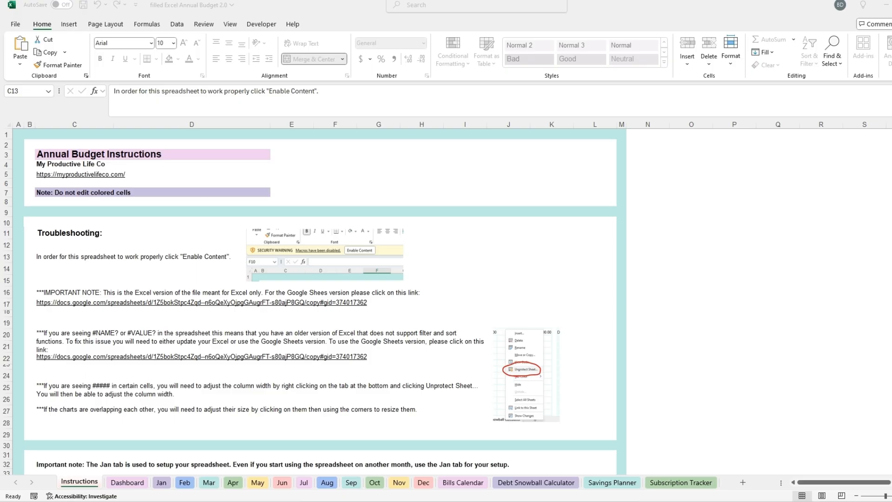
- Read through the Instructions sheet, then follow the myproductivelifeco.com link in C5
left_click(133, 256)
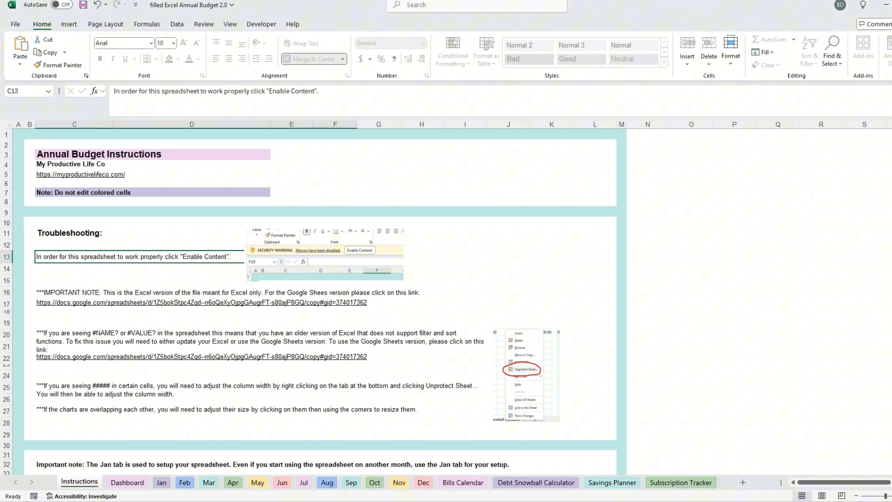
scroll("down", 3)
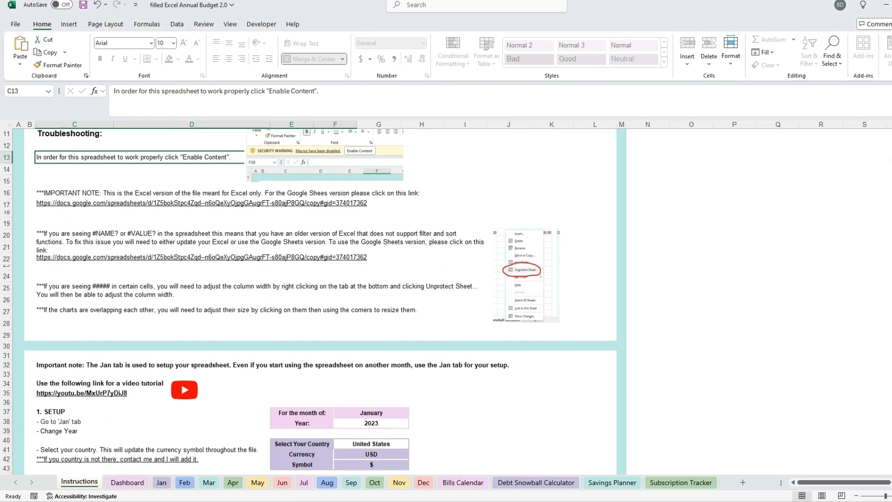
scroll("down", 3)
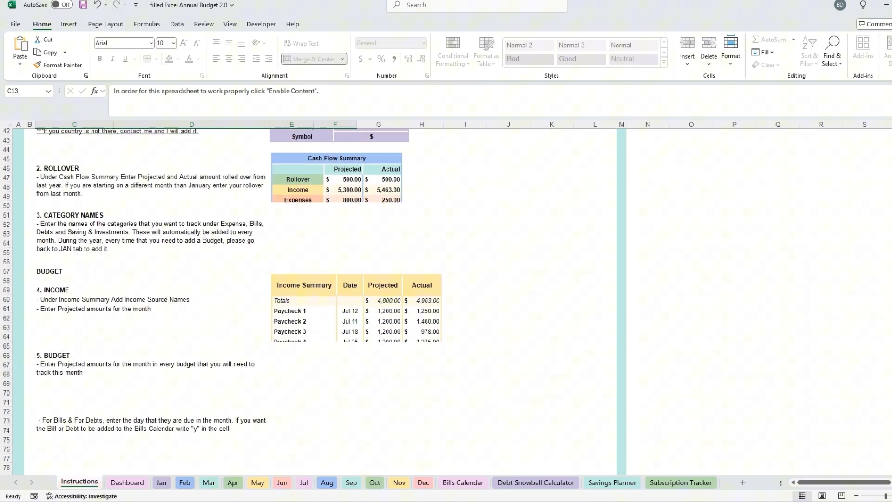
scroll("down", 3)
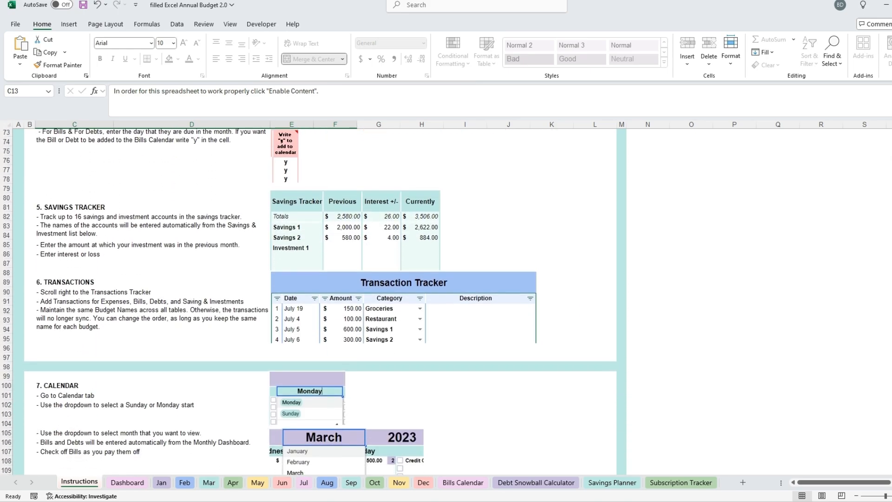
scroll("up", 3)
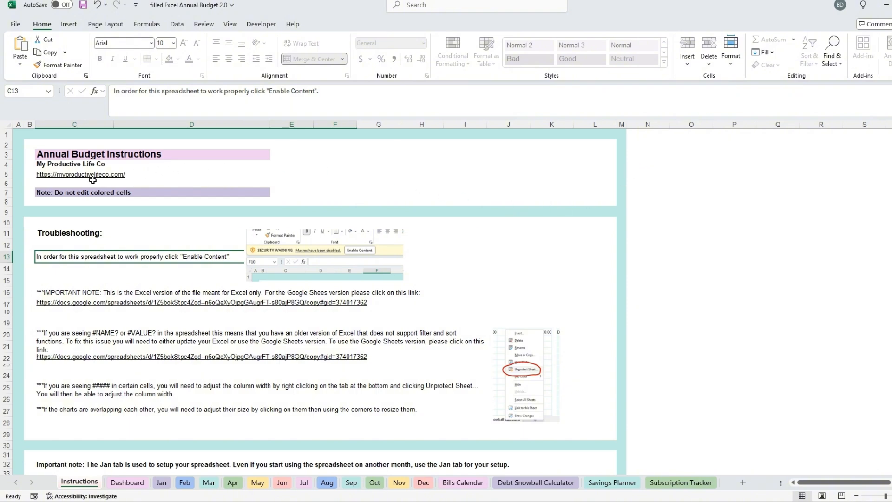
mouse_move(80, 175)
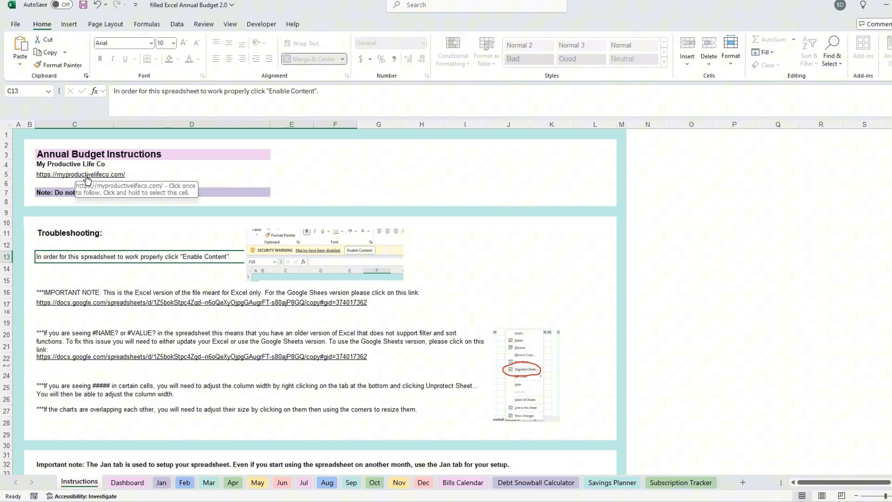
left_click(80, 174)
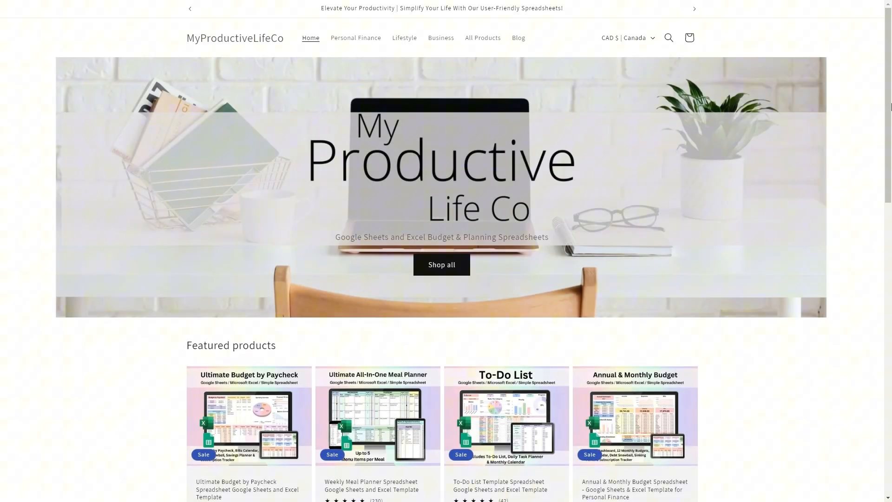
- Browse the storefront homepage to the Contact Us page, then return to the budget workbook
scroll("down", 3)
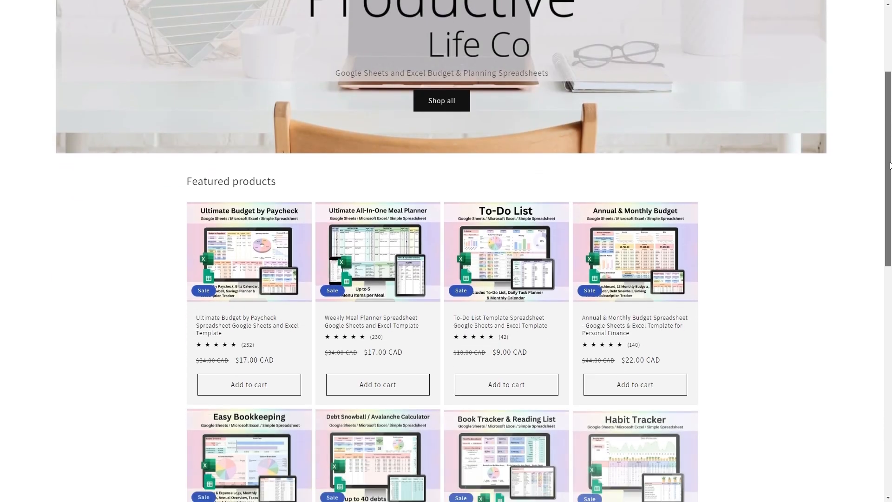
scroll("down", 3)
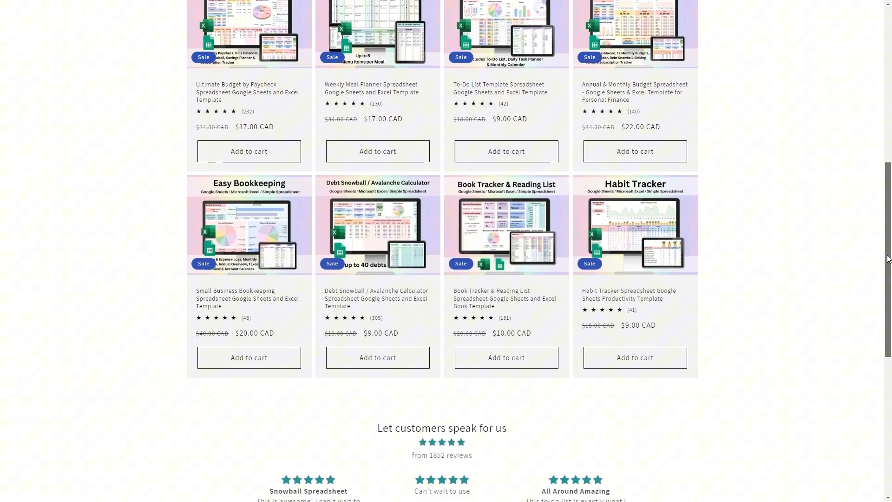
scroll("down", 3)
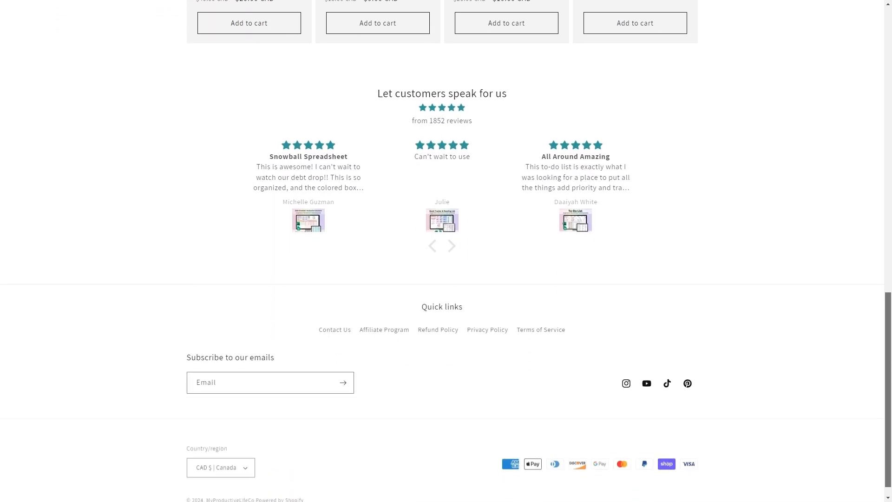
scroll("down", 3)
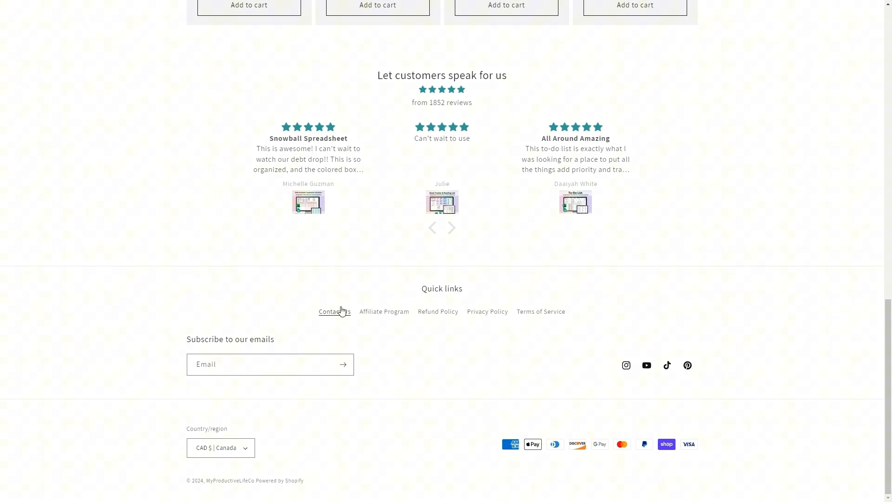
left_click(334, 312)
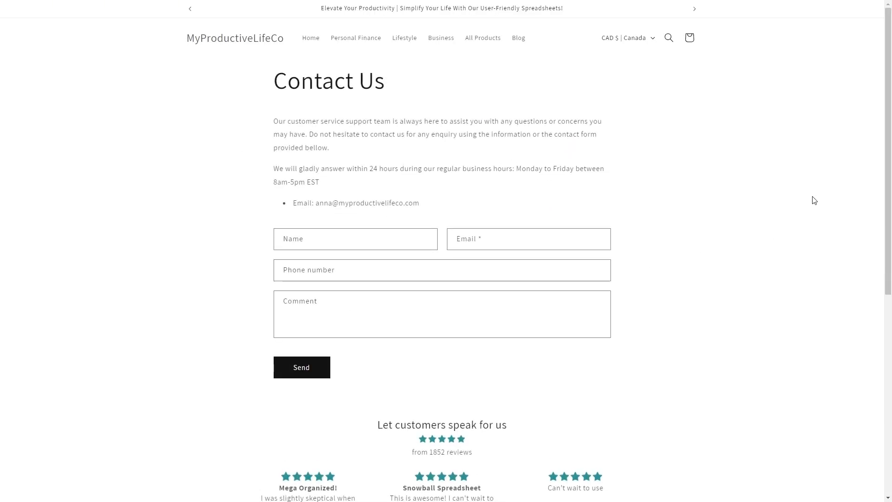
mouse_move(804, 196)
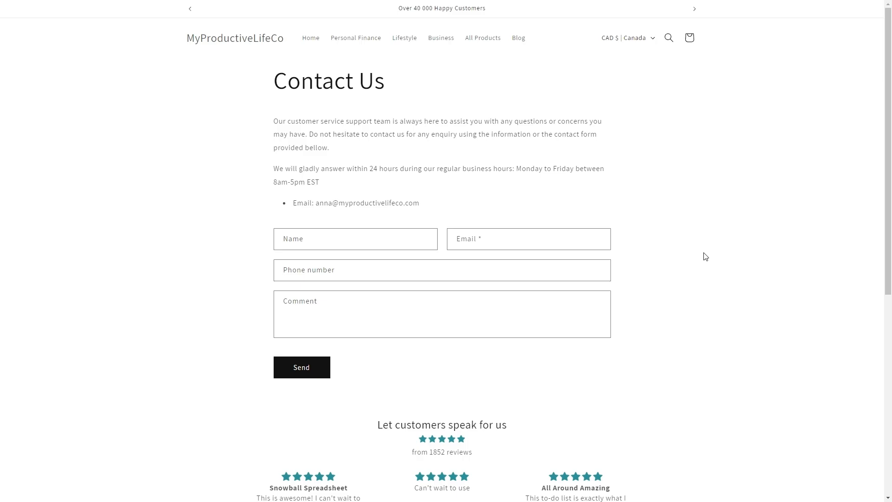
key("alt+tab")
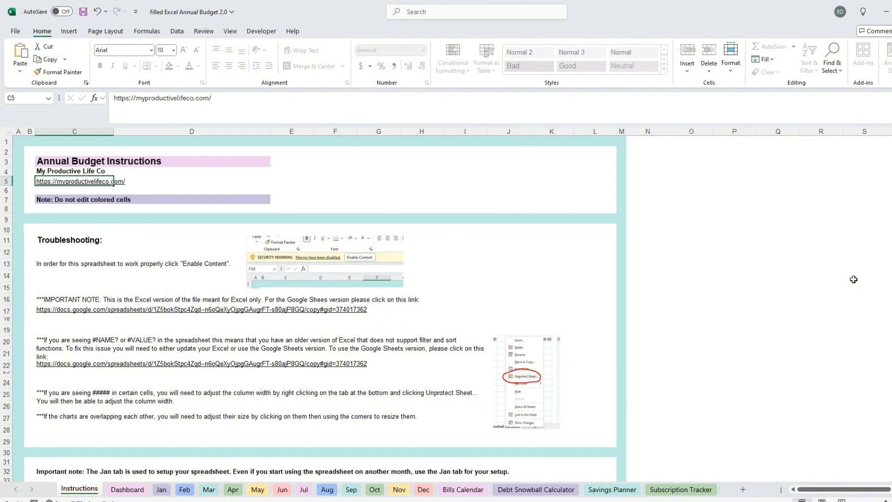
right_click(79, 489)
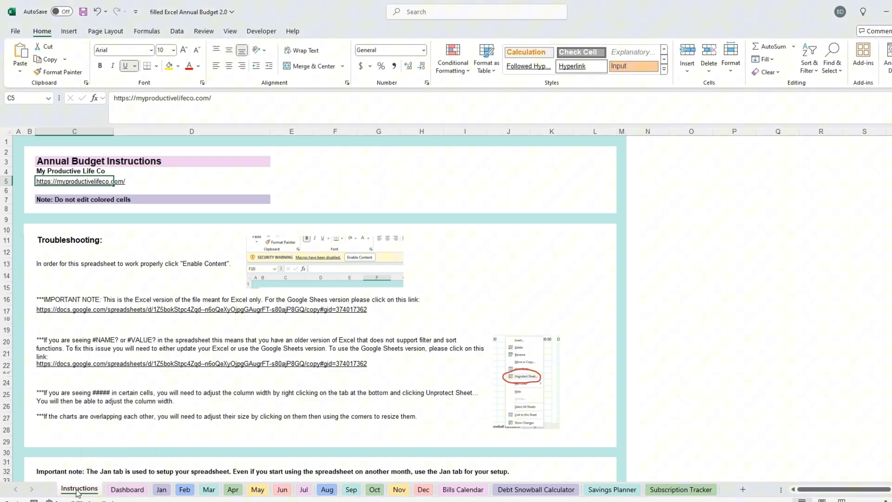
right_click(79, 488)
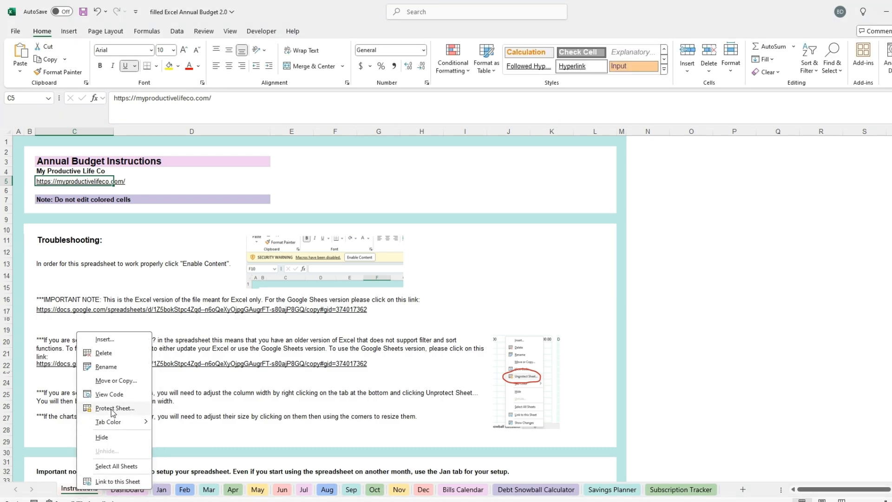
left_click(114, 408)
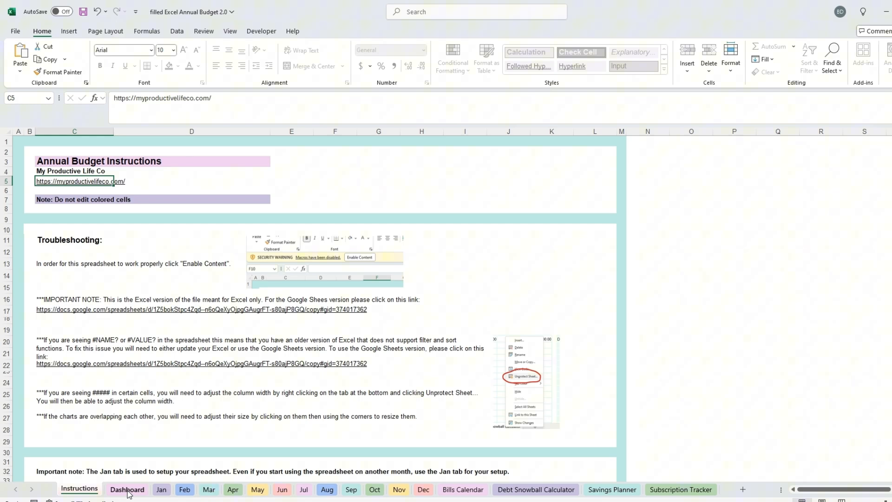
- View the Dashboard, February and March budgets, Bills Calendar, Debt Snowball and Subscription Tracker sheets
left_click(127, 492)
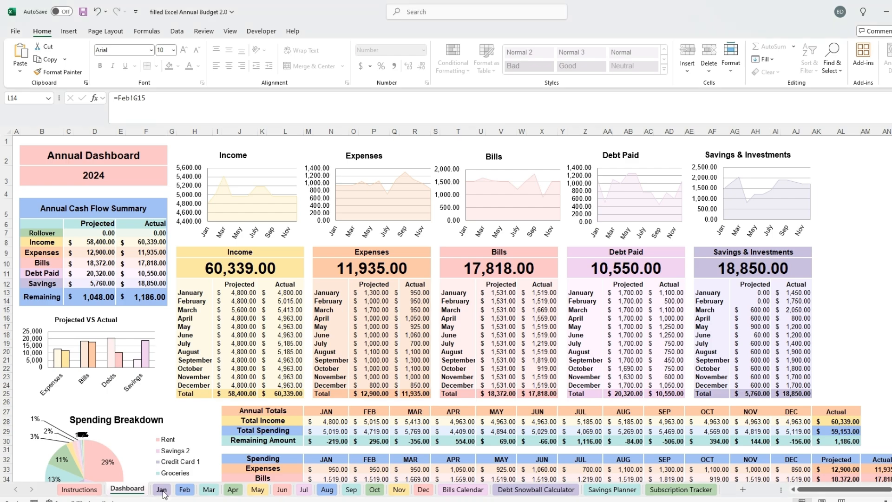
left_click(184, 489)
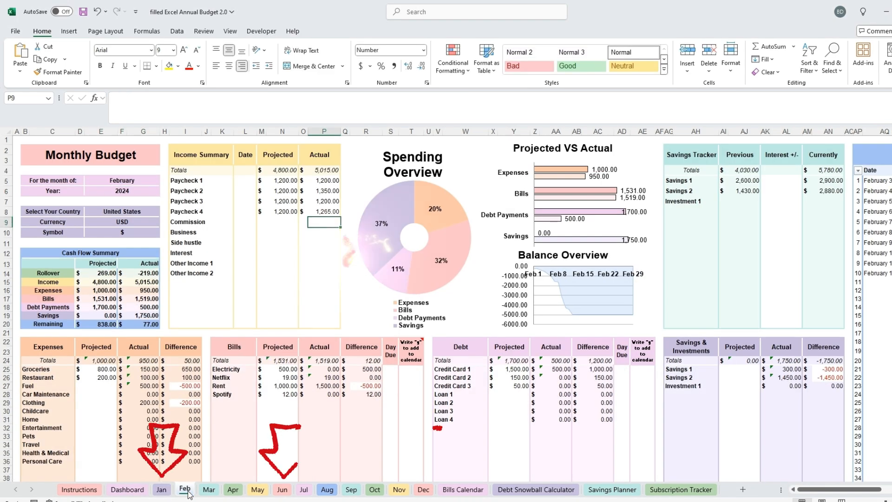
left_click(208, 489)
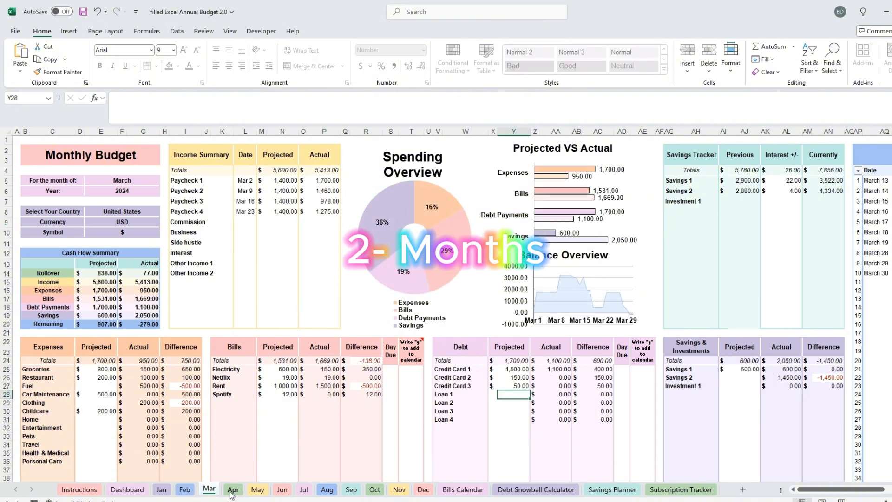
left_click(257, 489)
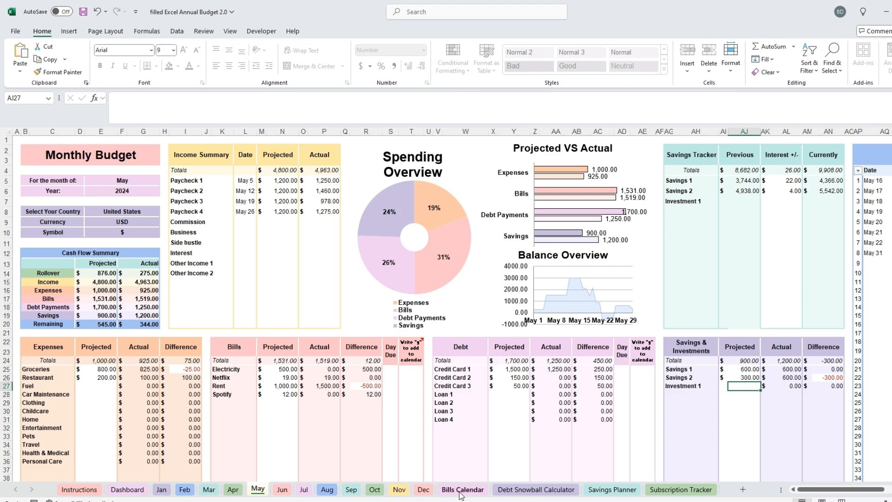
left_click(462, 489)
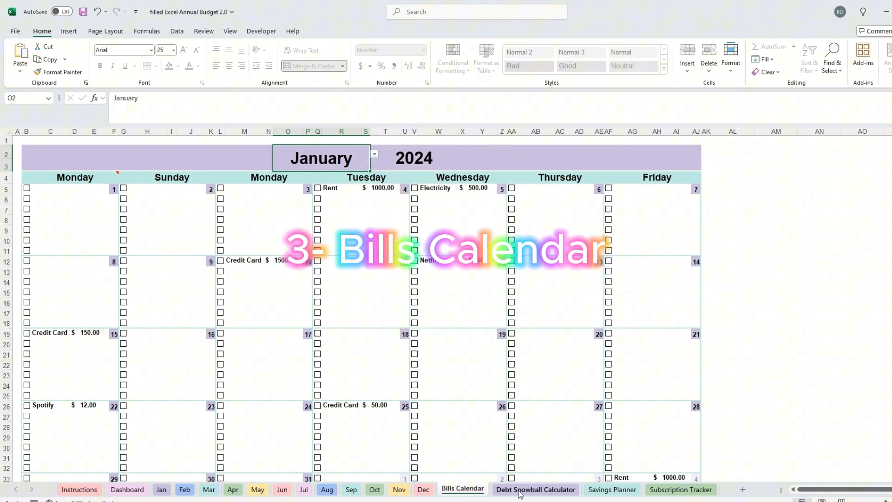
left_click(534, 492)
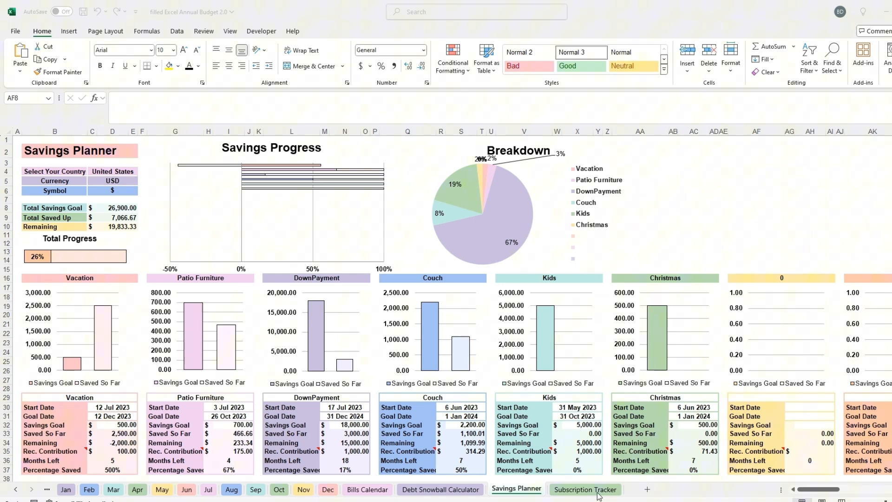
left_click(584, 489)
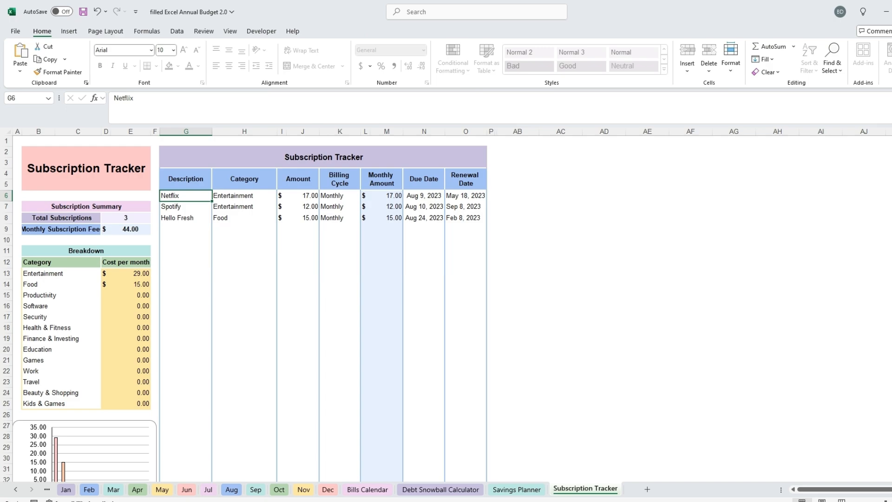
left_click(161, 490)
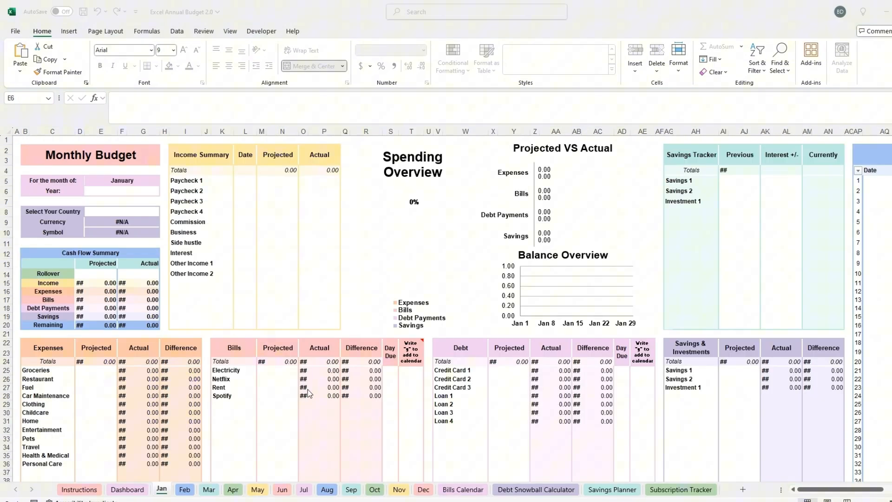
mouse_move(290, 387)
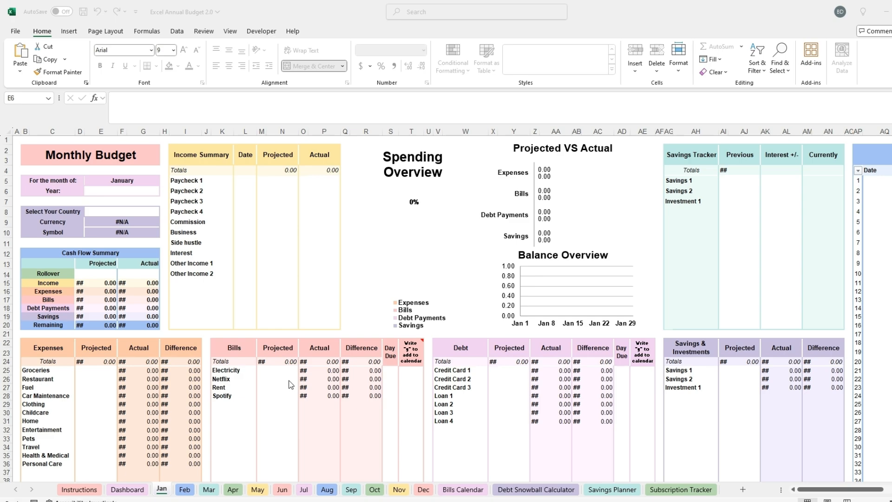
mouse_move(254, 349)
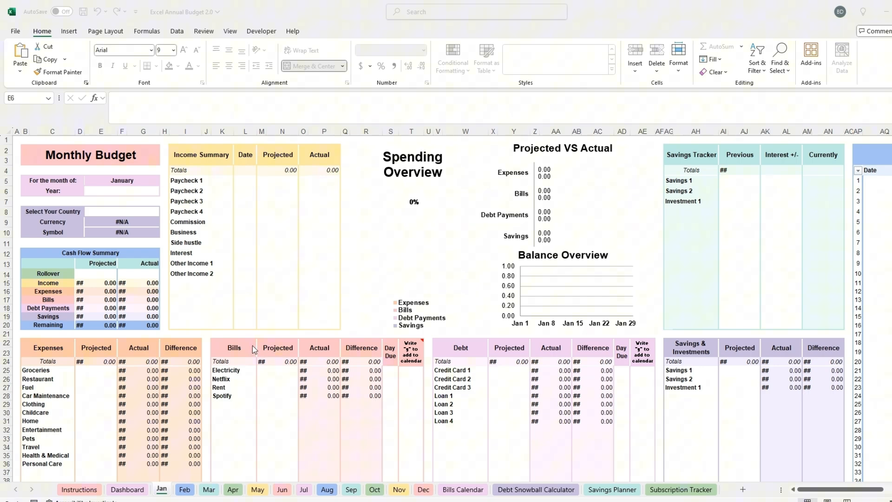
- Enter 2024 as the January budget year and choose United States as the country
left_click(121, 191)
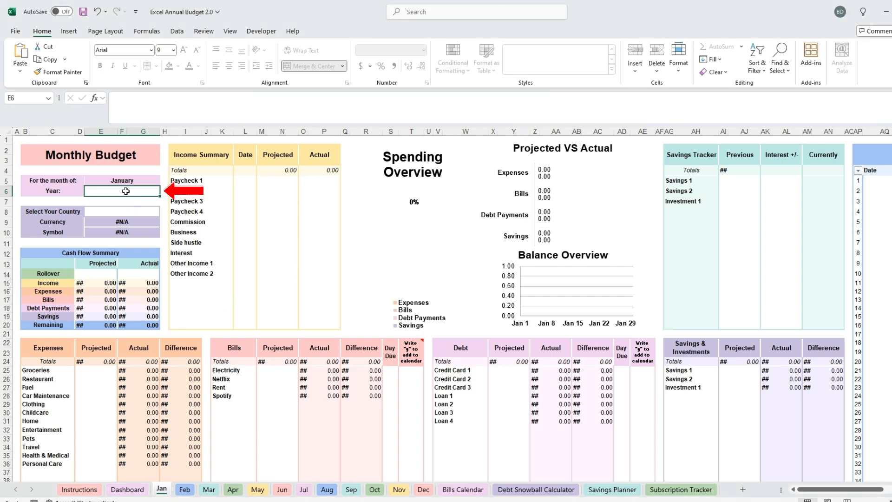
type("20")
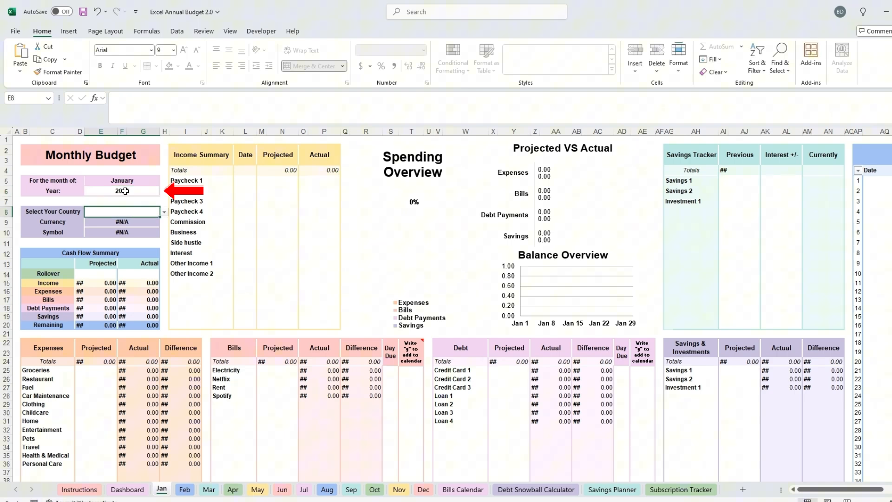
left_click(164, 211)
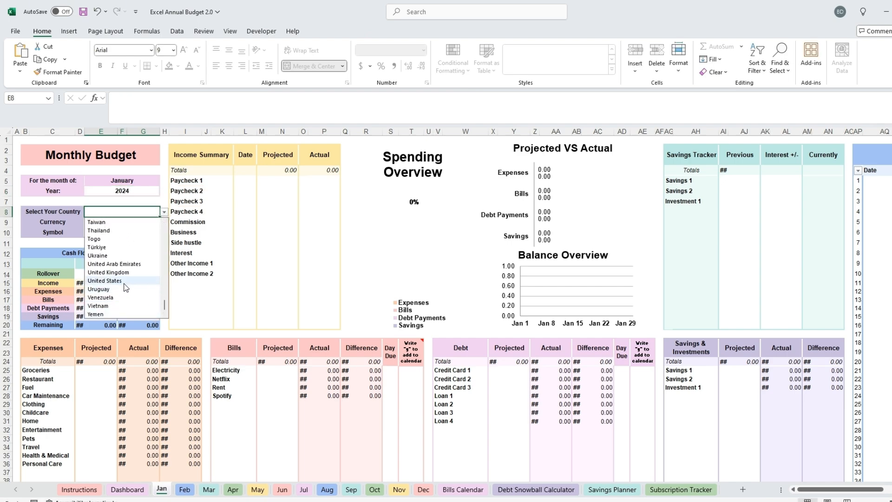
left_click(105, 280)
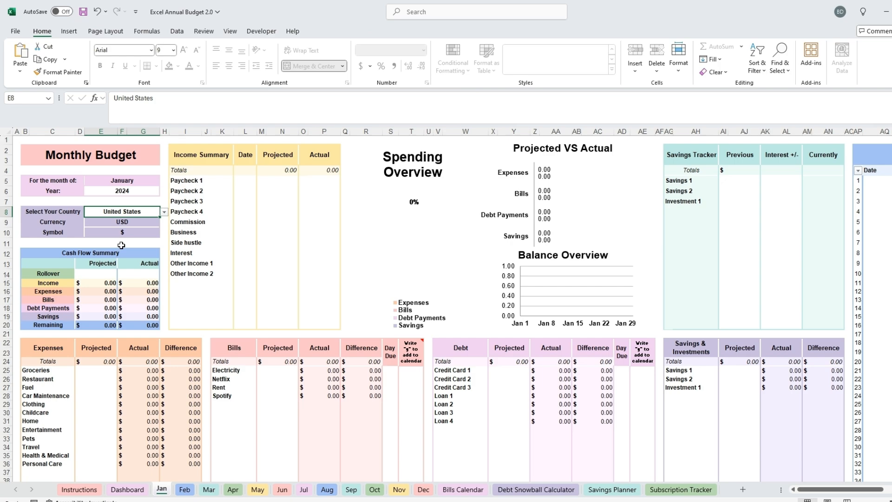
mouse_move(95, 271)
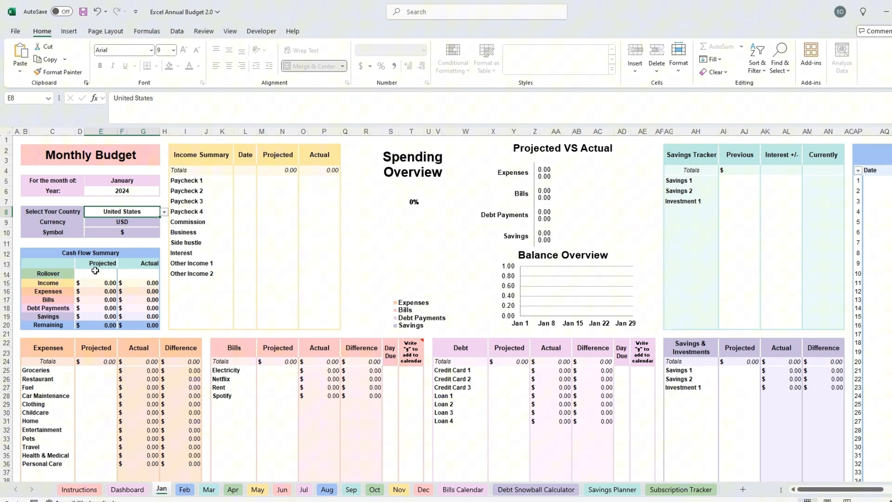
- Enter 500 in the projected Rollover cell E14
left_click(100, 274)
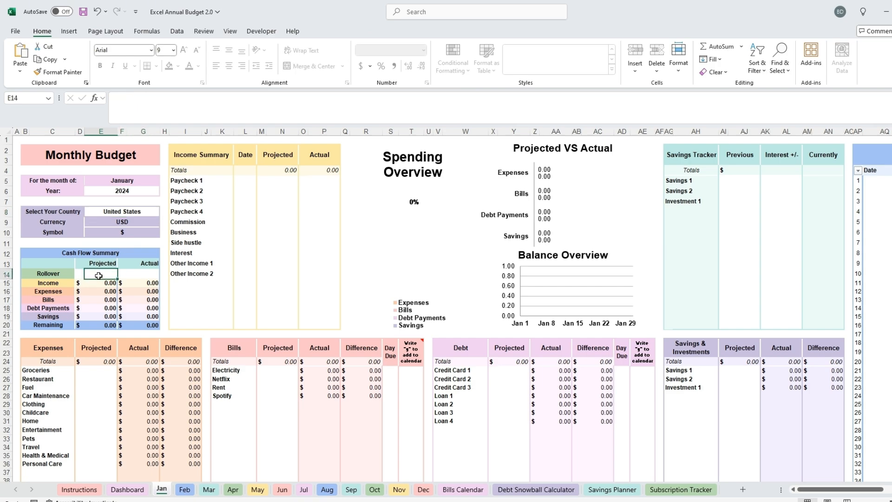
type("500.00")
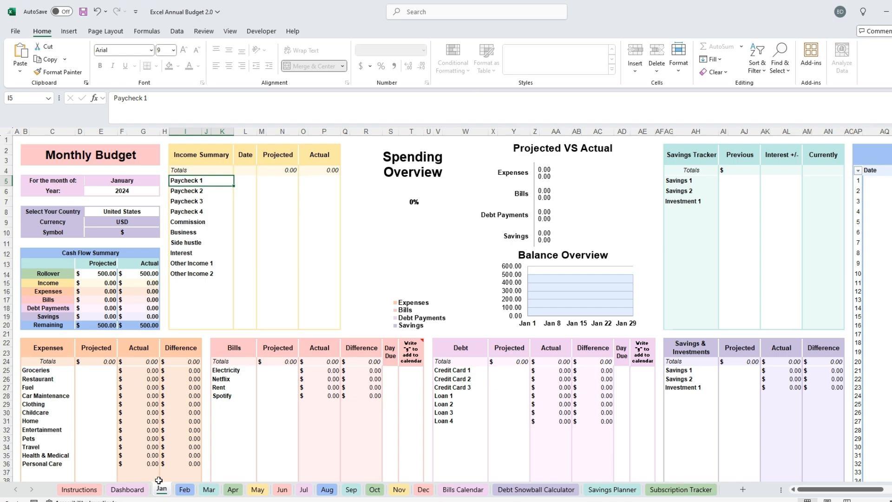
mouse_move(181, 285)
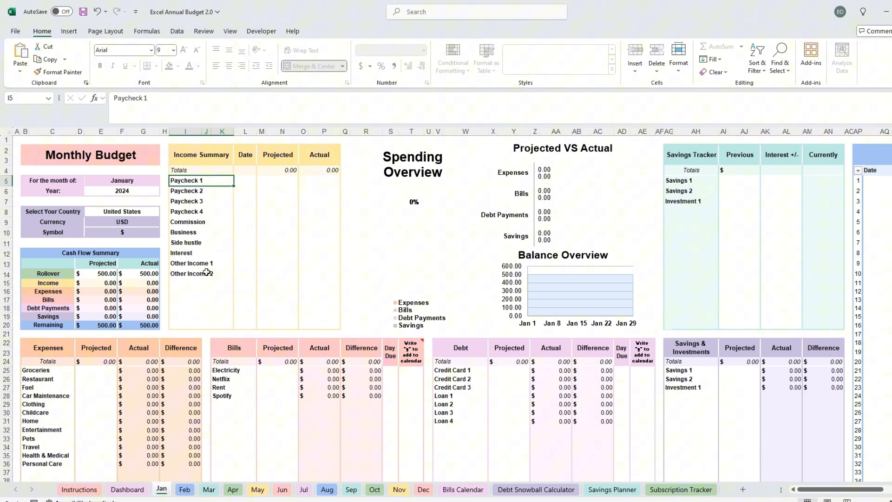
mouse_move(200, 250)
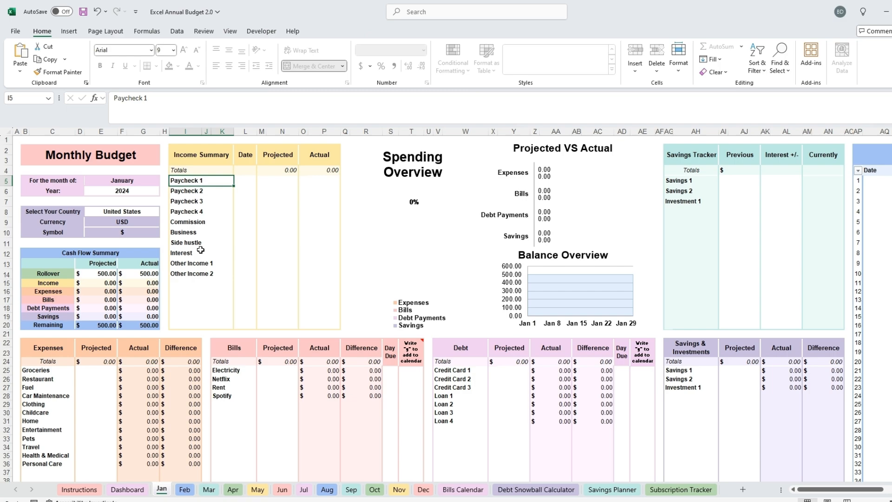
mouse_move(201, 191)
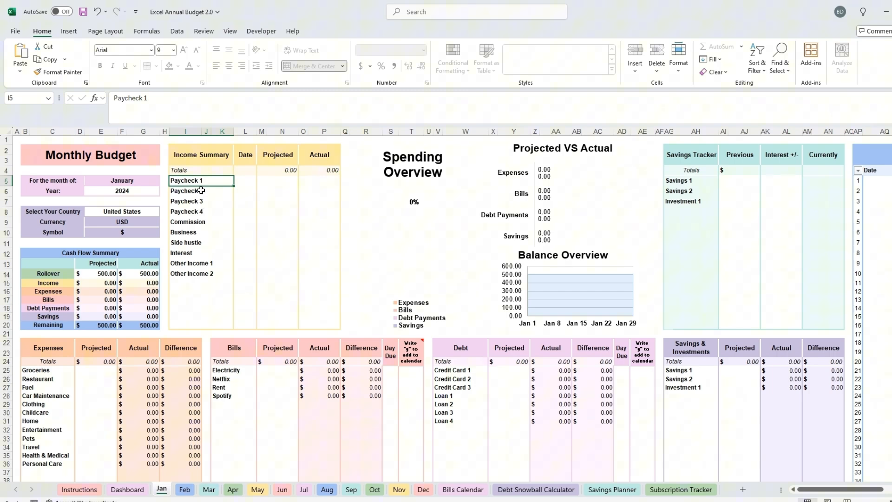
left_click(201, 221)
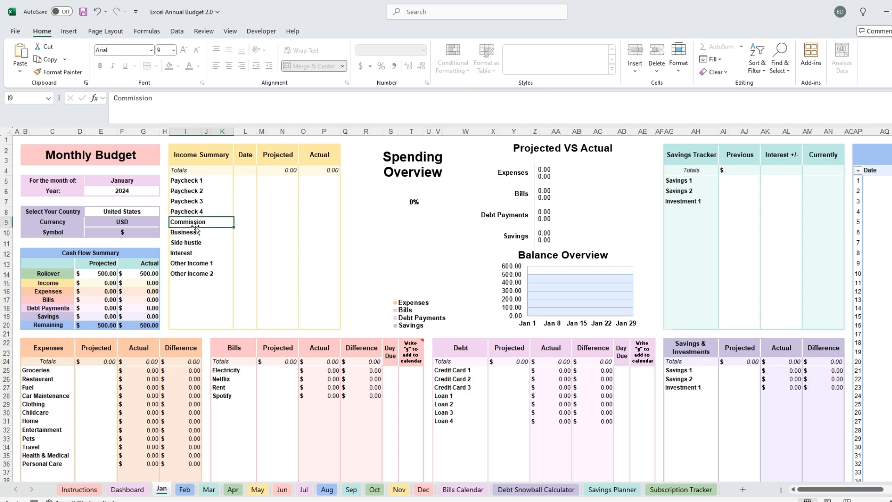
left_click(220, 380)
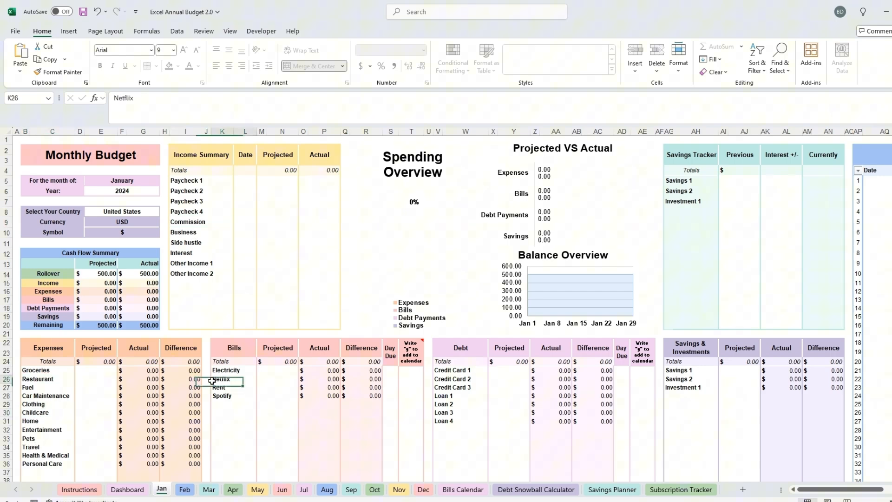
left_click(690, 379)
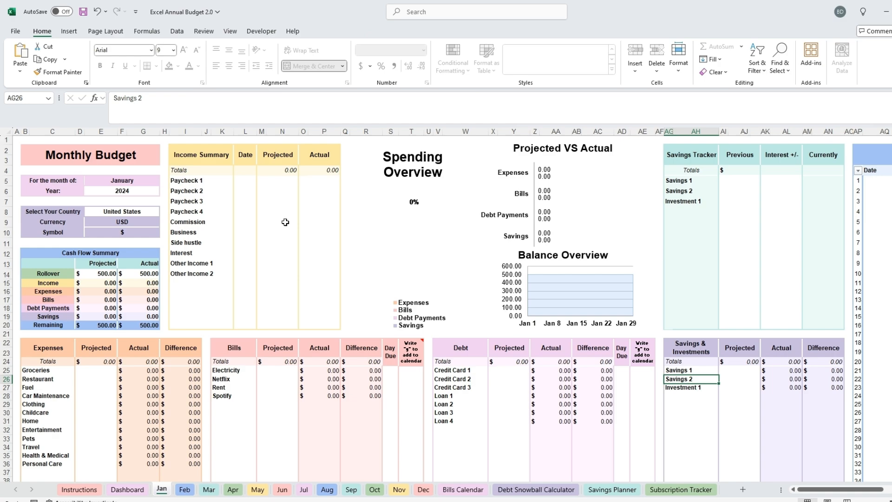
mouse_move(468, 330)
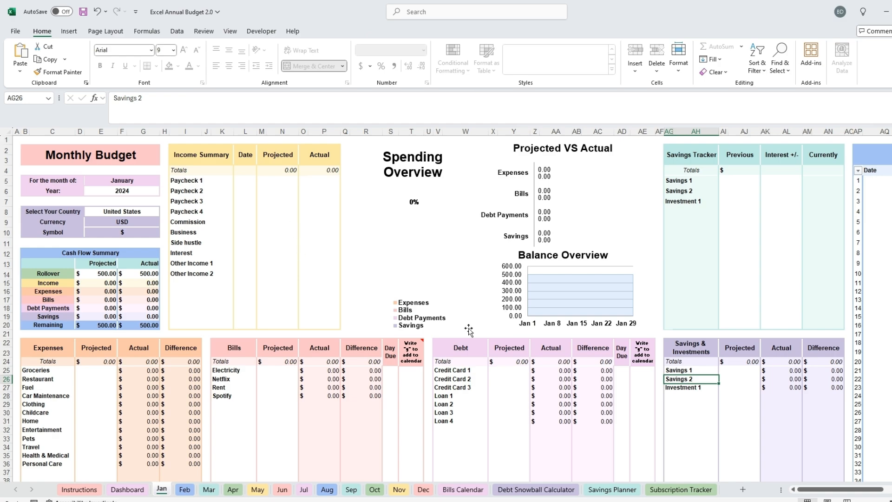
mouse_move(468, 331)
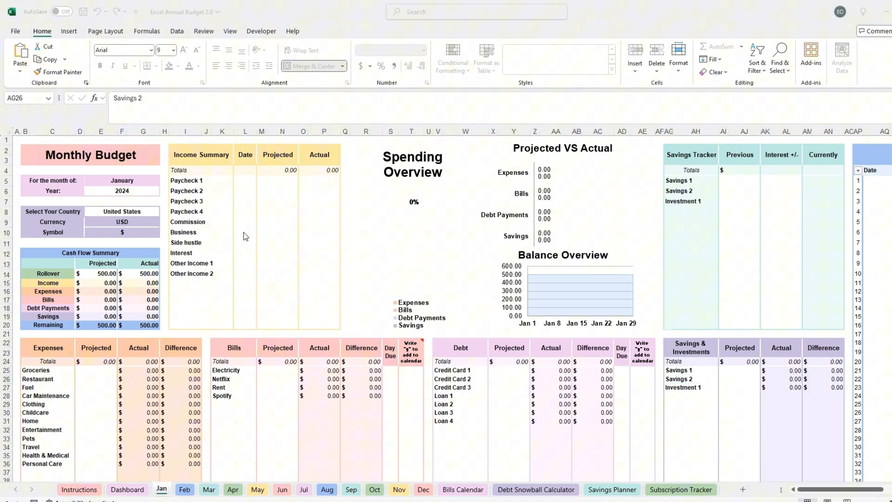
mouse_move(224, 299)
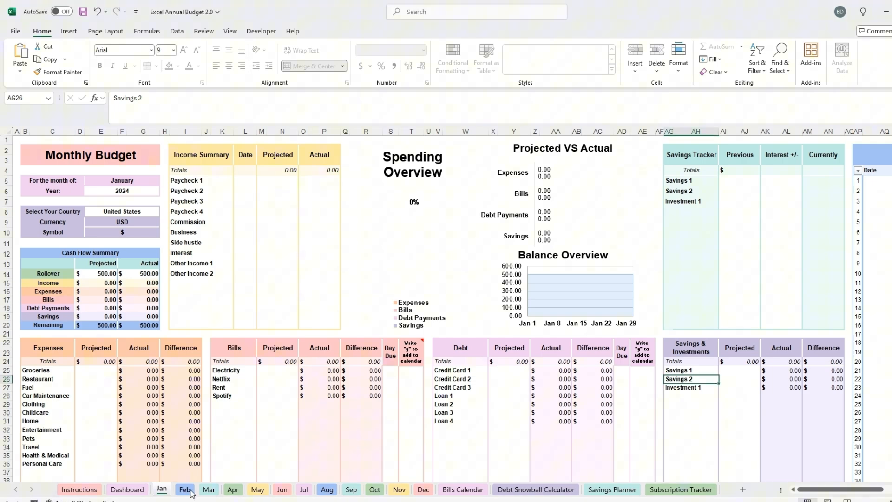
left_click(185, 493)
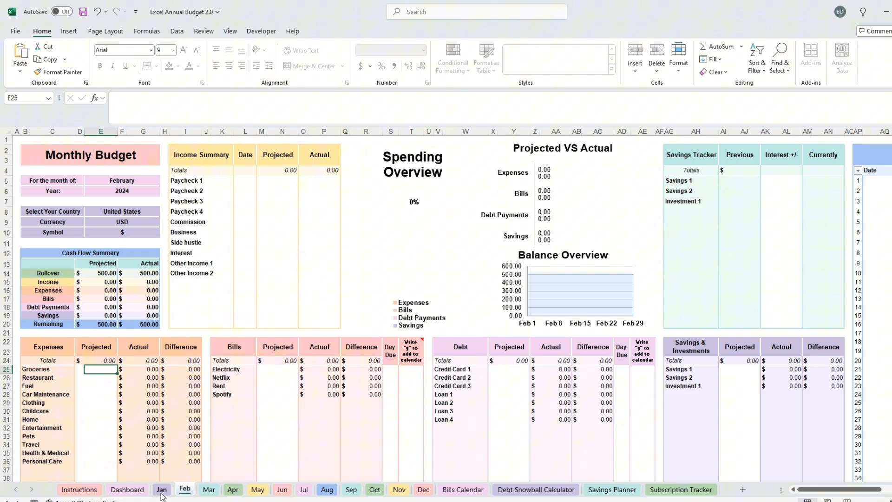
left_click(232, 489)
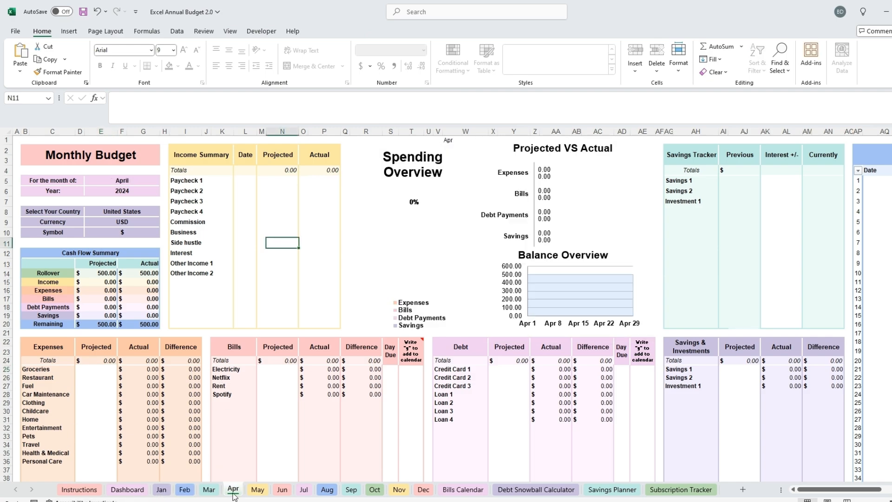
left_click(162, 489)
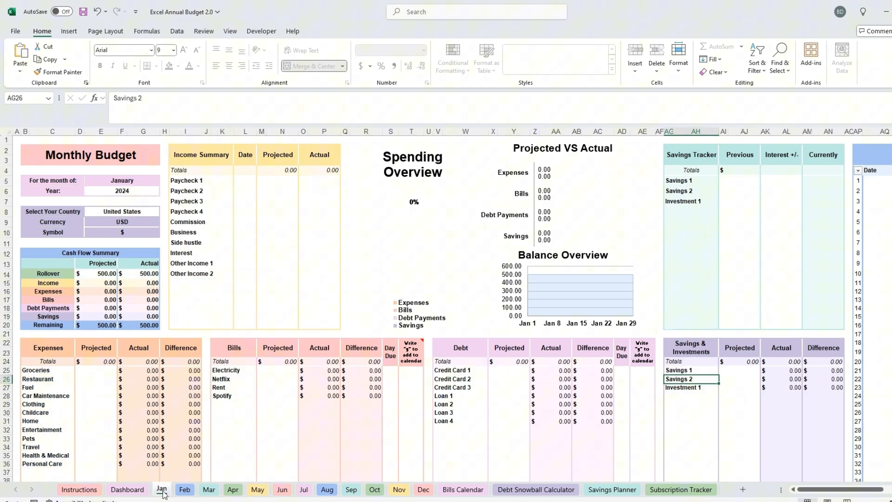
mouse_move(276, 305)
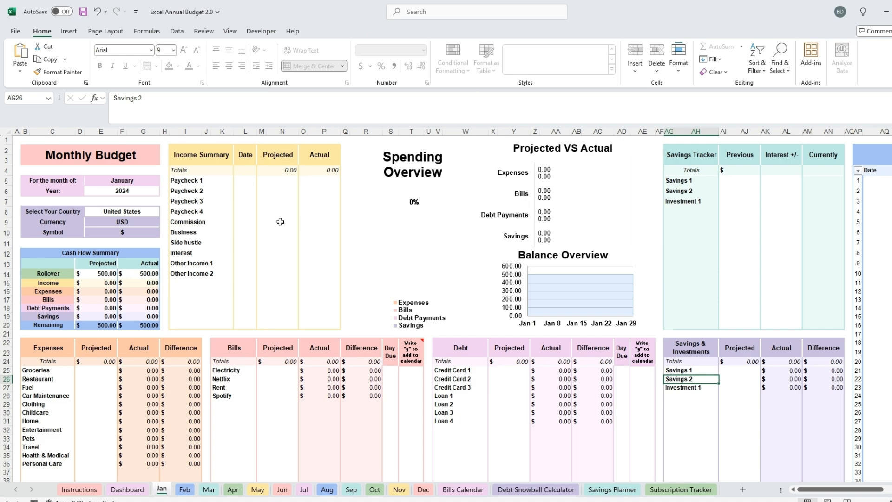
mouse_move(288, 231)
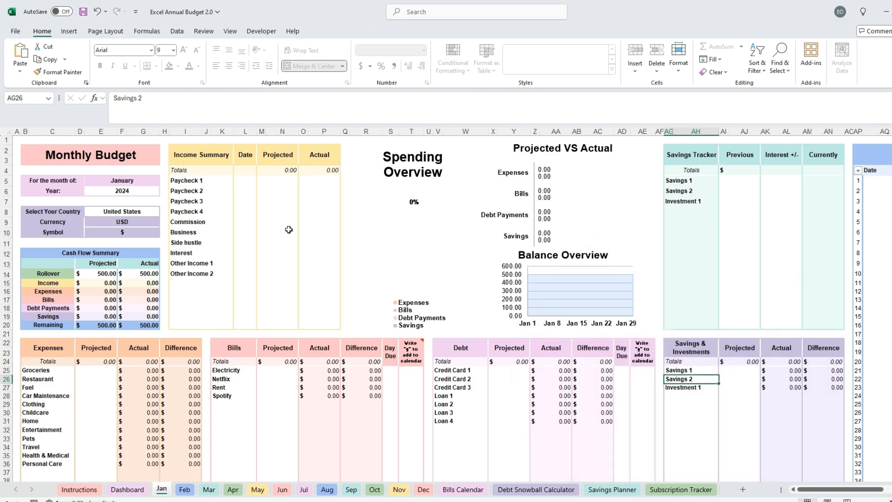
mouse_move(287, 200)
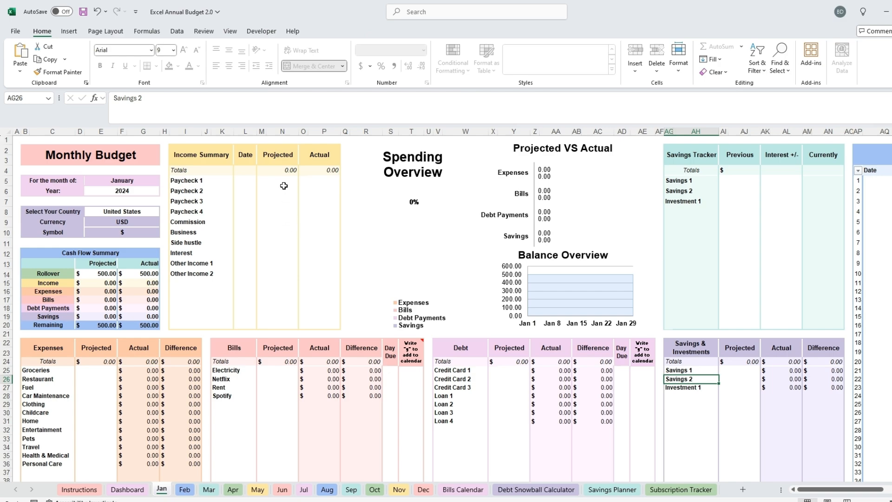
- Enter paychecks dated Jan 5, 12, 19, 26 at 1,200 each, plus projected expense amounts like 800
left_click(245, 182)
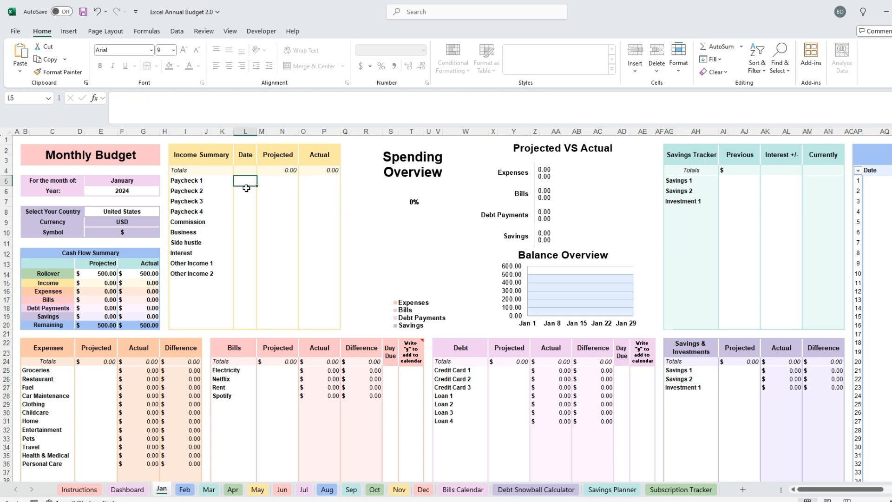
type("jan5")
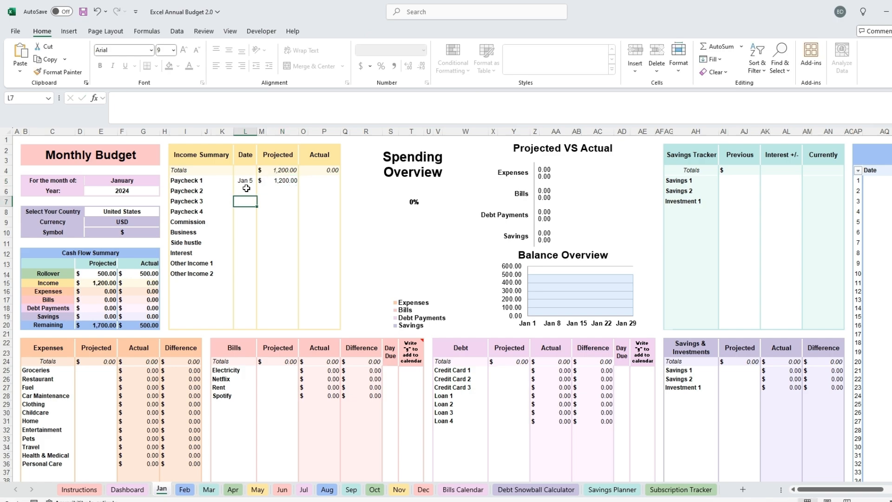
type("jan12")
left_click(278, 191)
type("1,200")
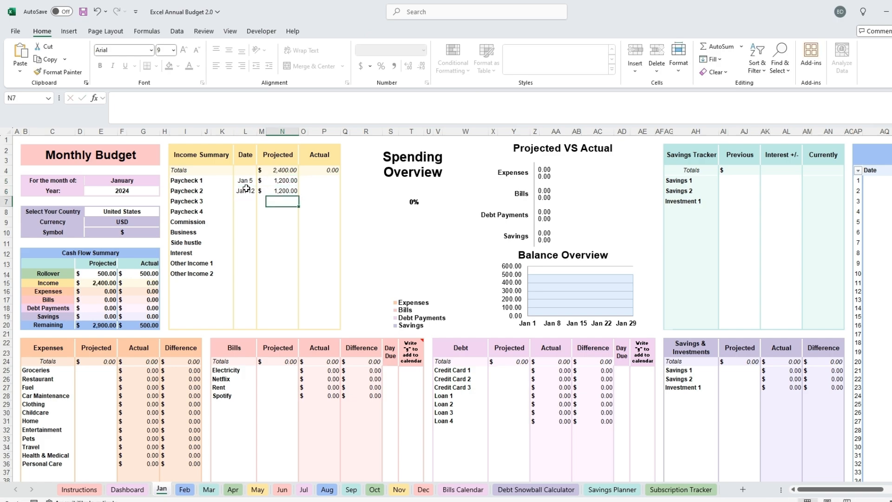
type("jan1")
type("1200")
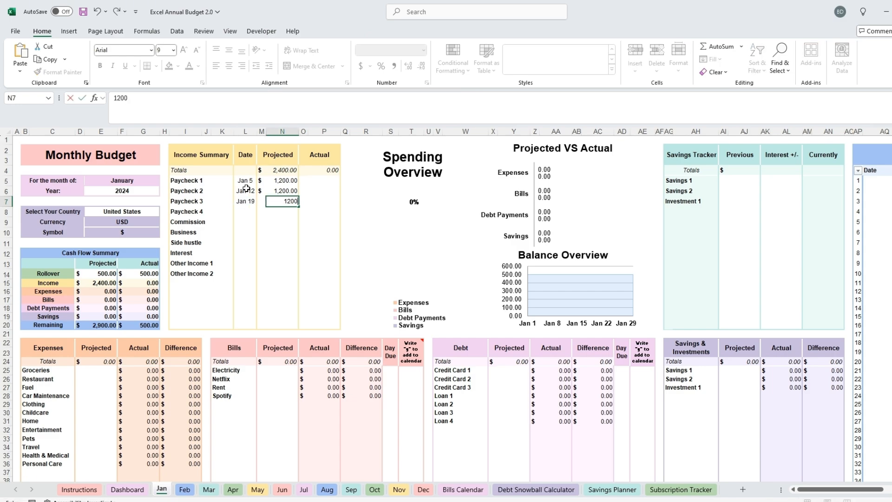
type("jan")
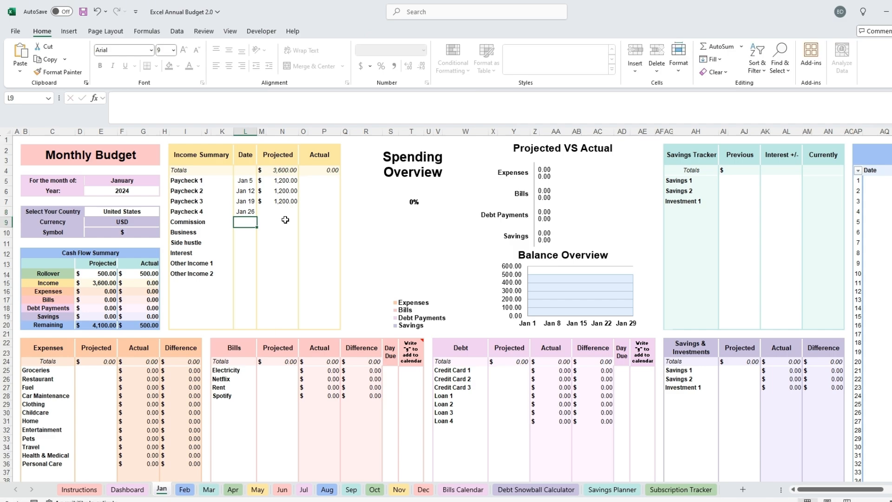
type("1200")
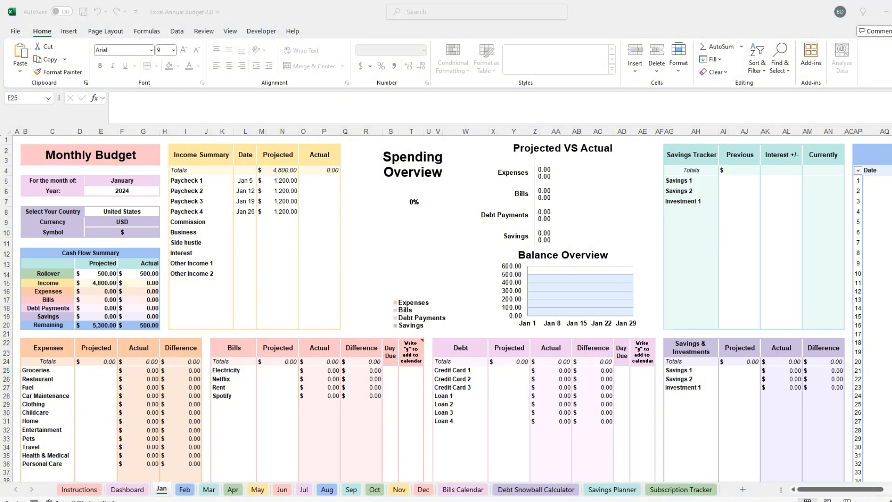
mouse_move(693, 421)
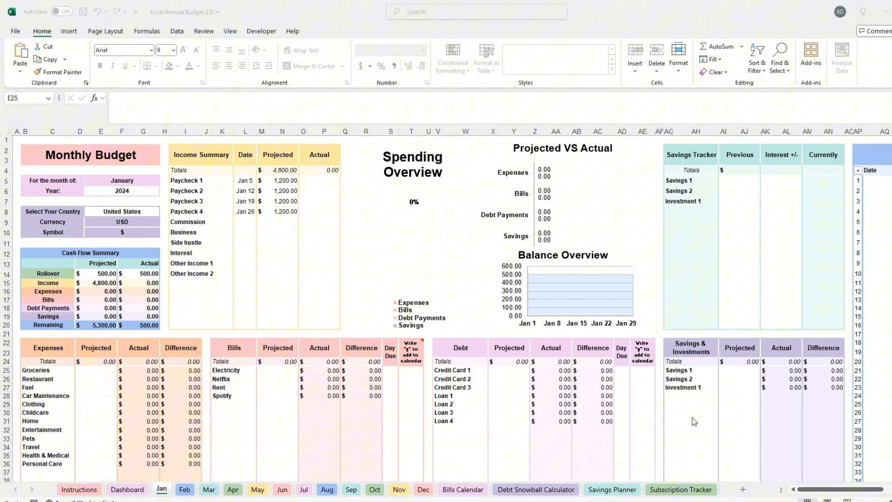
type("800.00")
left_click(278, 387)
type("1000")
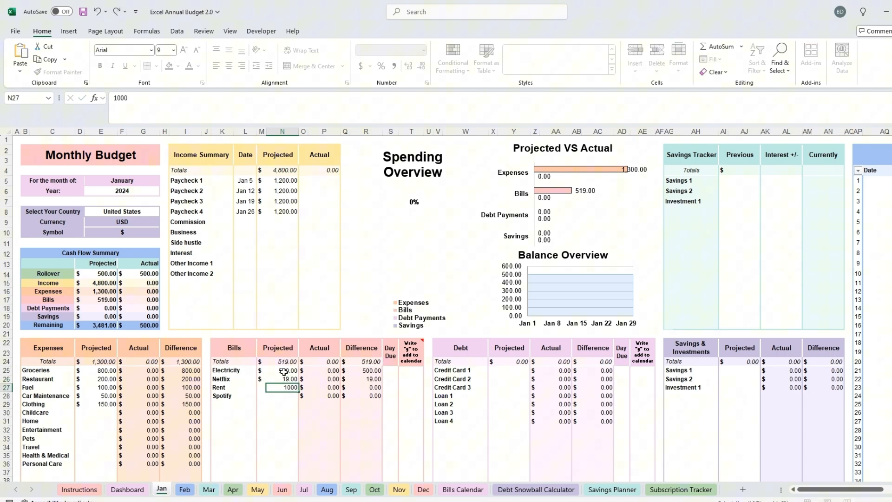
- Record 1,200 actual paychecks and previous savings balances of 2,000 and 580
left_click(517, 370)
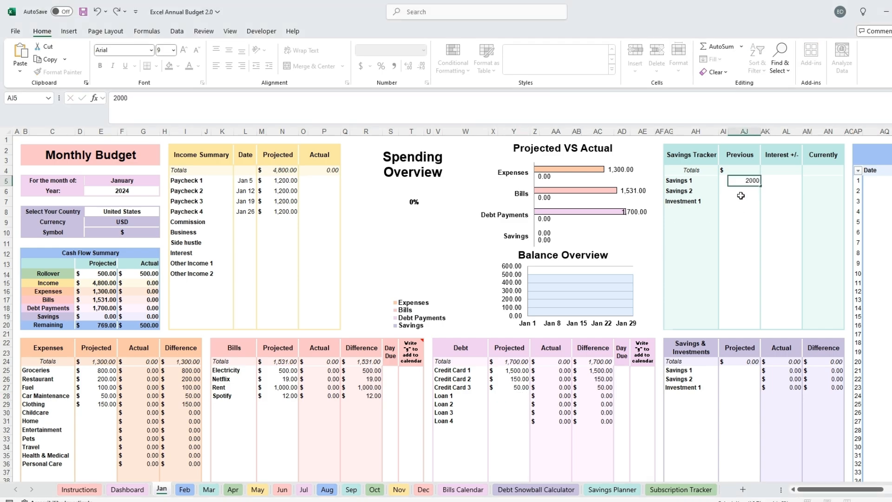
left_click(324, 180)
type("1200")
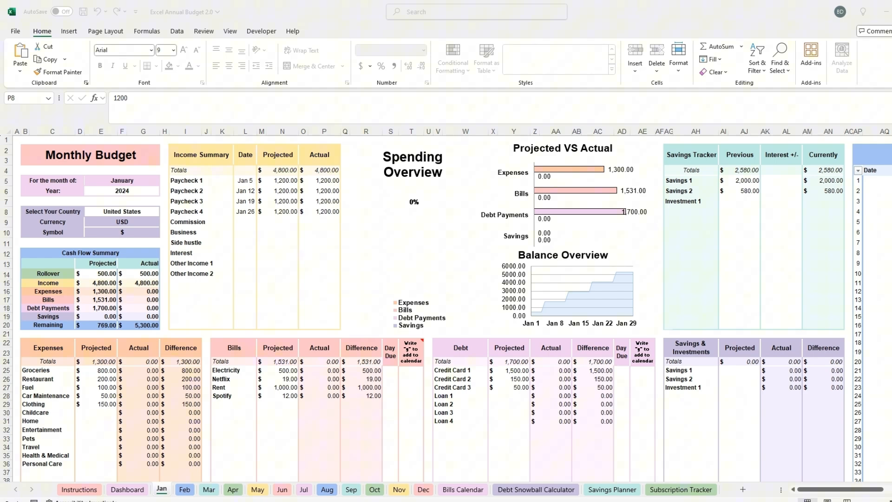
- Log the first transactions' dates, amounts and categories in the Transaction Tracker
scroll("right", 3)
type("jan 6")
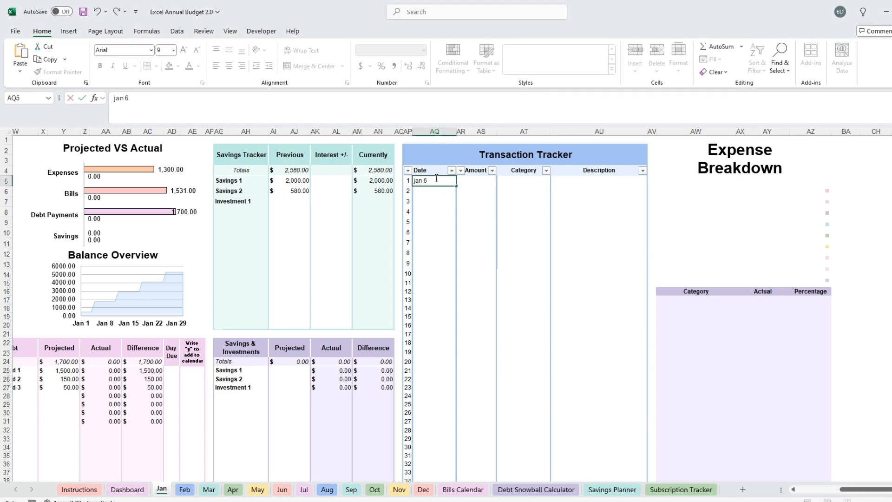
left_click(475, 181)
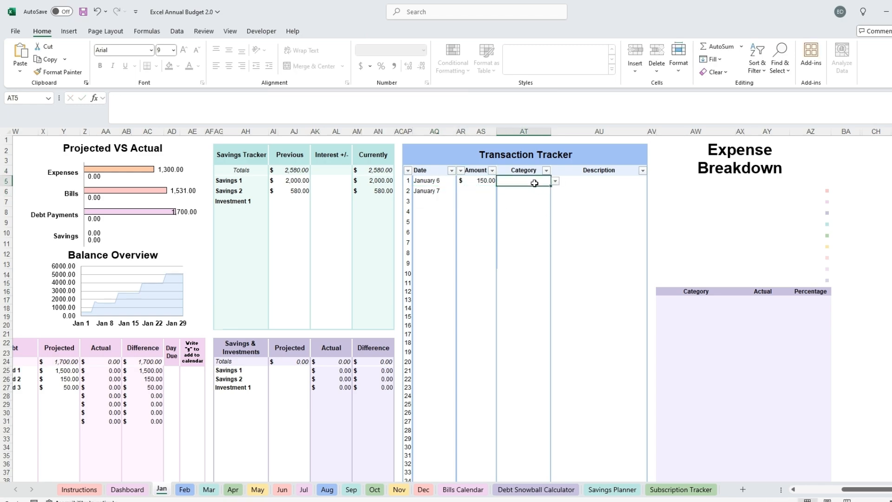
left_click(522, 181)
type("Groceries")
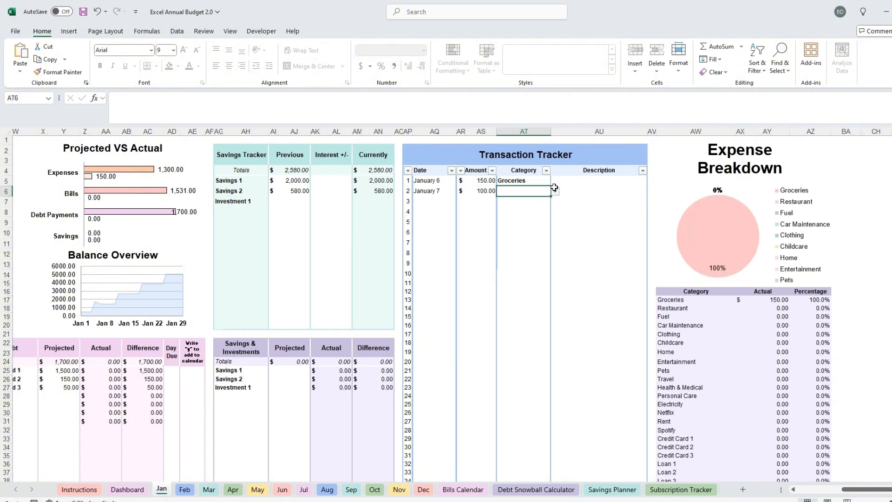
left_click(553, 191)
type("jan 8")
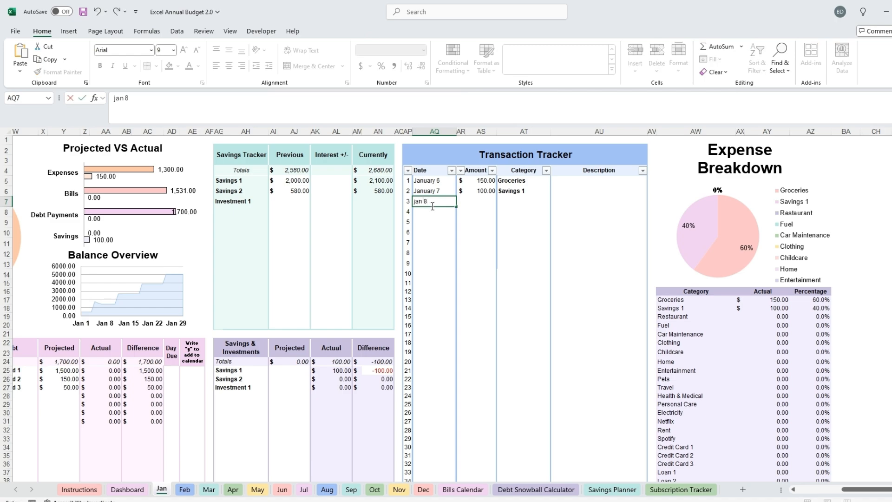
key("Return")
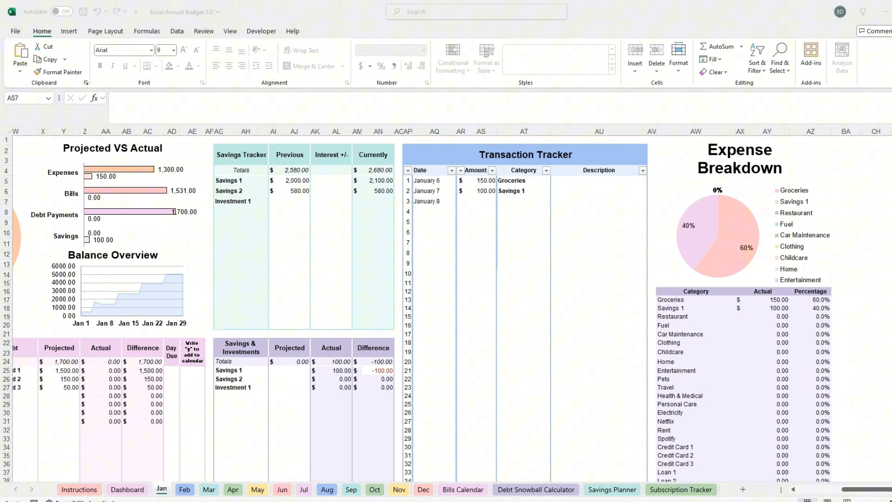
left_click(480, 200)
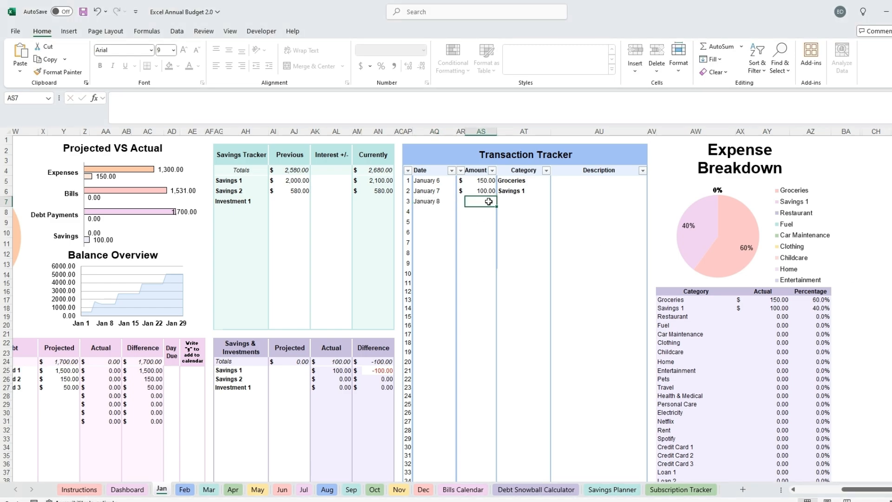
- Log the remaining transactions, including Savings 2, a 300 Savings 1 entry and a Fuel purchase
left_click(554, 201)
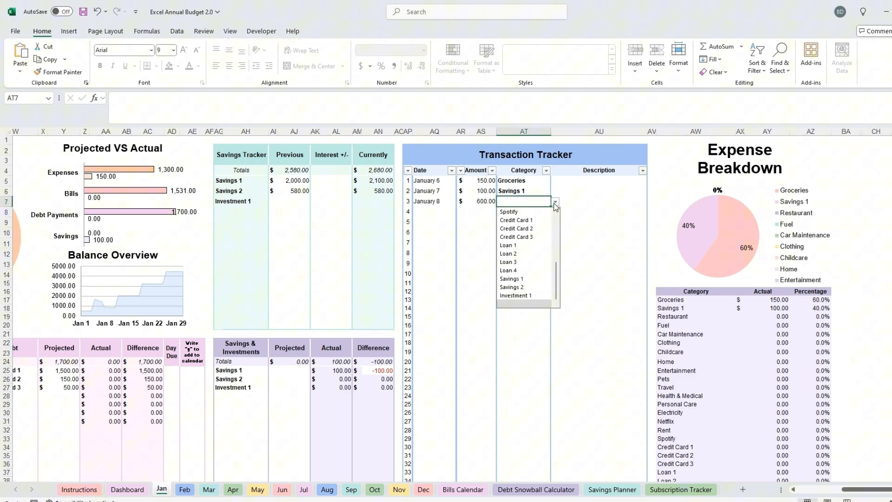
left_click(512, 287)
type("January 18")
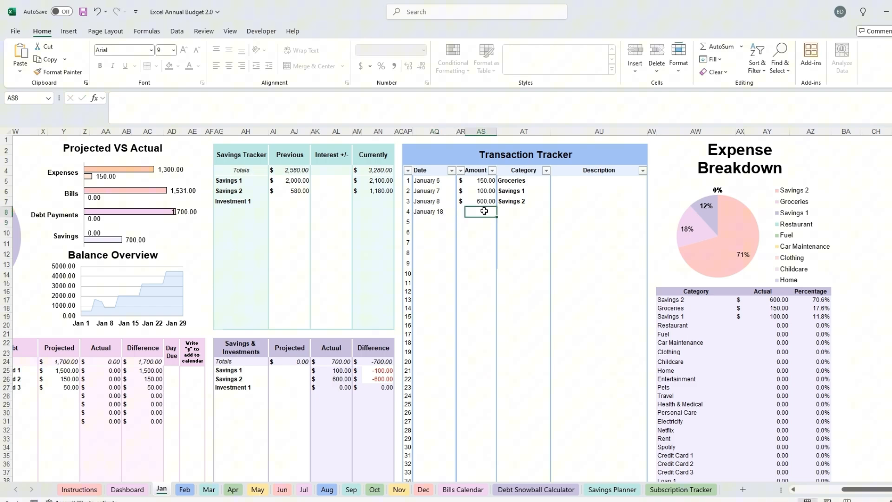
type("300")
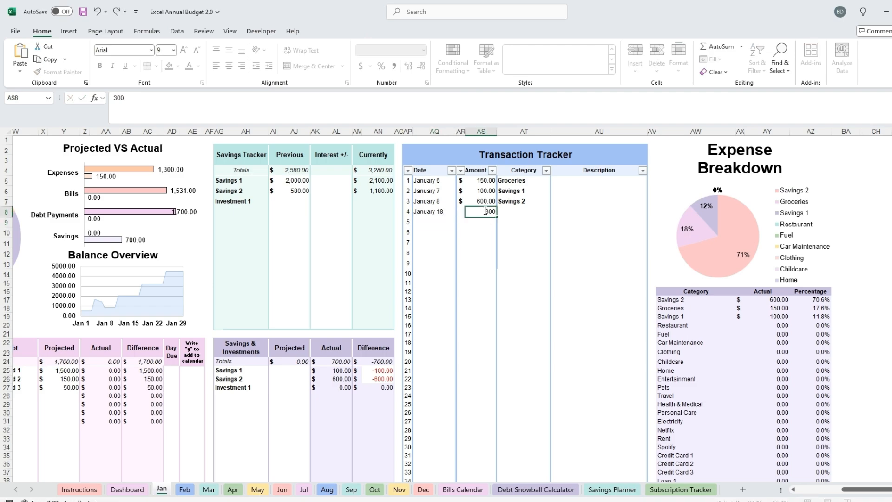
type("san")
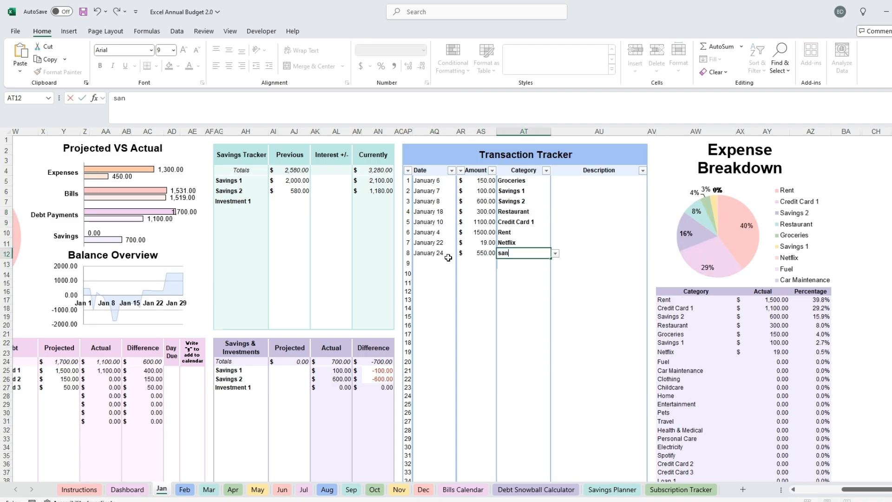
key("Return")
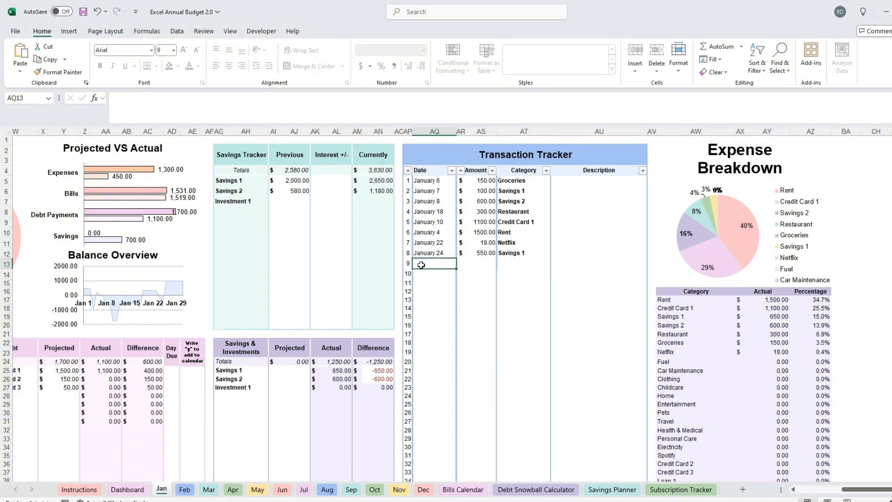
type("Jan 15")
left_click(478, 273)
type("500")
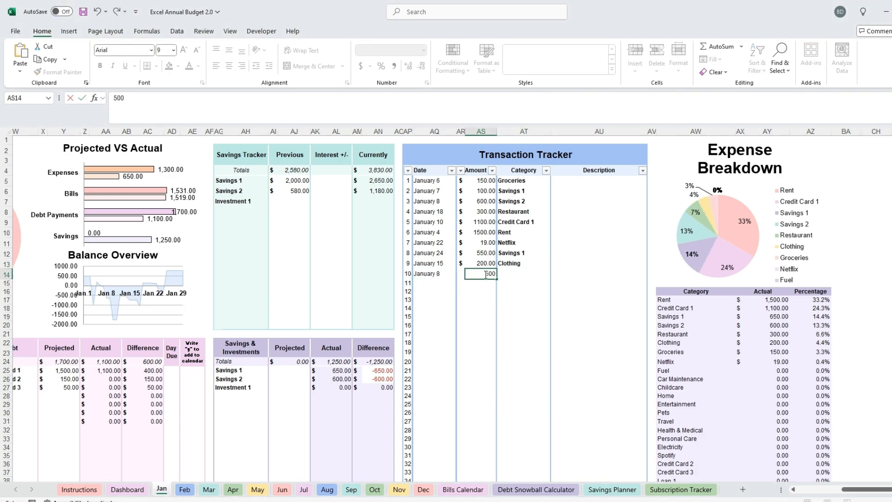
left_click(554, 273)
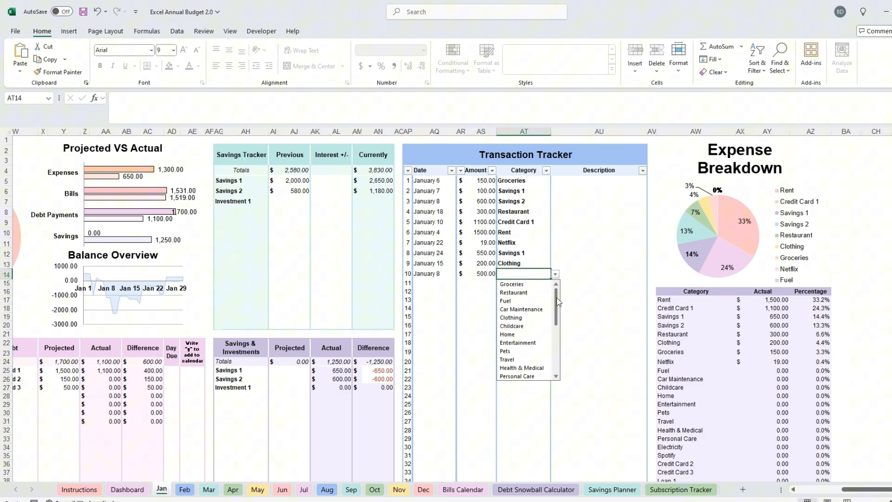
left_click(505, 301)
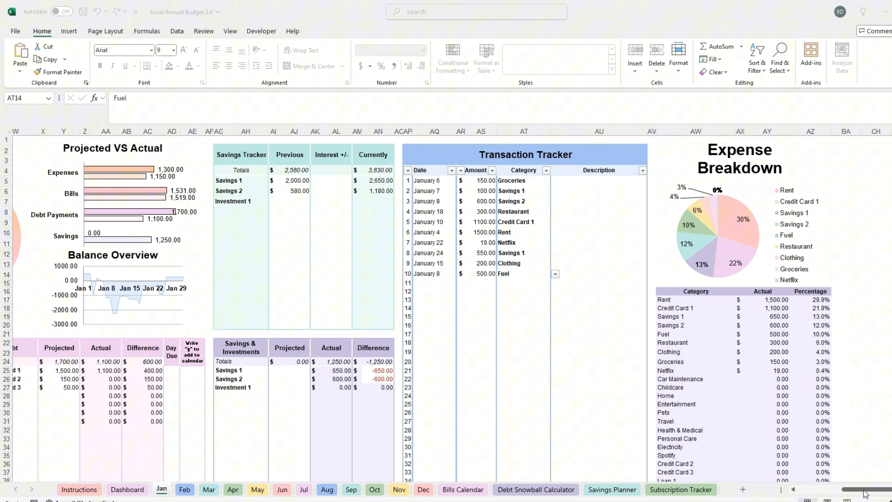
scroll("left", 3)
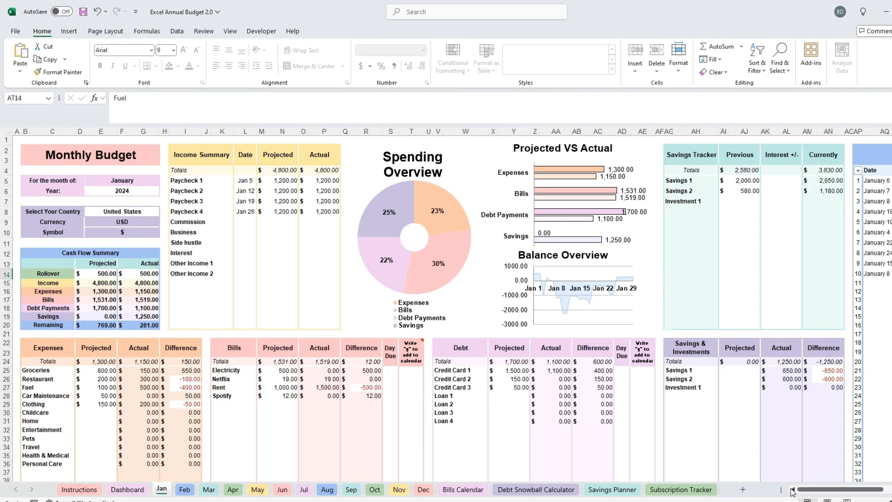
mouse_move(791, 489)
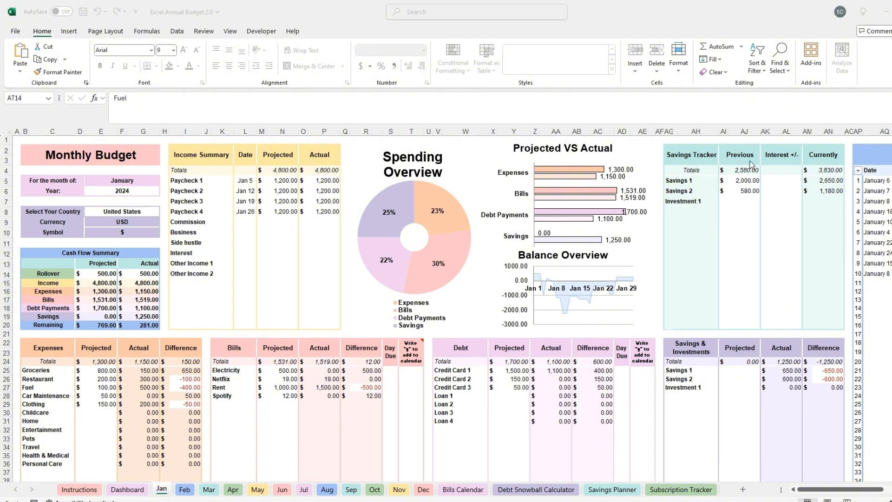
mouse_move(786, 212)
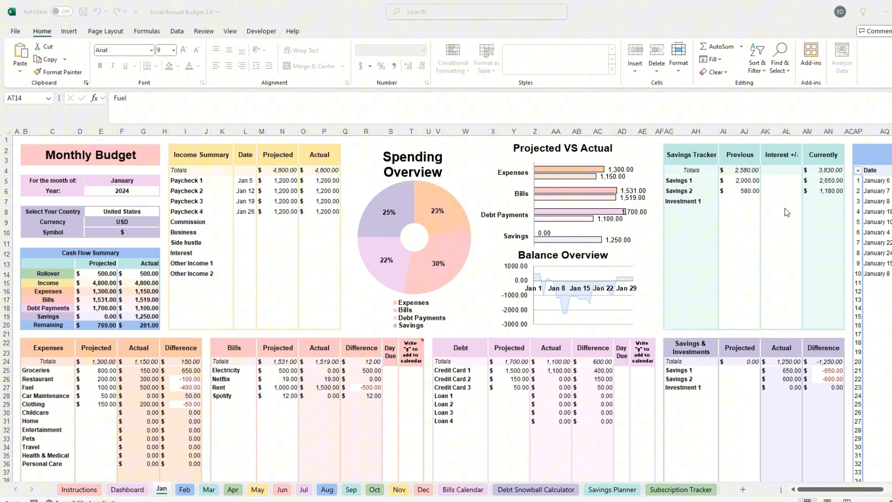
mouse_move(785, 200)
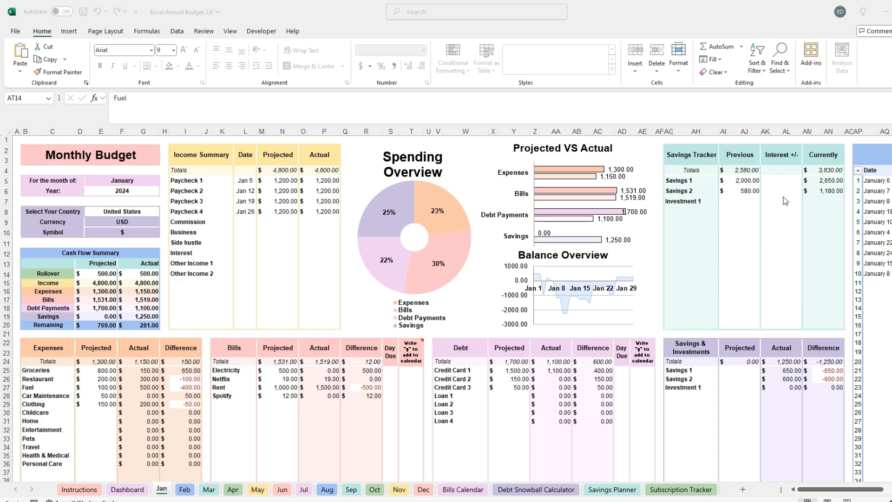
left_click(786, 181)
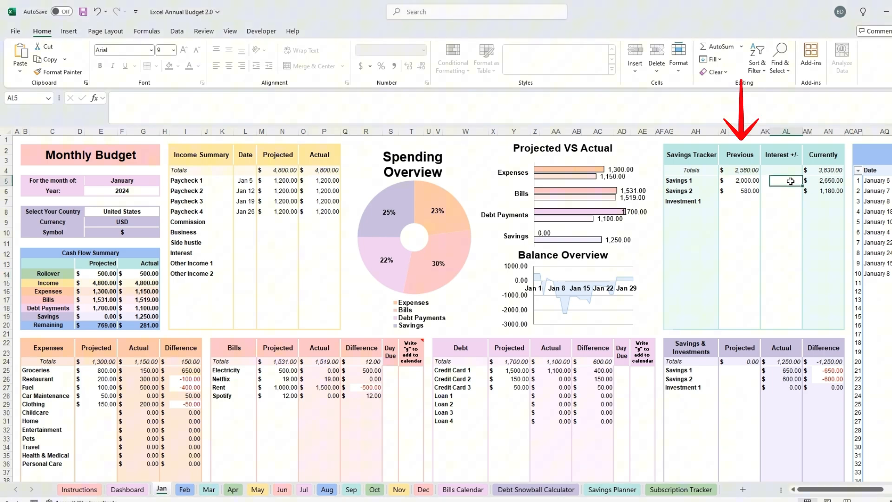
left_click(786, 191)
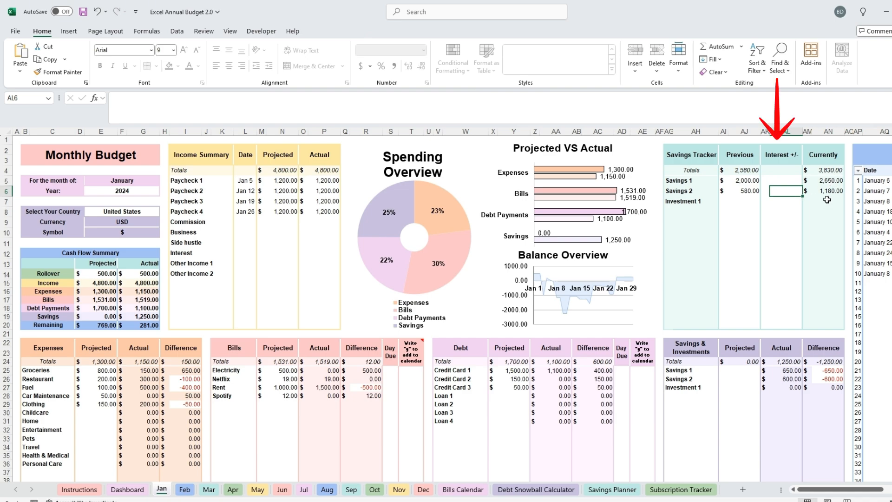
mouse_move(797, 206)
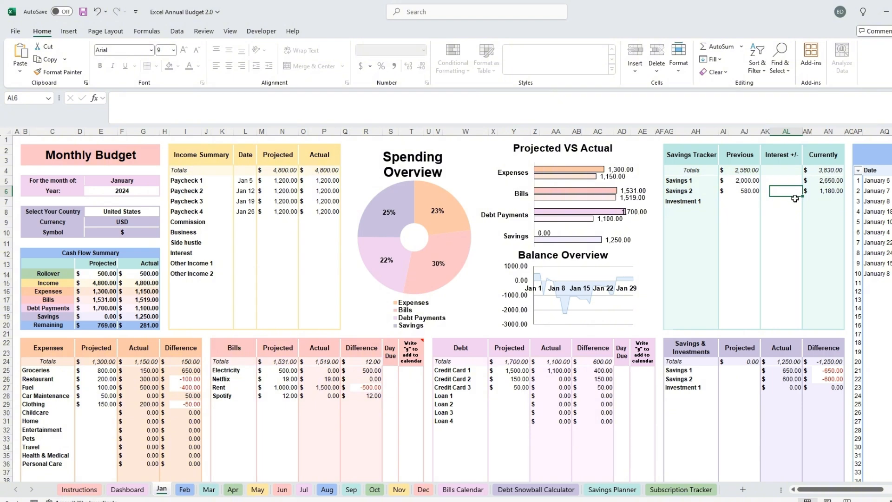
mouse_move(791, 206)
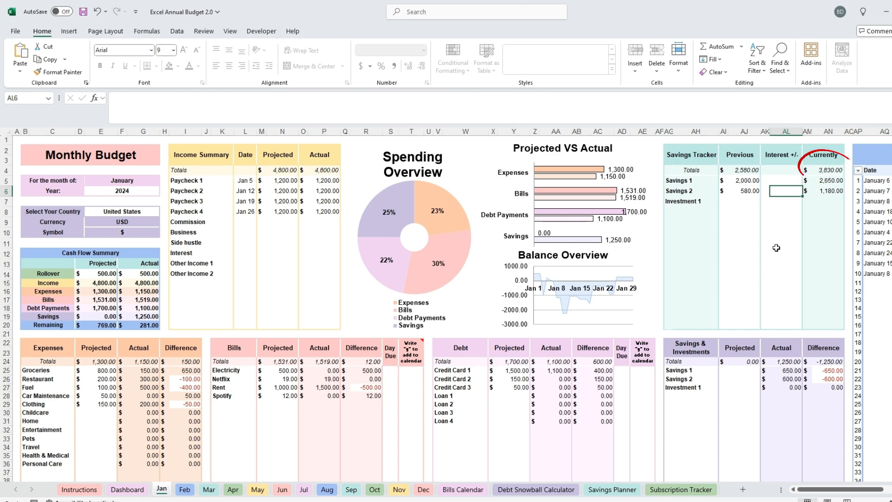
mouse_move(768, 256)
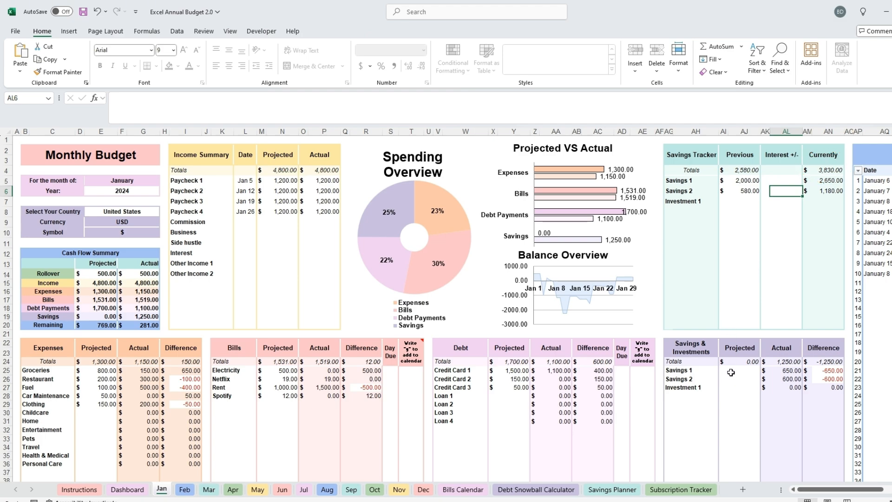
- Enter -100 as the projected Savings 1 amount under Savings & Investments
left_click(743, 370)
type("-100")
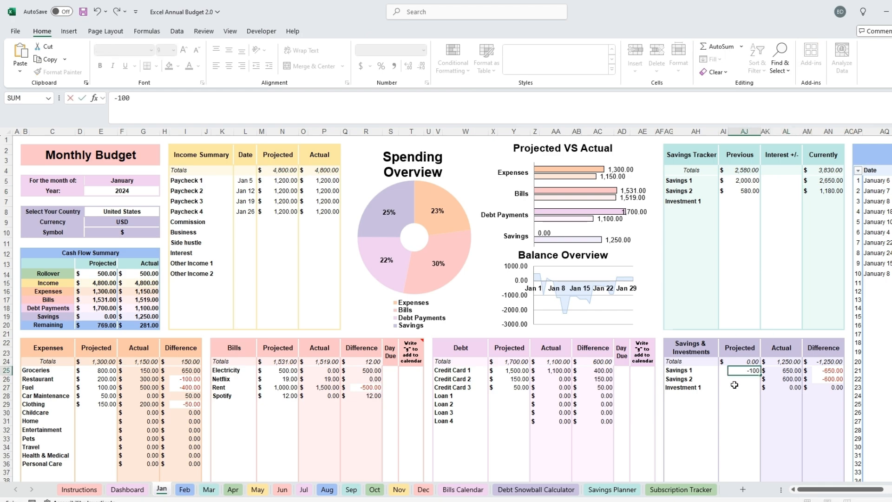
key("Return")
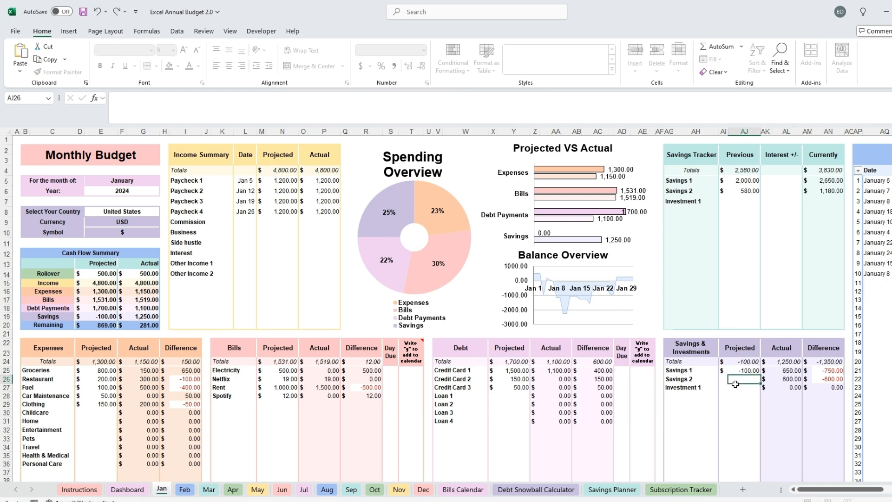
left_click(742, 380)
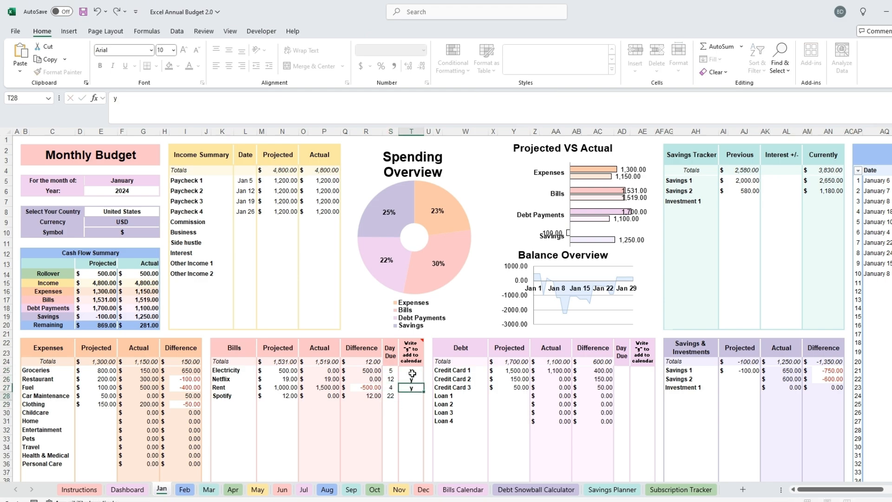
- Give Credit Cards 1–3 due days 10, 15, 25, mark each 'y', and view the Bills Calendar
key("Return")
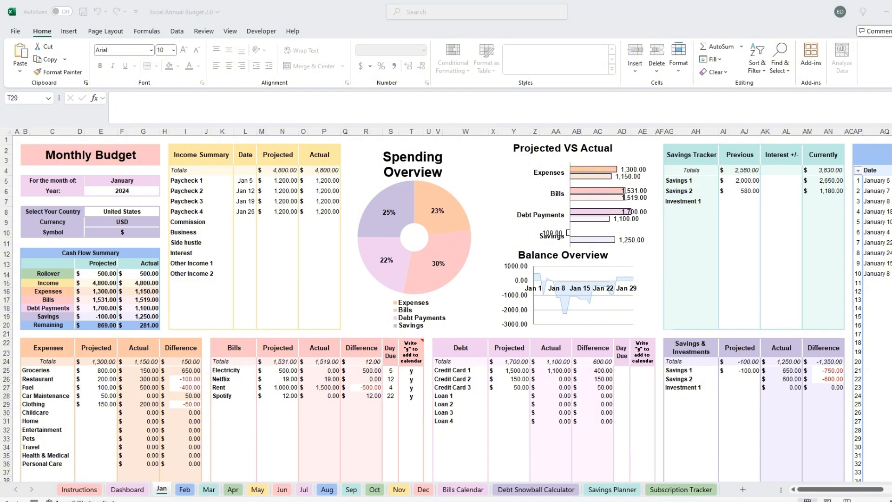
left_click(411, 403)
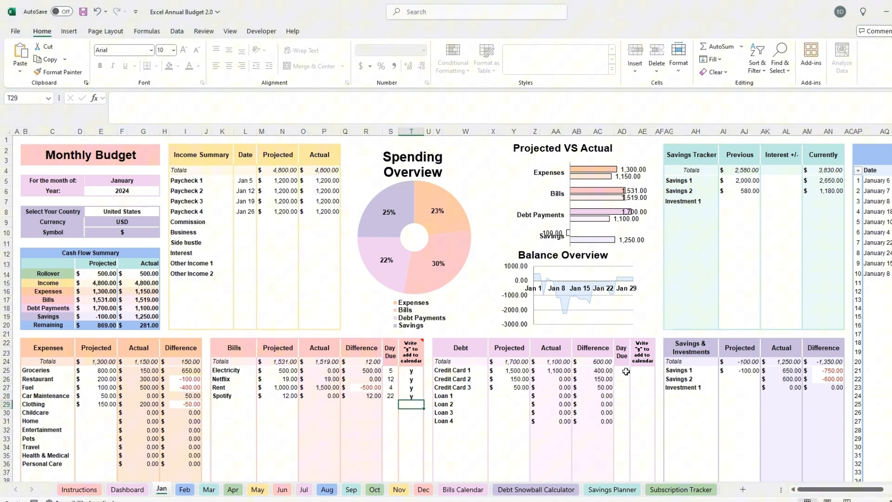
left_click(621, 379)
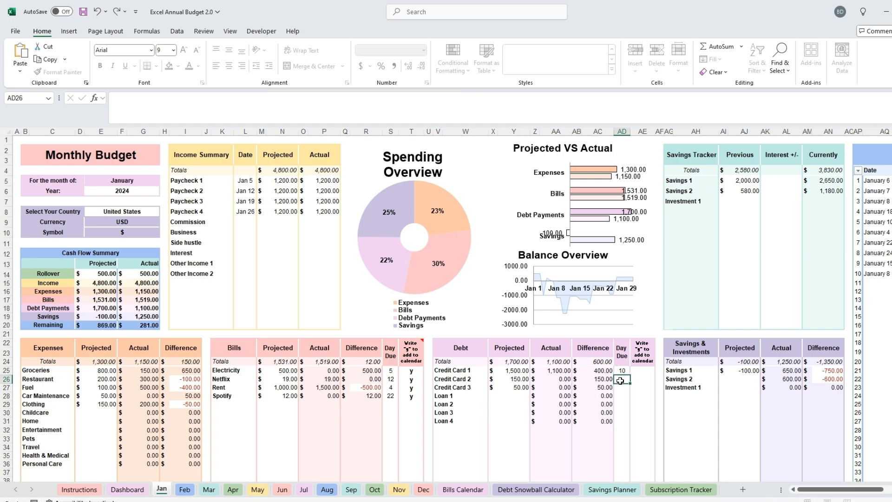
left_click(643, 370)
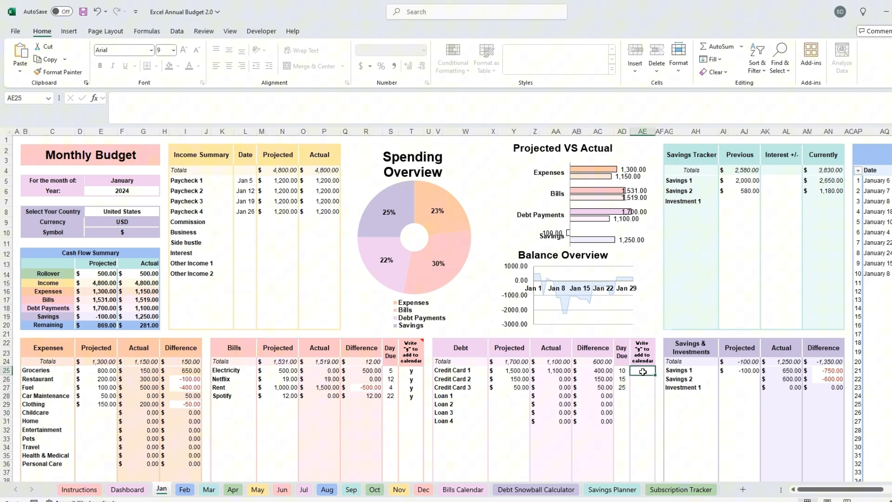
left_click(642, 380)
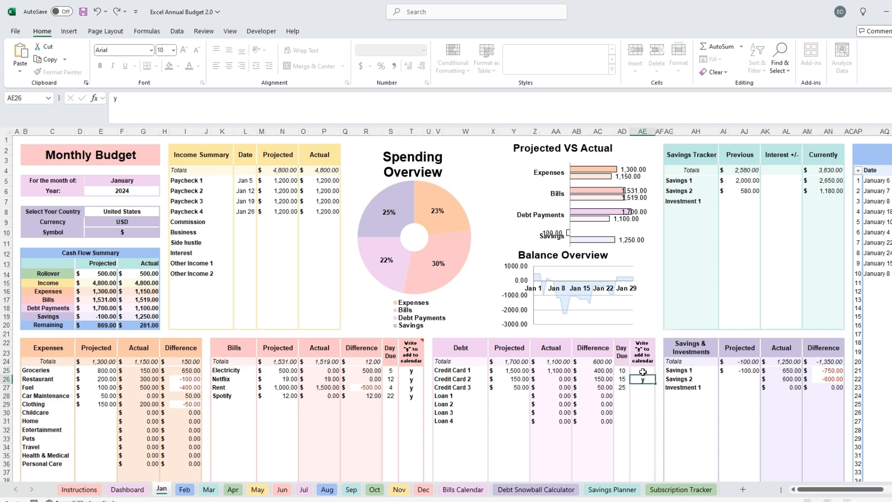
left_click(642, 395)
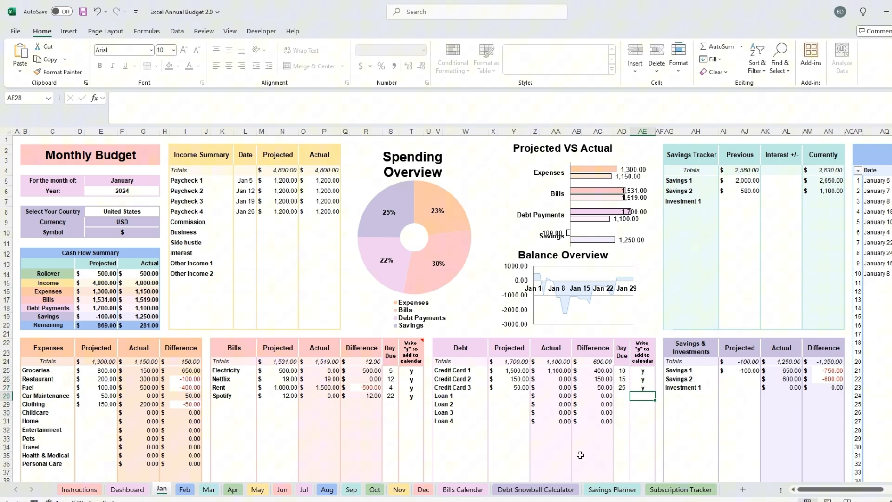
left_click(463, 489)
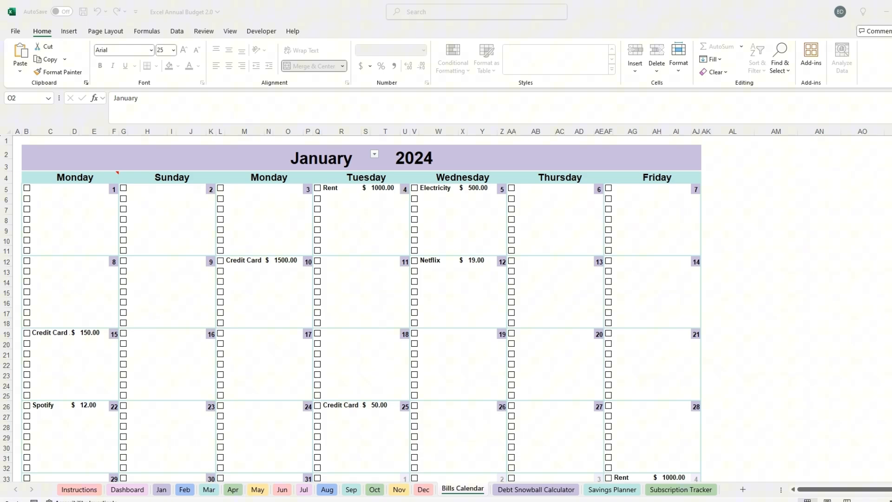
- Keep January as the Bills Calendar month and untick the Rent payment on January 3
left_click(373, 154)
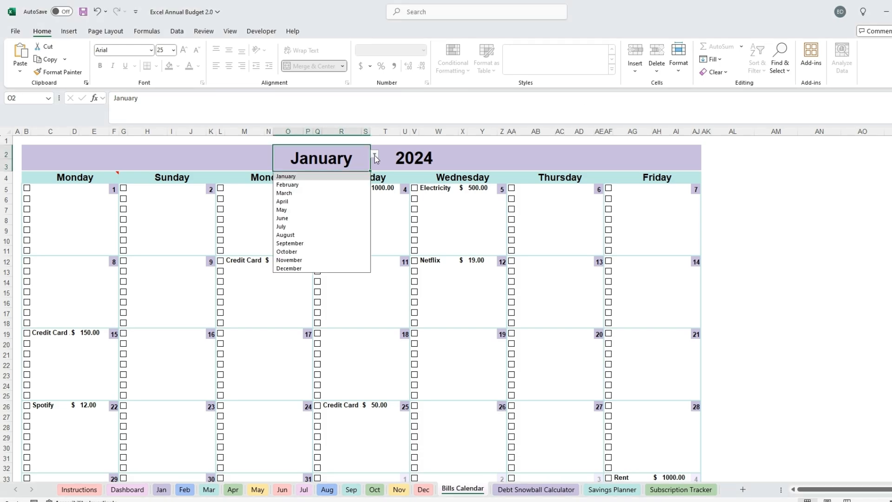
mouse_move(347, 202)
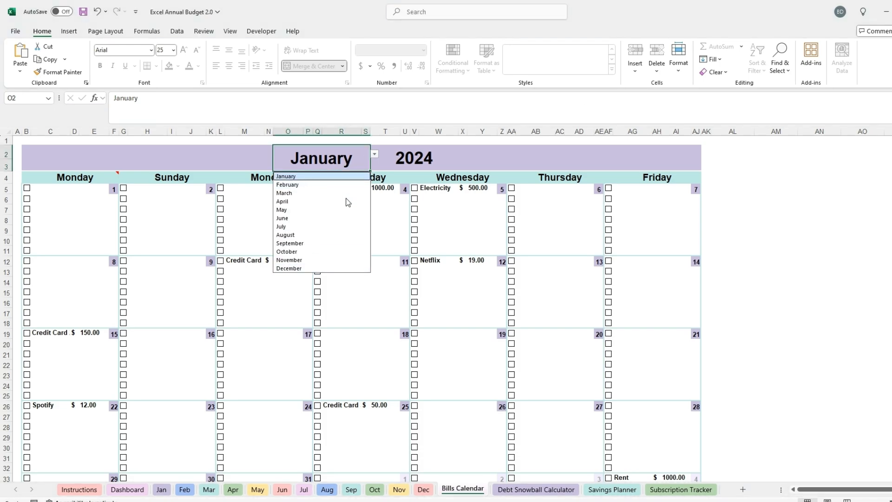
left_click(284, 175)
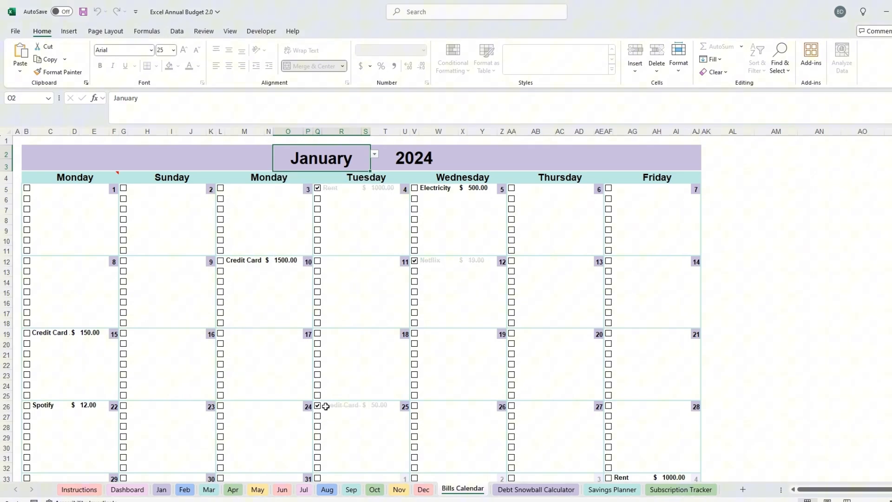
mouse_move(567, 392)
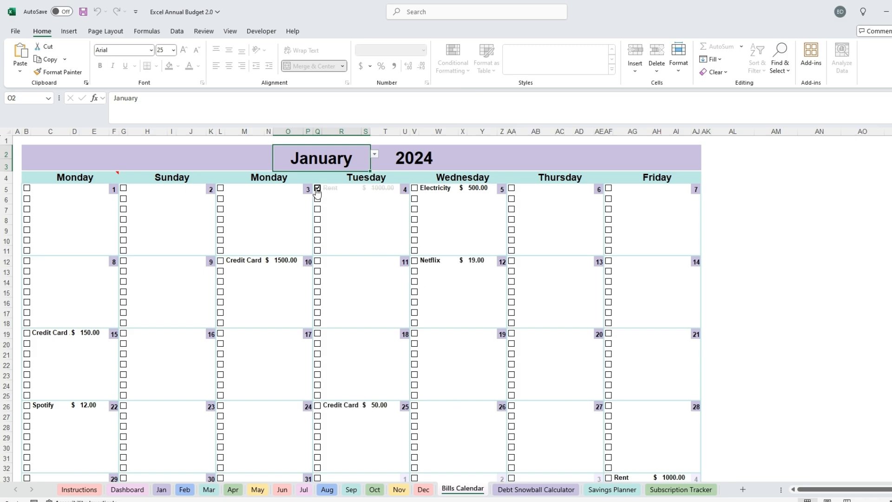
left_click(317, 188)
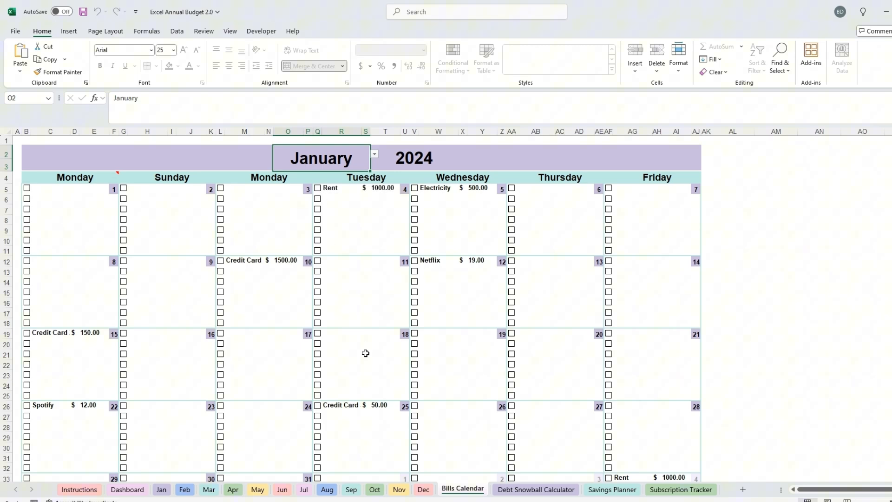
left_click(15, 31)
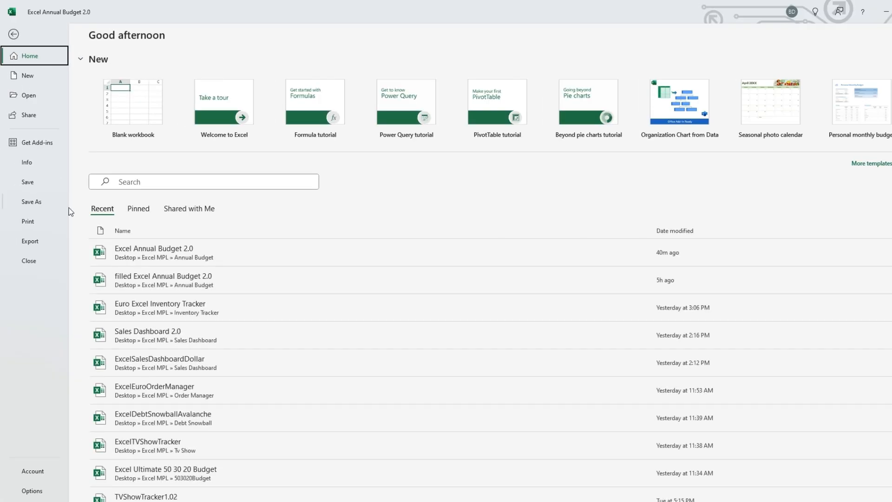
left_click(27, 221)
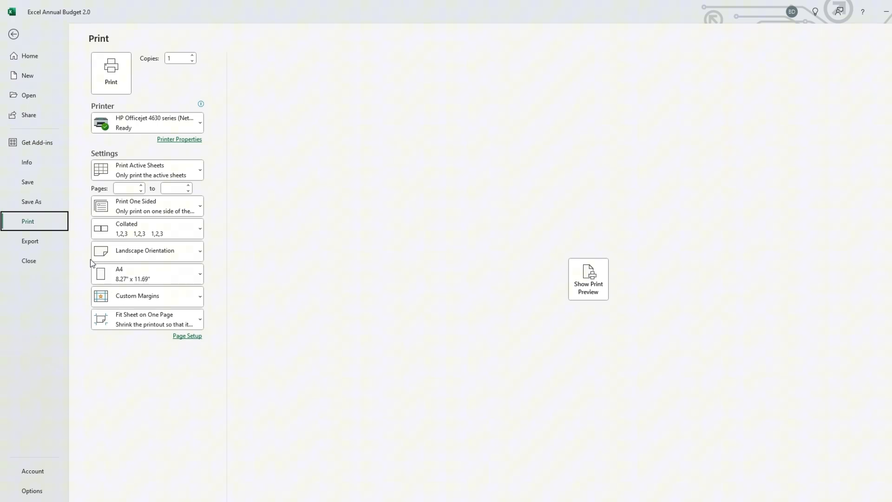
left_click(147, 251)
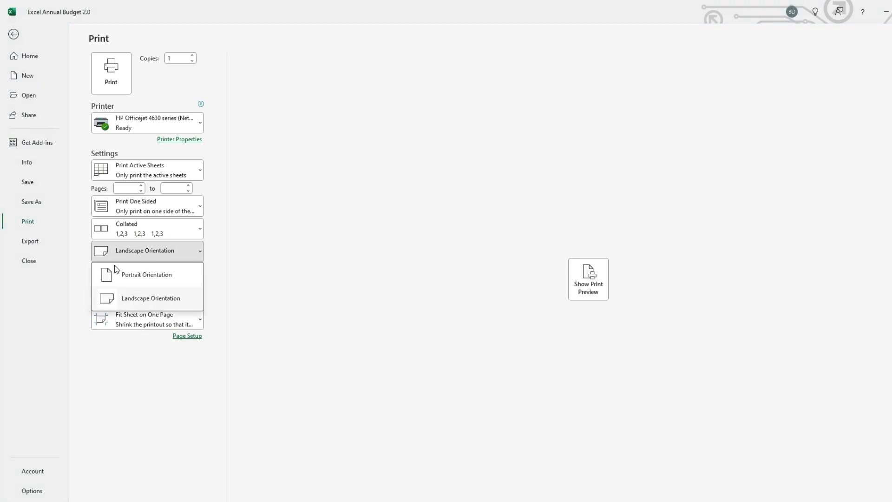
left_click(150, 298)
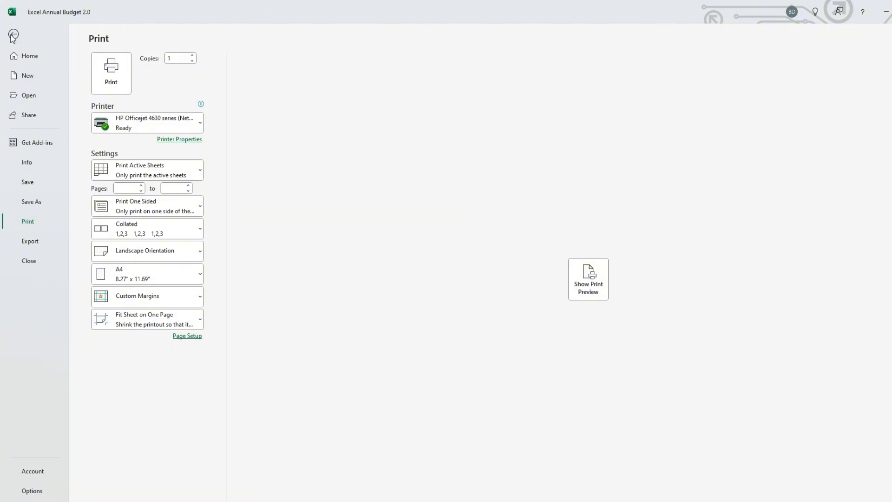
left_click(13, 36)
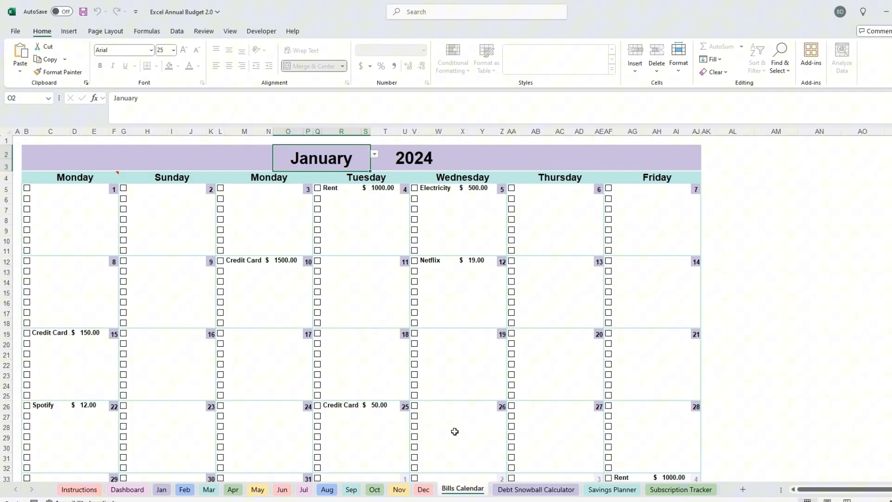
- Look through the Dashboard's 2024 charts and Spending Breakdown tables
left_click(127, 489)
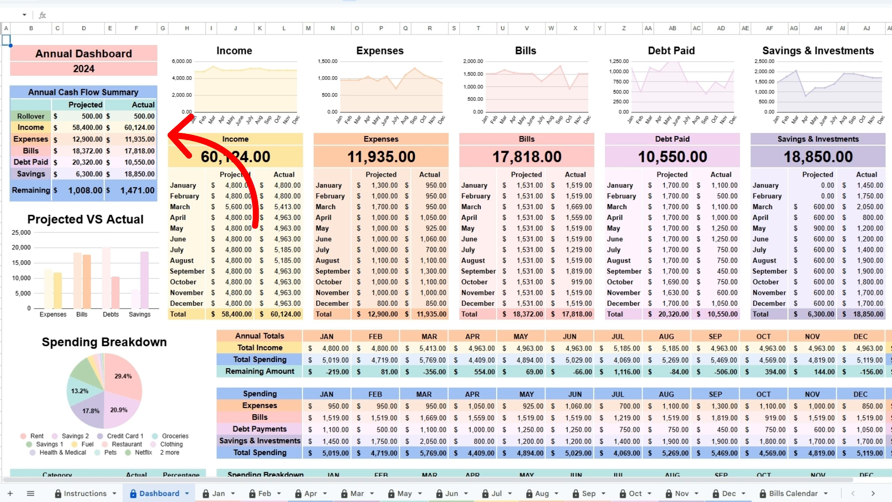
mouse_move(471, 321)
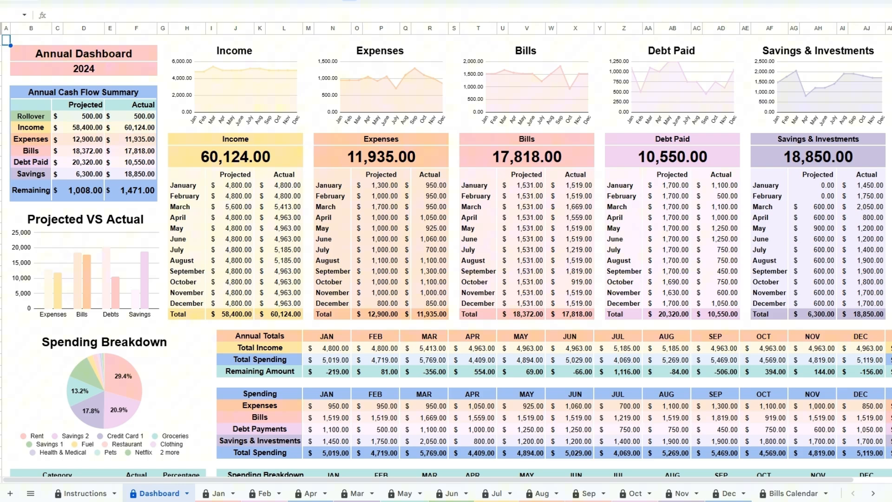
scroll("down", 3)
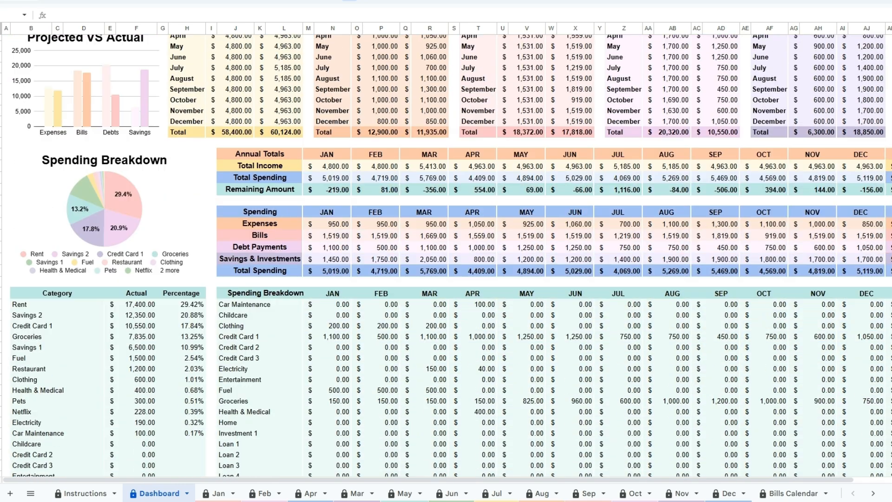
scroll("down", 3)
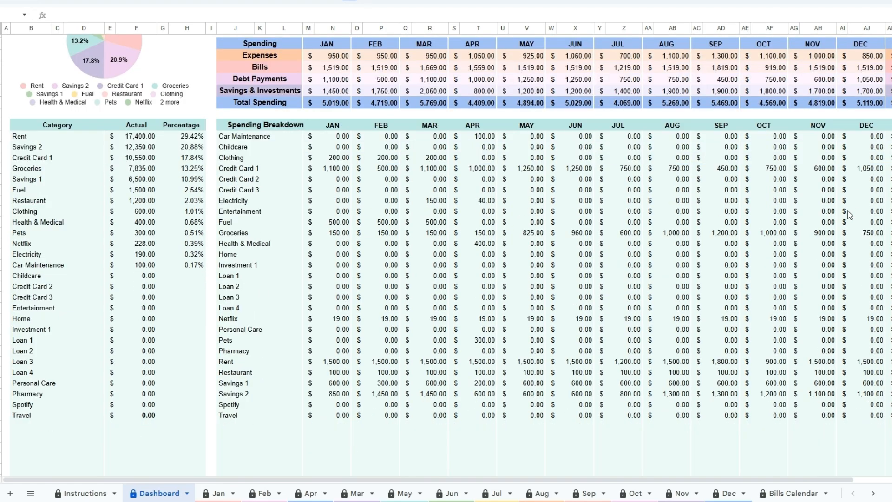
scroll("up", 3)
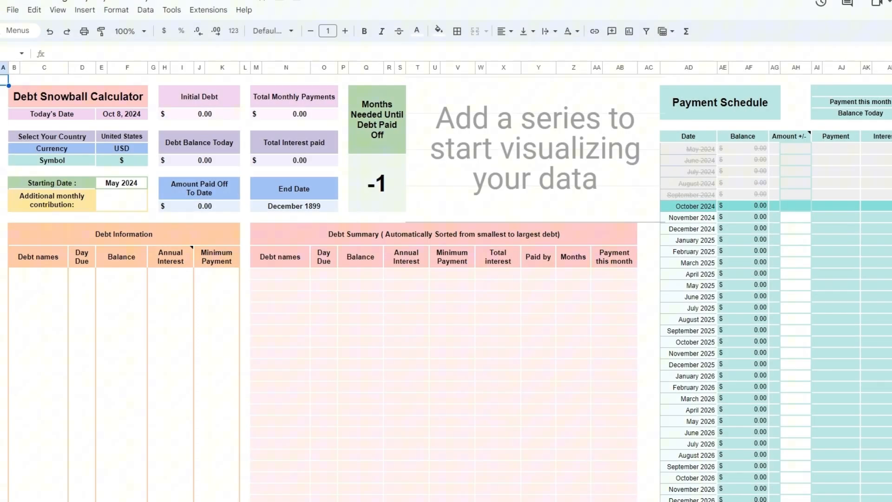
mouse_move(263, 347)
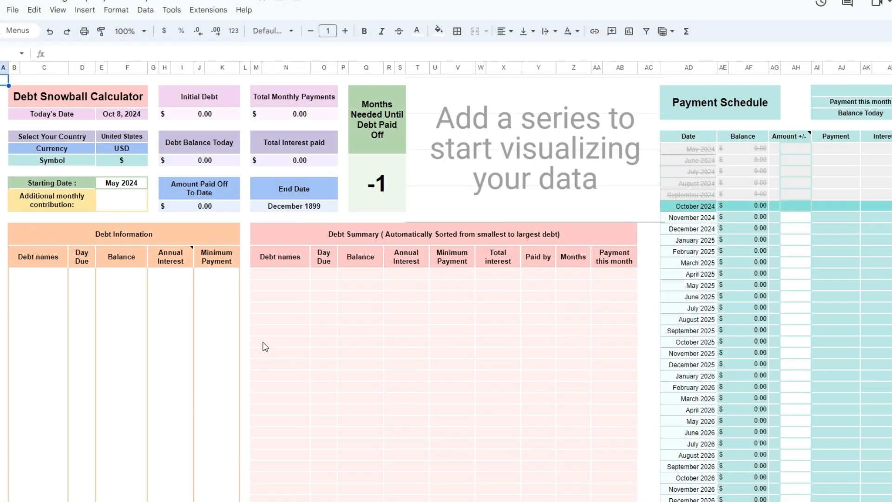
mouse_move(118, 186)
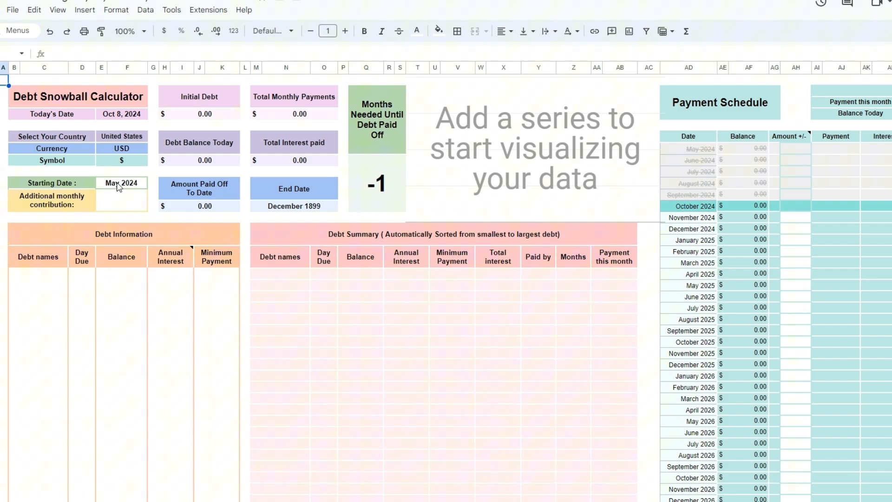
- Pick October 1, 2024 as the Debt Snowball starting date
left_click(121, 182)
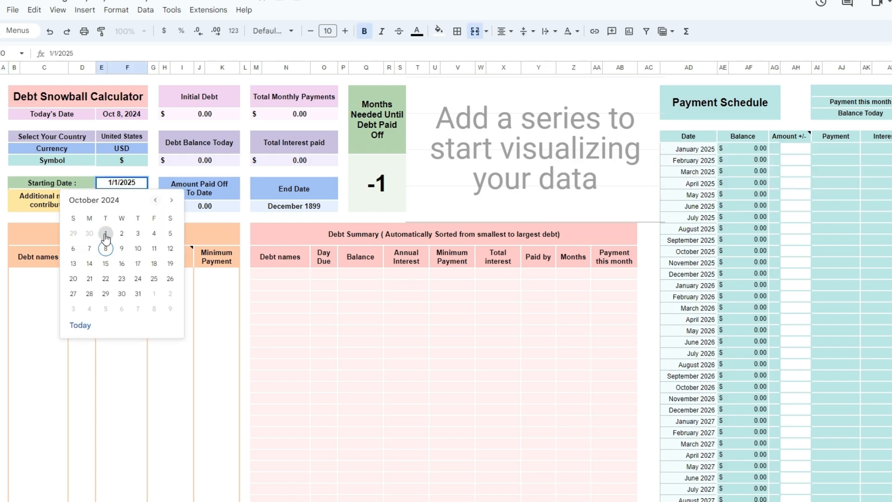
left_click(105, 233)
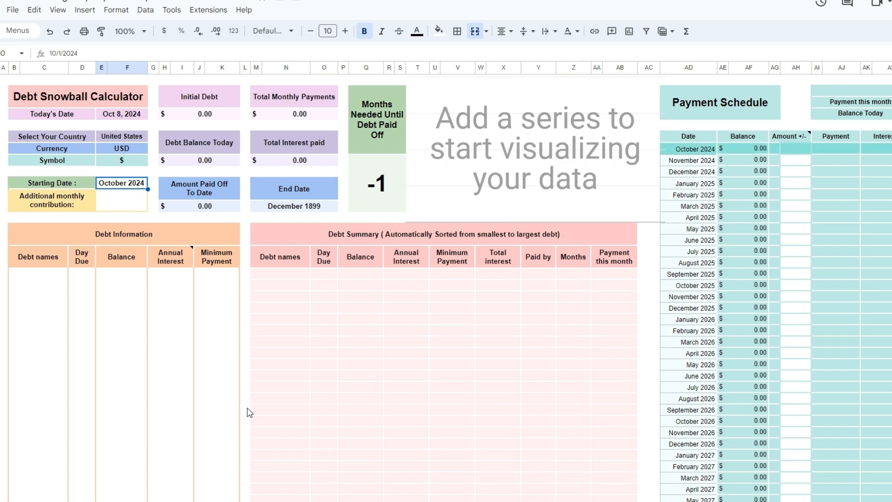
mouse_move(249, 413)
type("De")
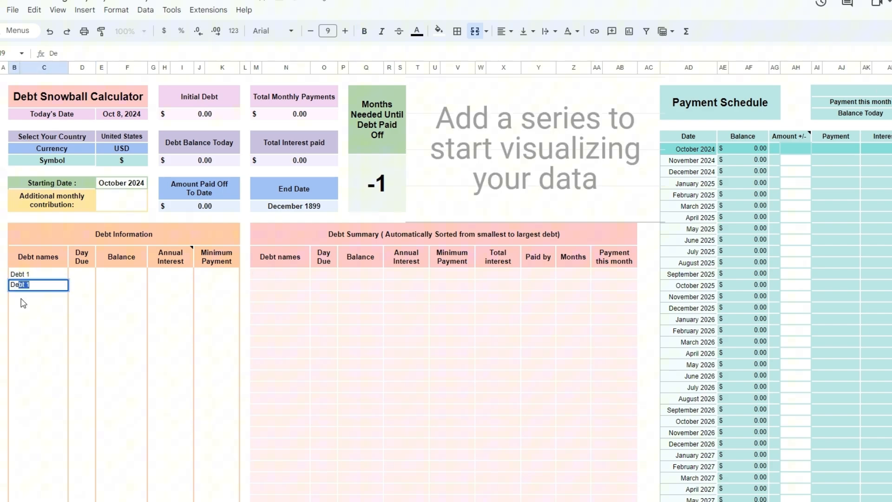
- Enter debts Loan3 and Credit Card with values 12, 1888 and 0.0000% interest
key("Enter")
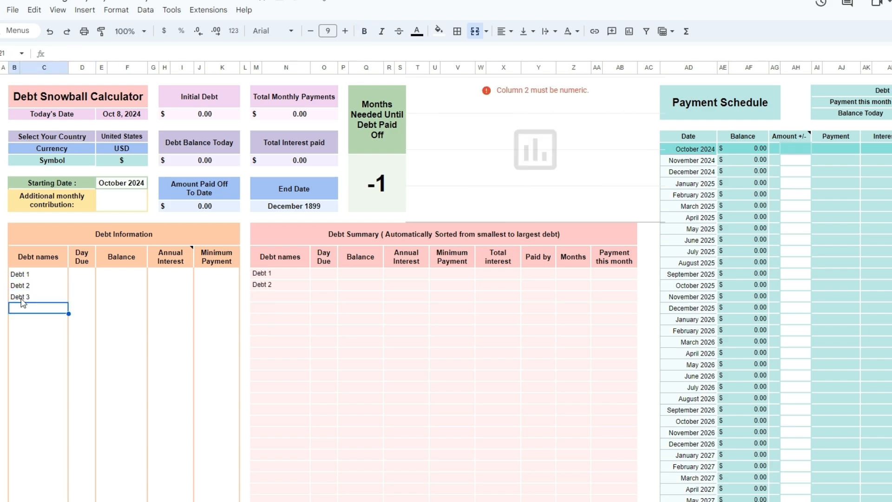
type("Loan3")
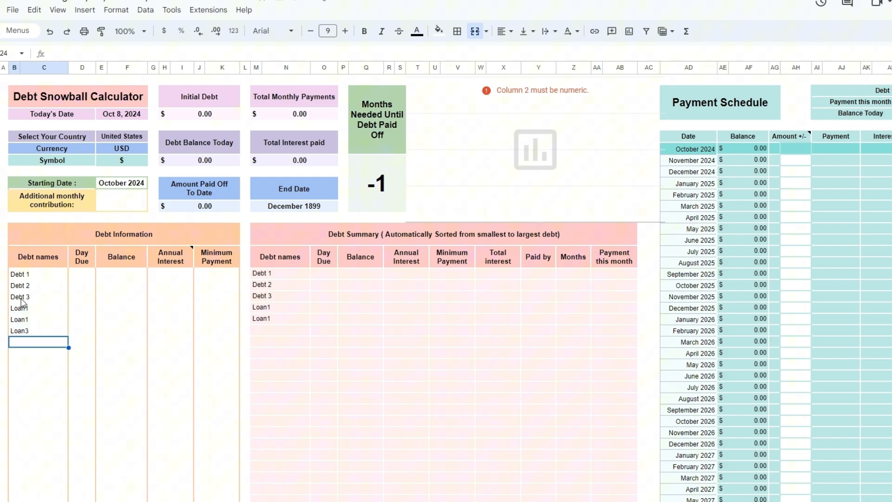
type("Credit Card")
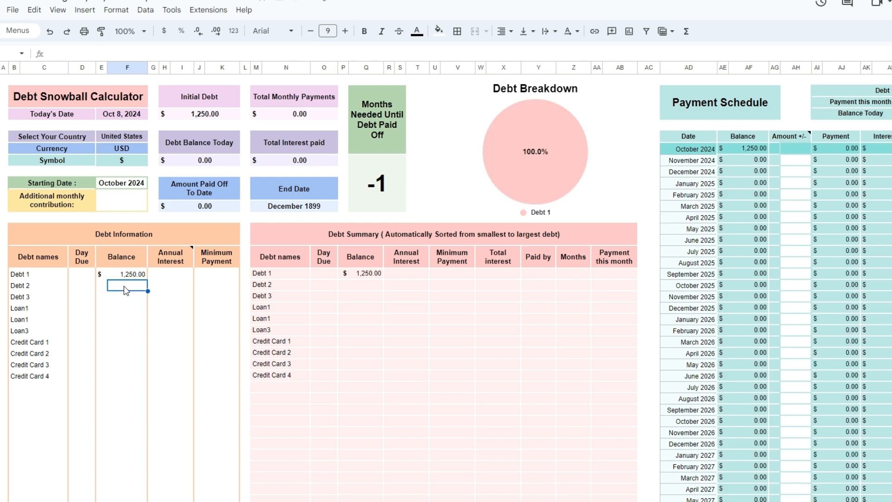
type("12")
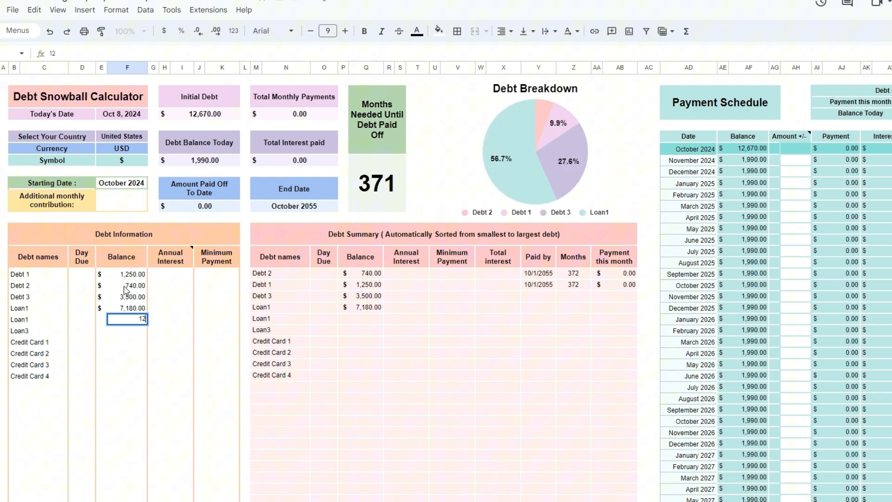
type("1888")
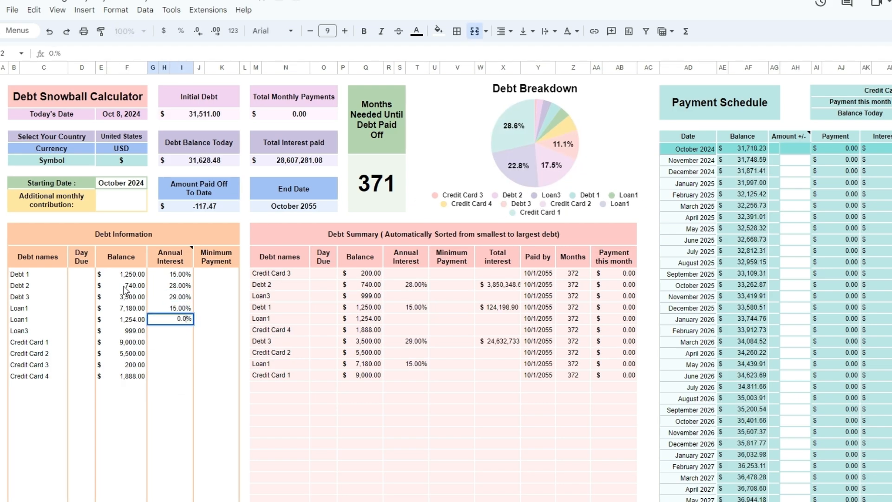
type("0.0000%")
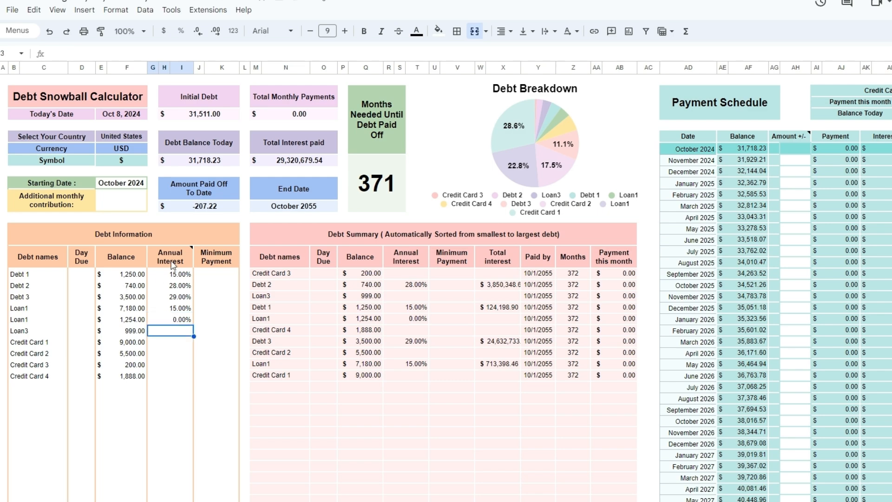
mouse_move(172, 256)
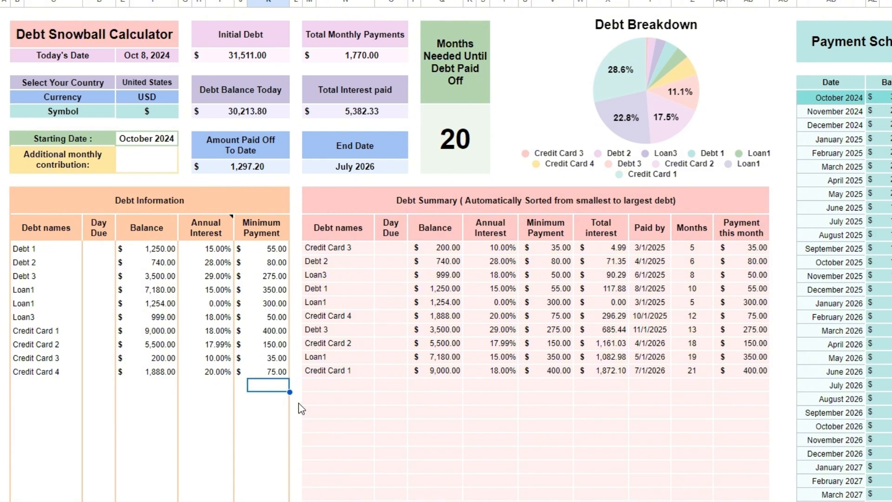
- Enter 200.00 as the additional monthly contribution
left_click(153, 159)
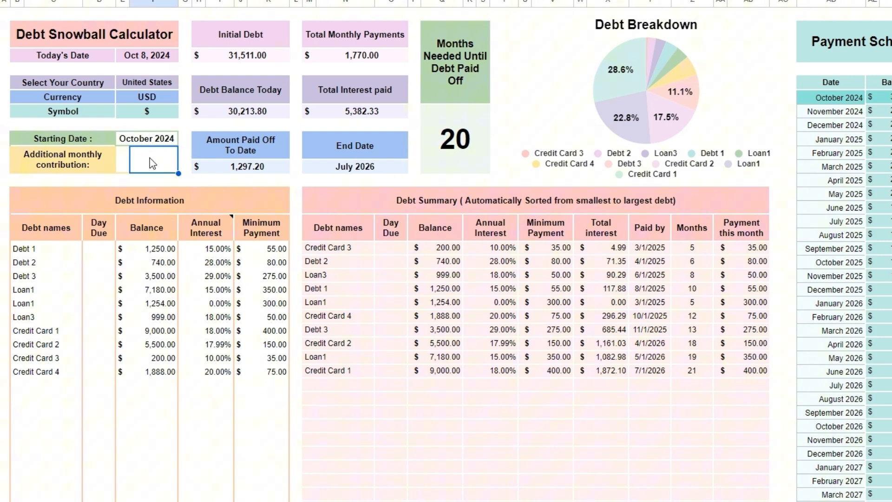
type("200.00")
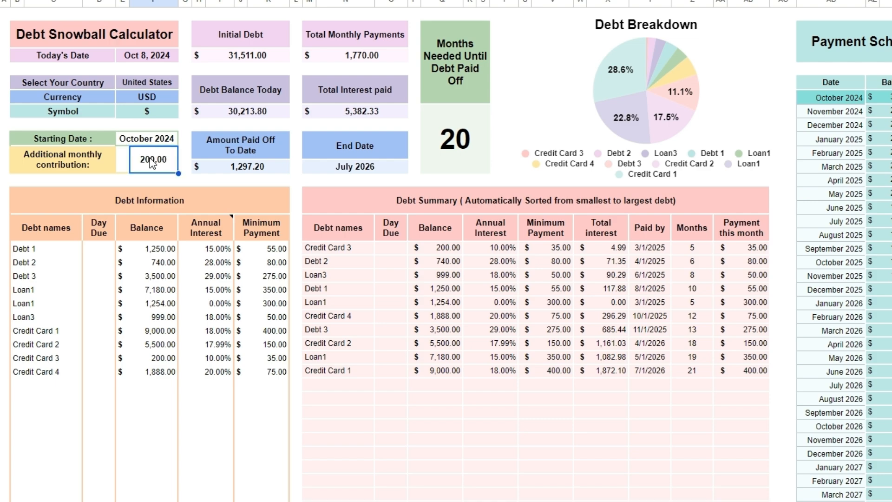
mouse_move(166, 172)
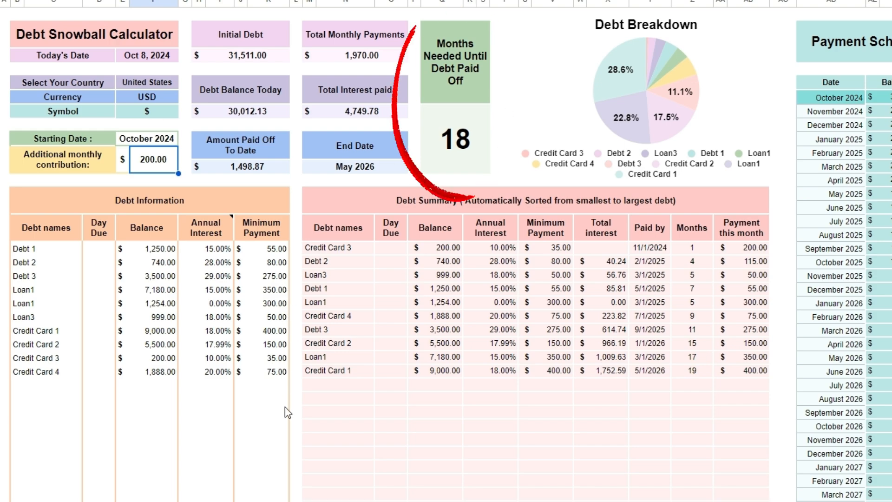
mouse_move(364, 446)
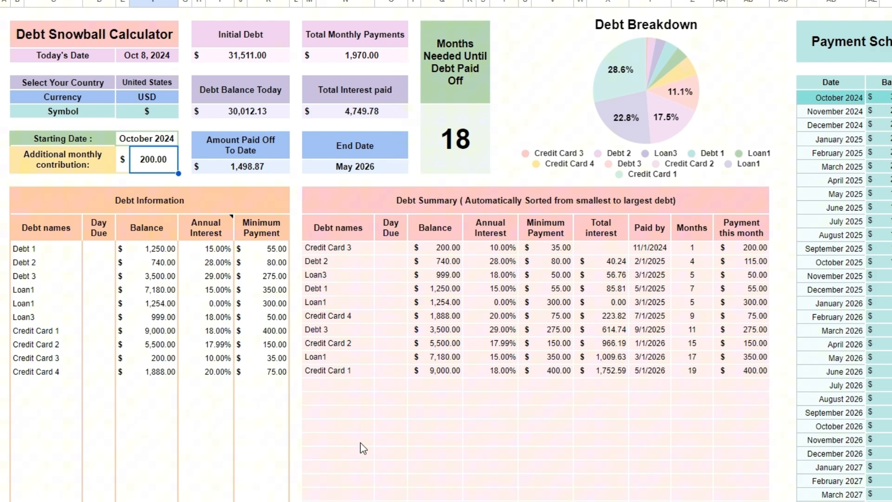
mouse_move(281, 434)
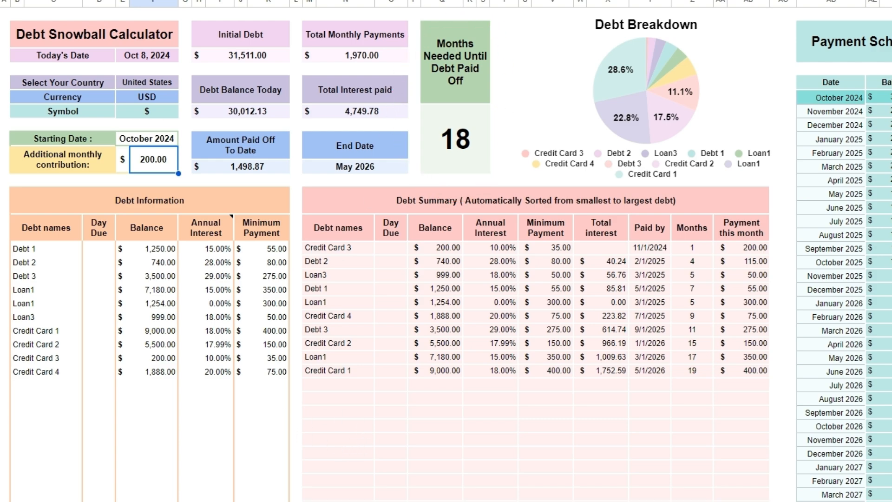
- Scroll right to the Payment Schedule's per-debt payment tables
scroll("right", 3)
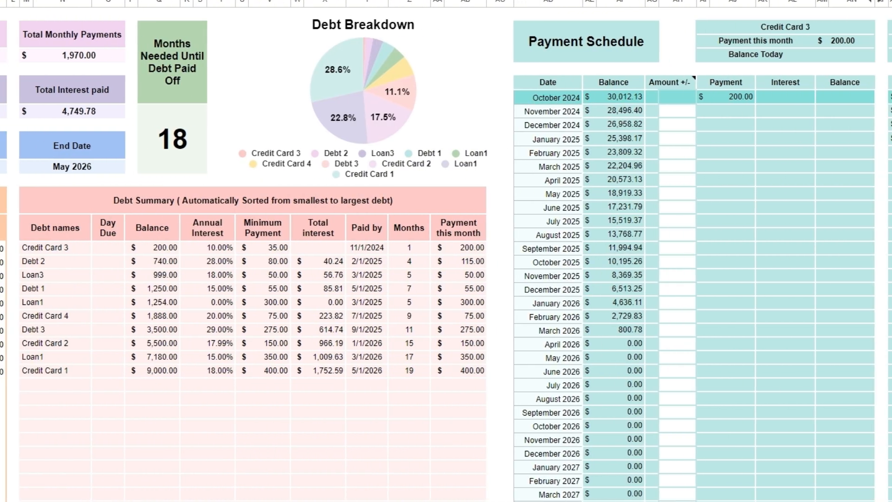
scroll("right", 3)
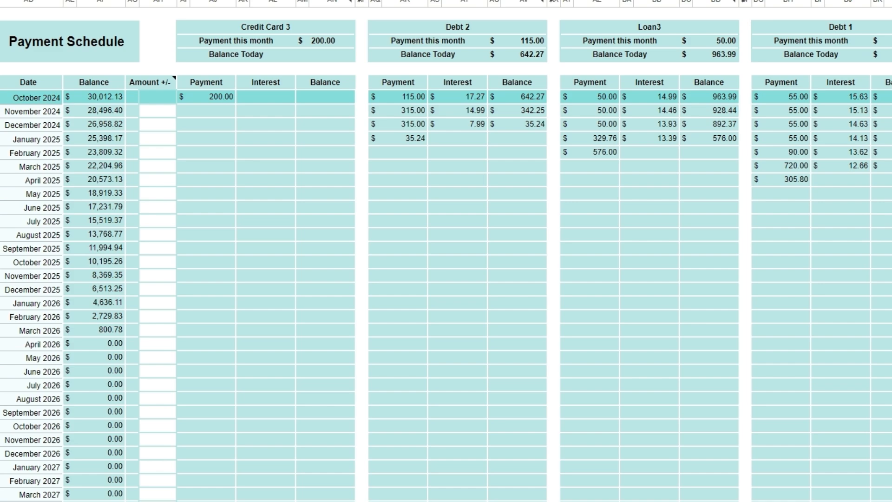
scroll("right", 3)
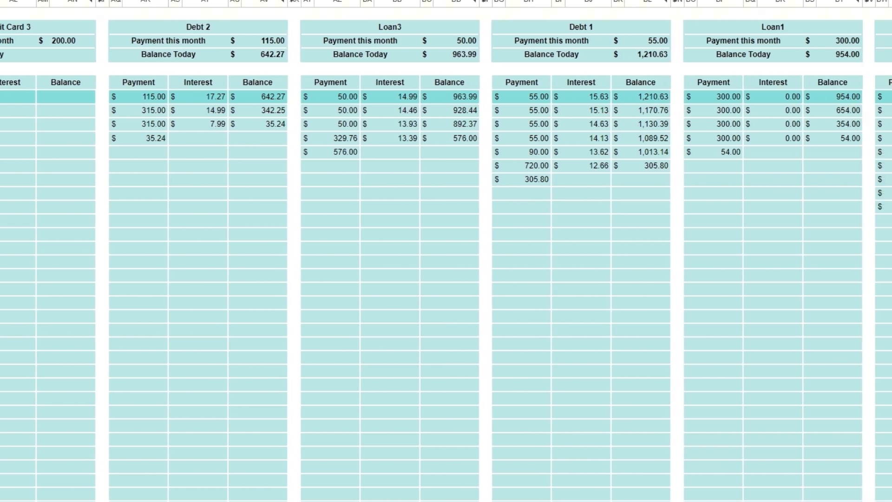
scroll("right", 3)
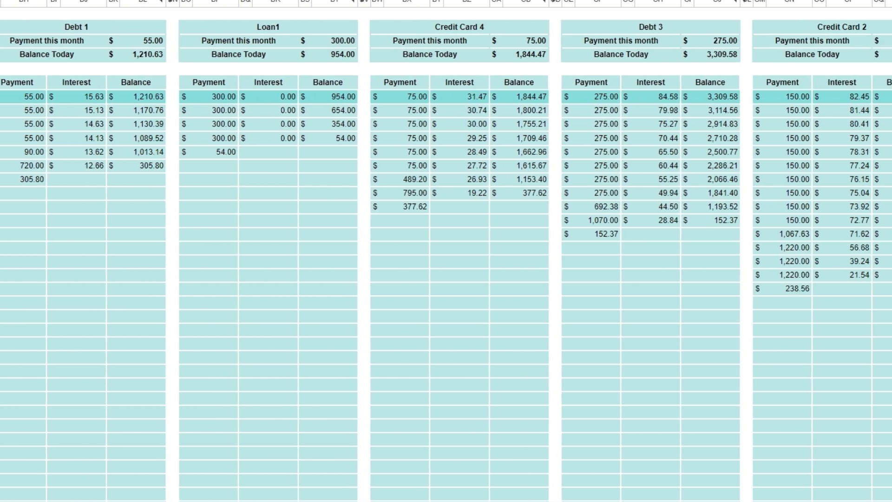
scroll("right", 3)
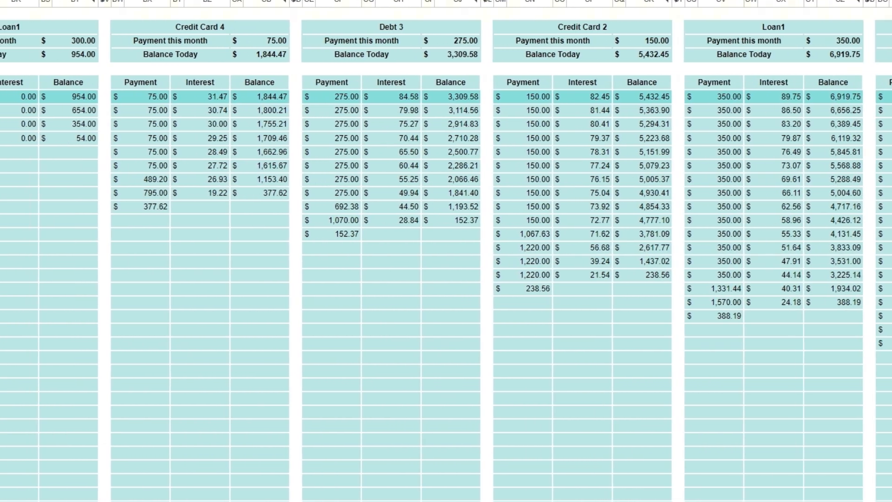
scroll("left", 3)
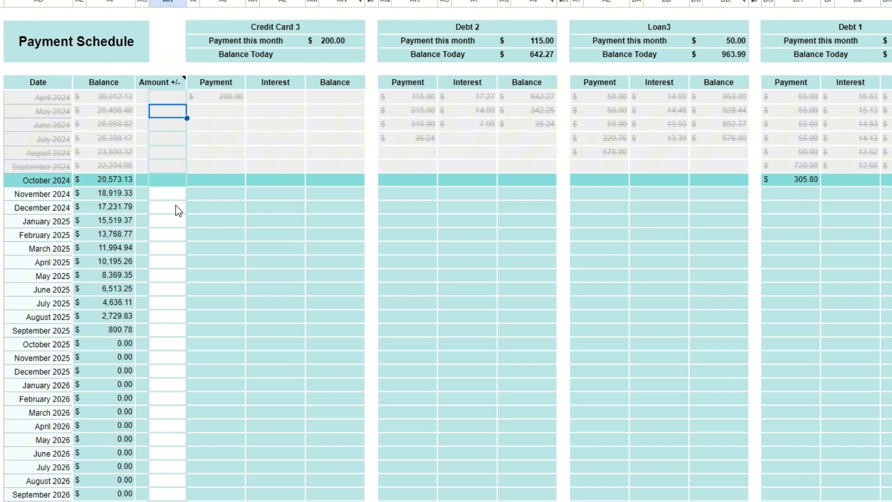
mouse_move(220, 460)
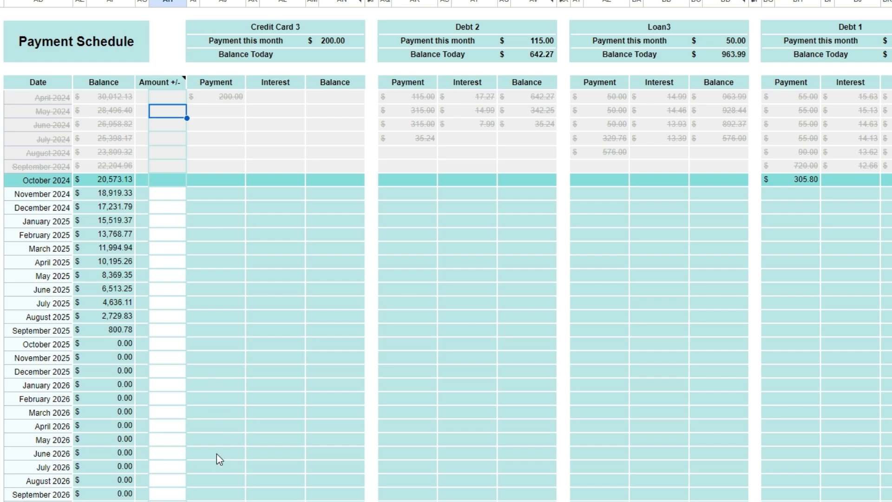
- Enter a 50.00 extra payment in the October 2024 Amount +/- cell
scroll("up", 3)
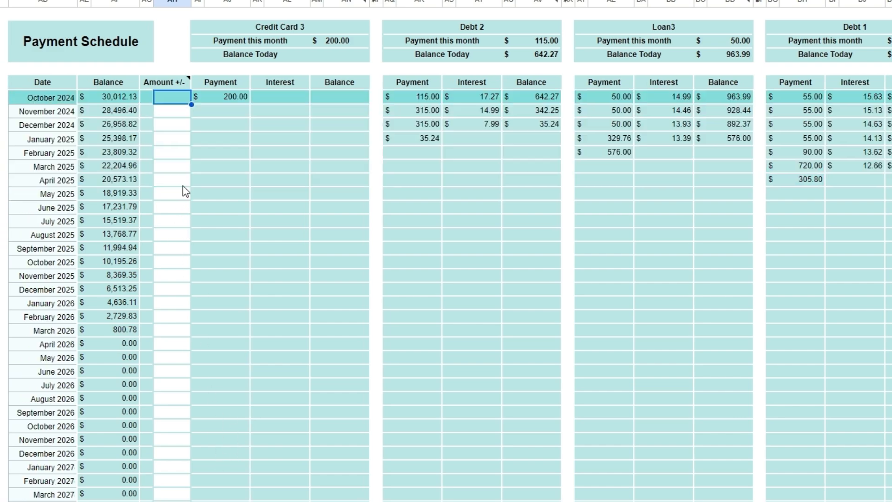
mouse_move(178, 87)
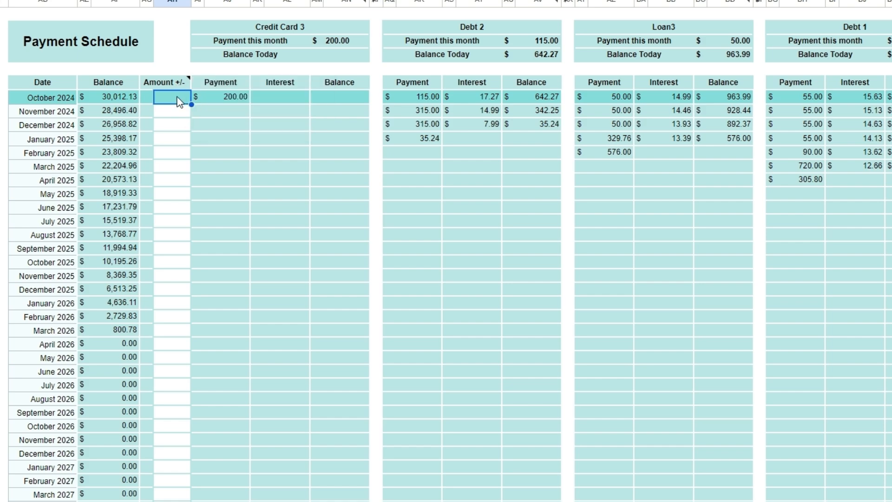
type("50.00")
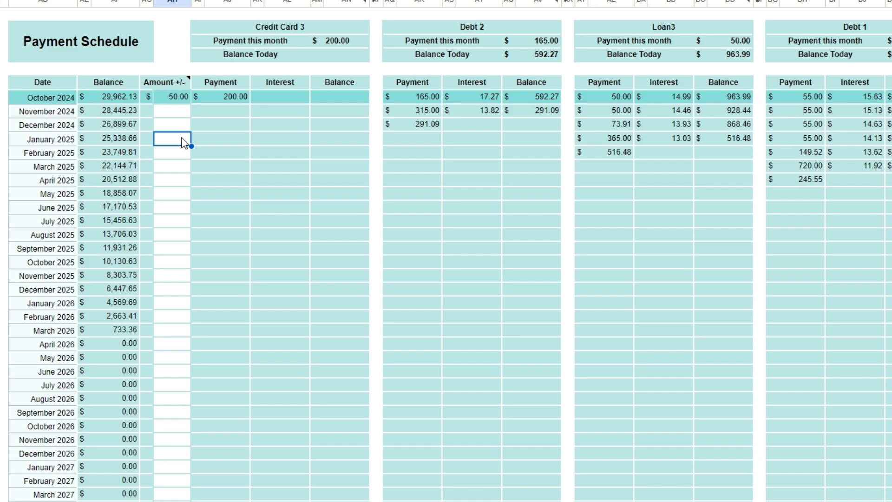
mouse_move(184, 192)
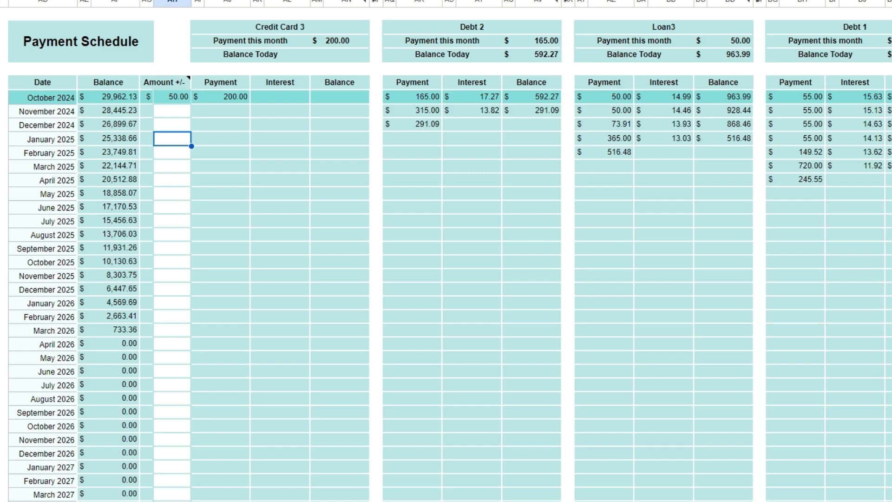
scroll("left", 3)
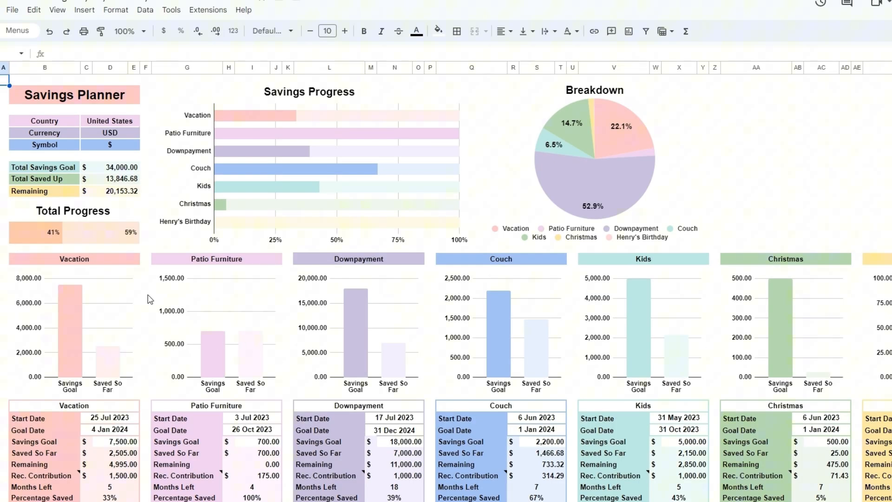
mouse_move(137, 296)
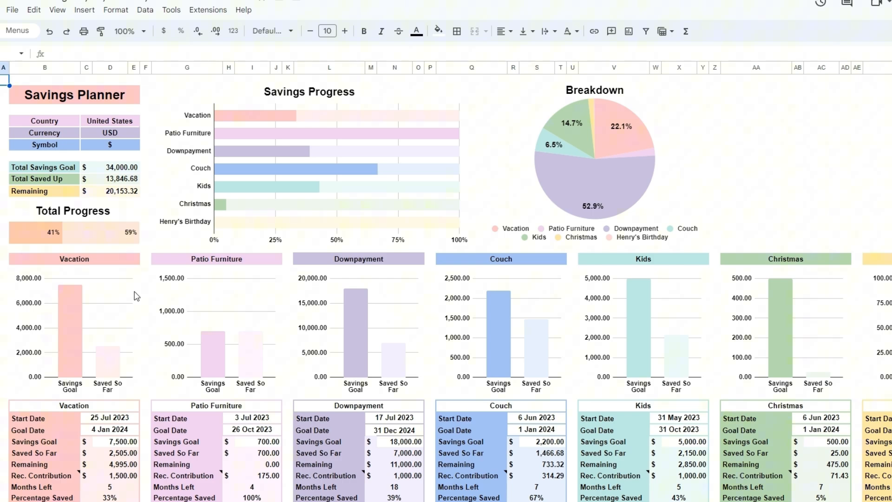
scroll("down", 3)
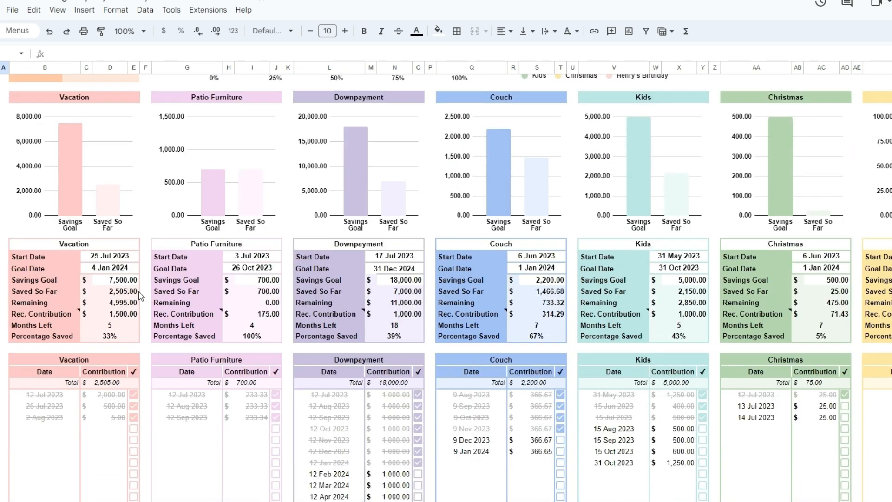
mouse_move(109, 262)
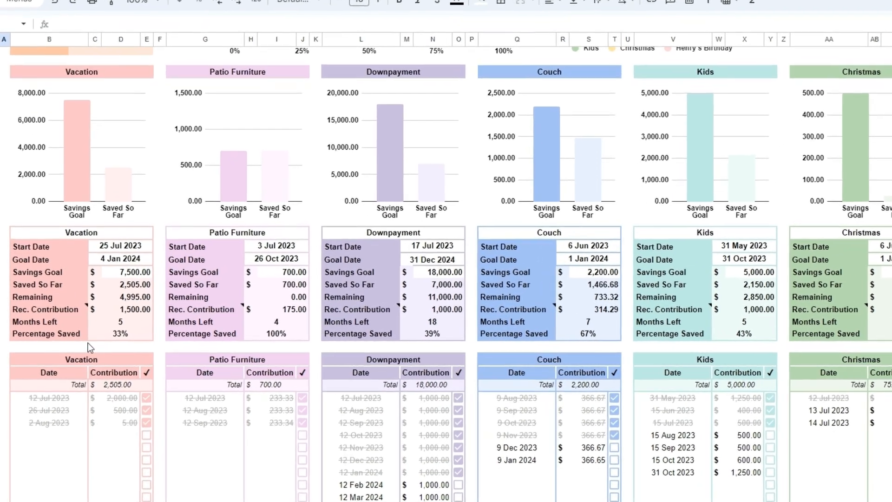
scroll("up", 3)
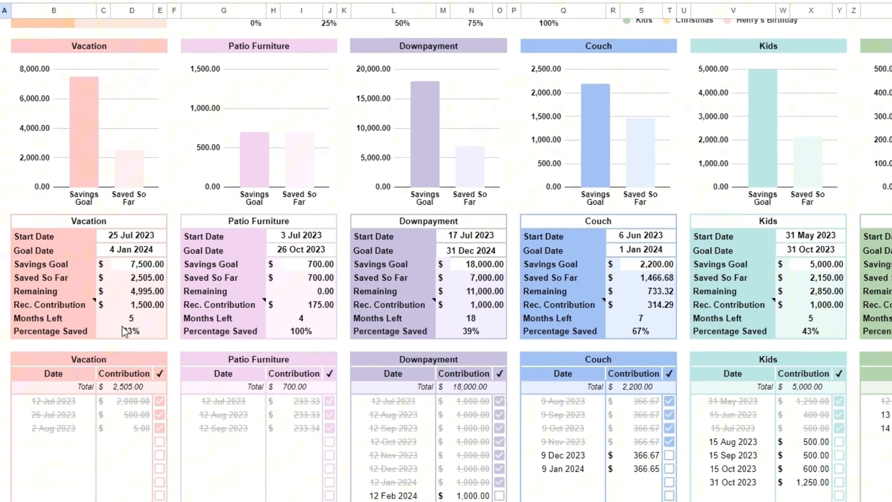
scroll("up", 3)
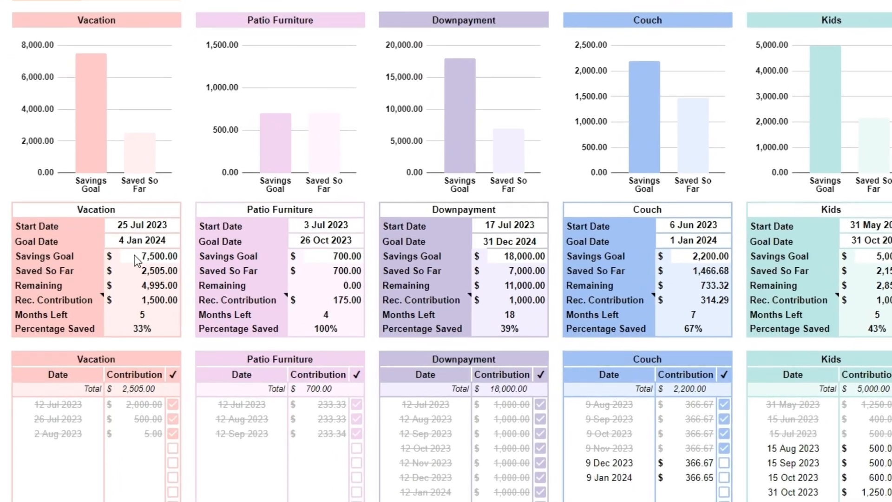
mouse_move(119, 276)
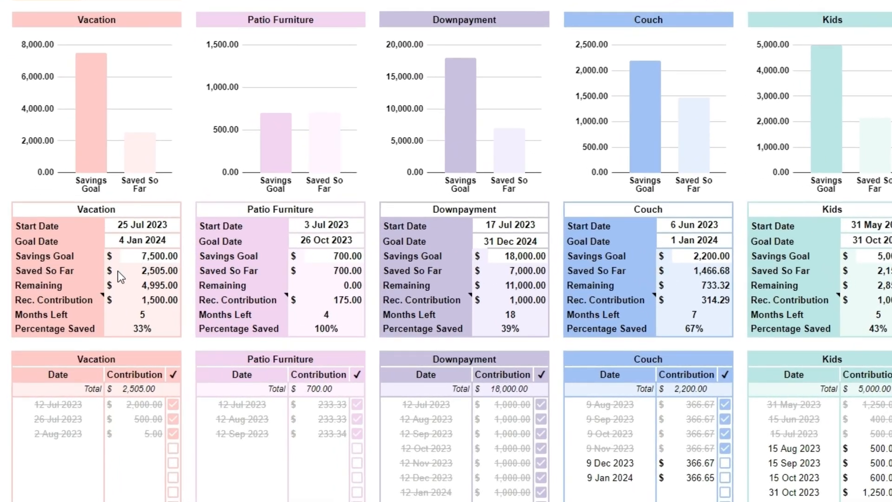
mouse_move(125, 301)
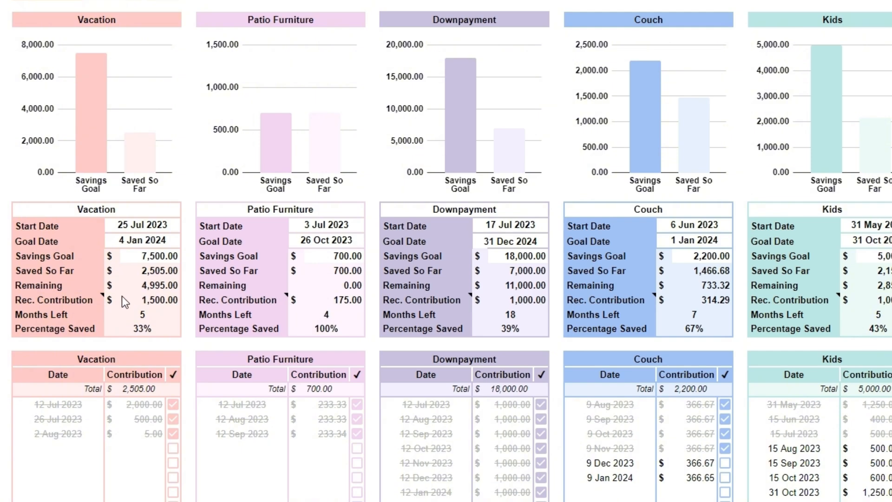
mouse_move(102, 471)
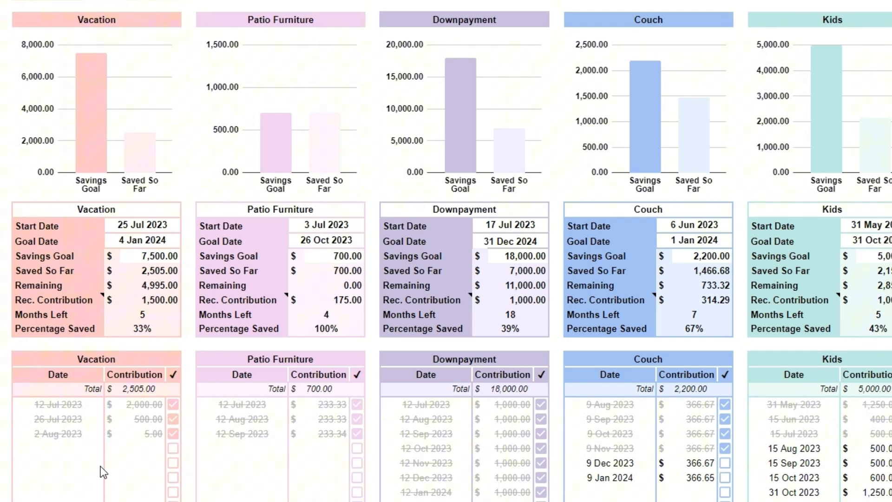
mouse_move(124, 459)
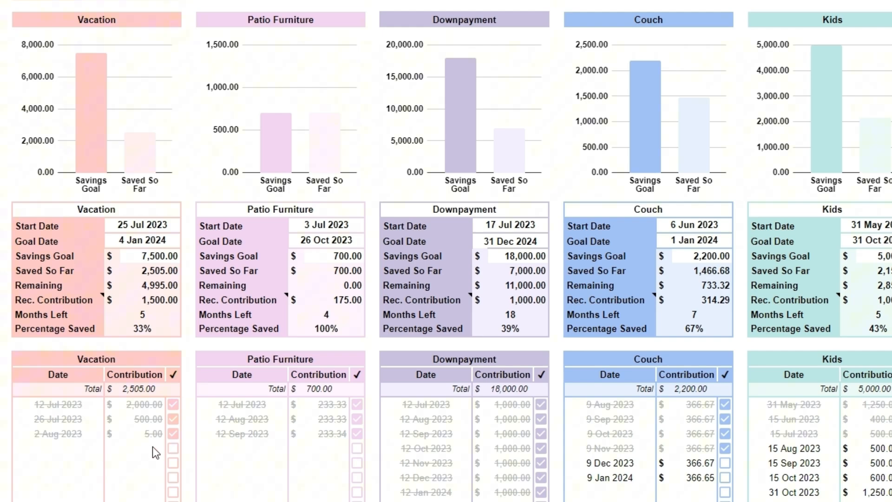
mouse_move(132, 458)
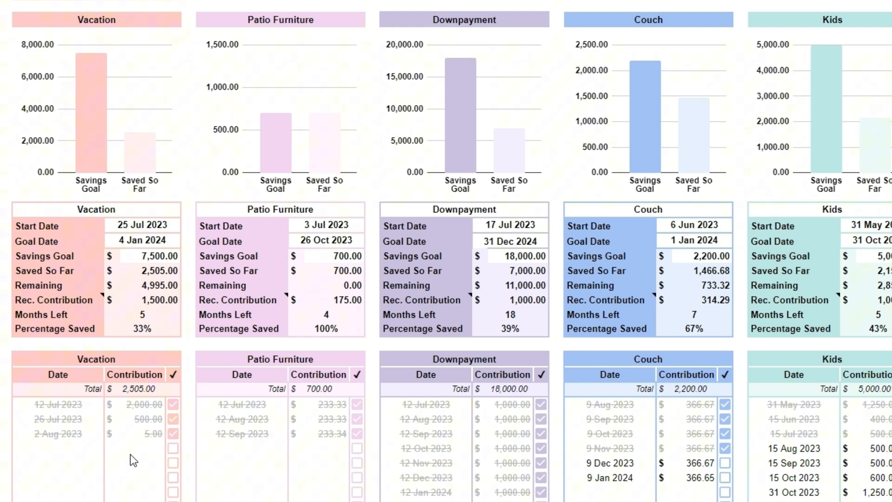
mouse_move(157, 446)
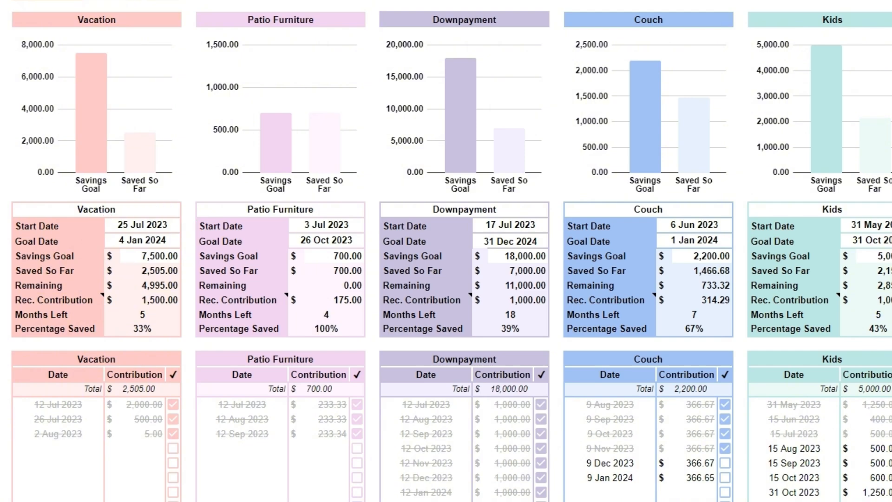
mouse_move(142, 459)
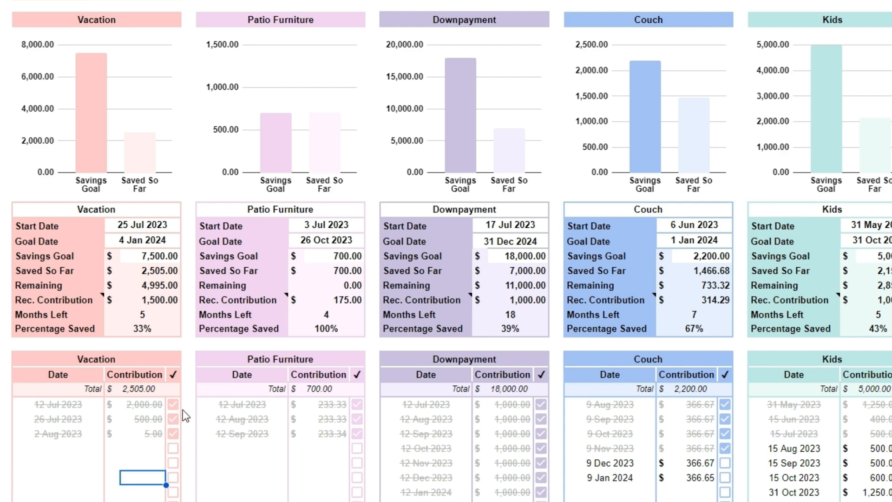
left_click(173, 433)
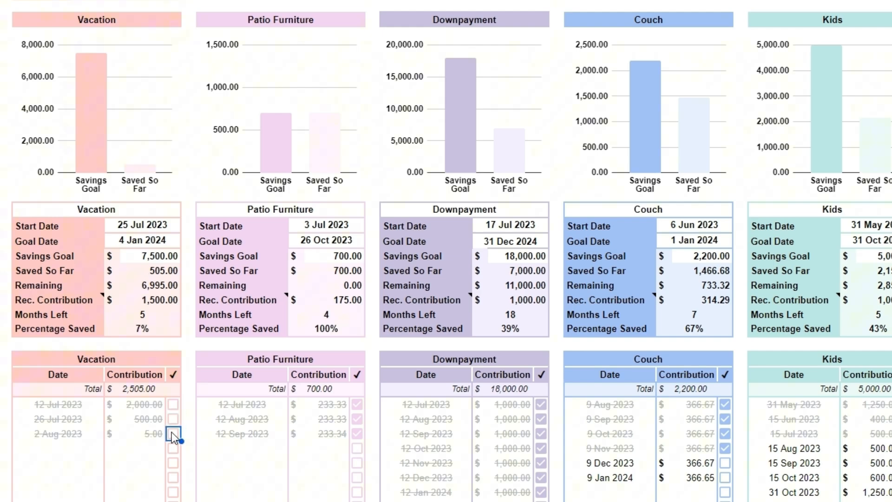
left_click(172, 435)
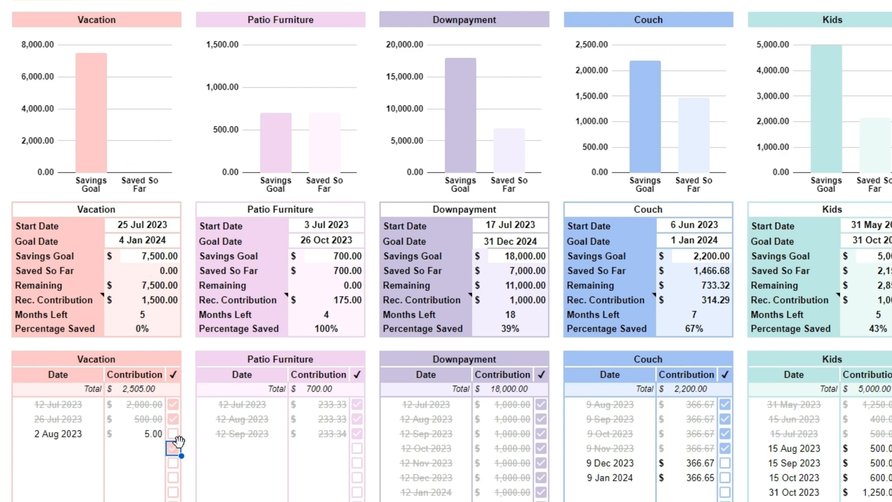
left_click(169, 436)
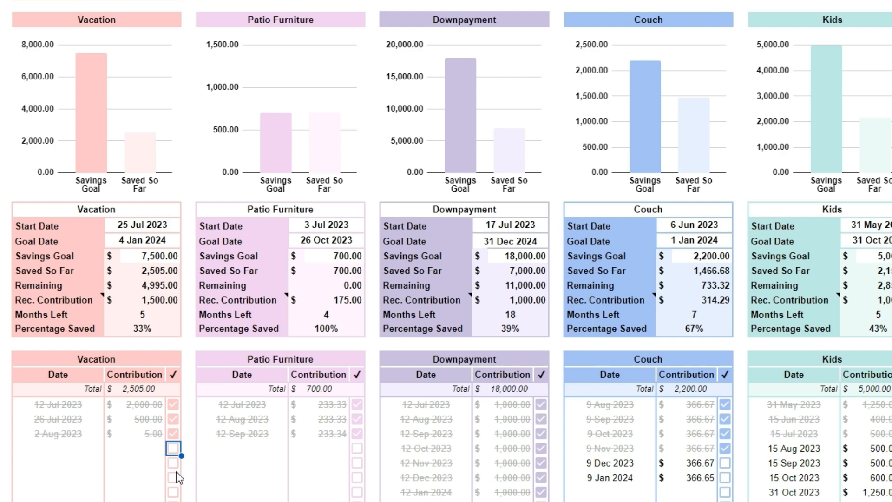
mouse_move(140, 471)
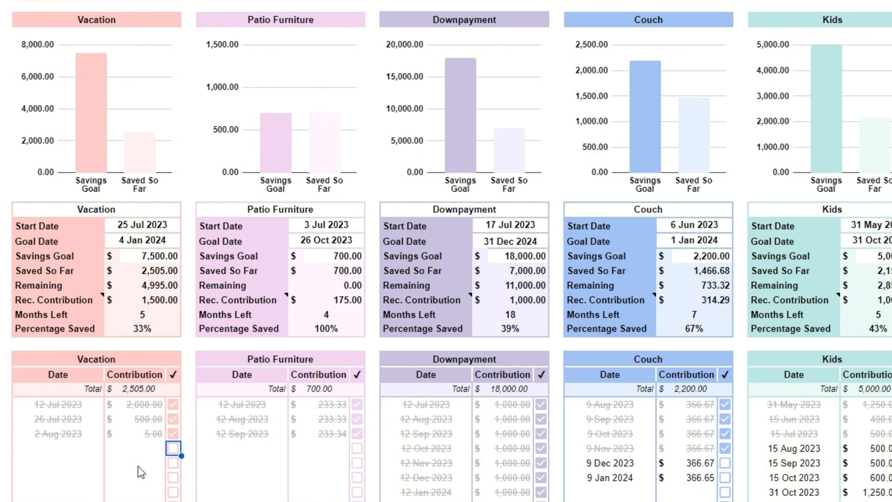
mouse_move(147, 469)
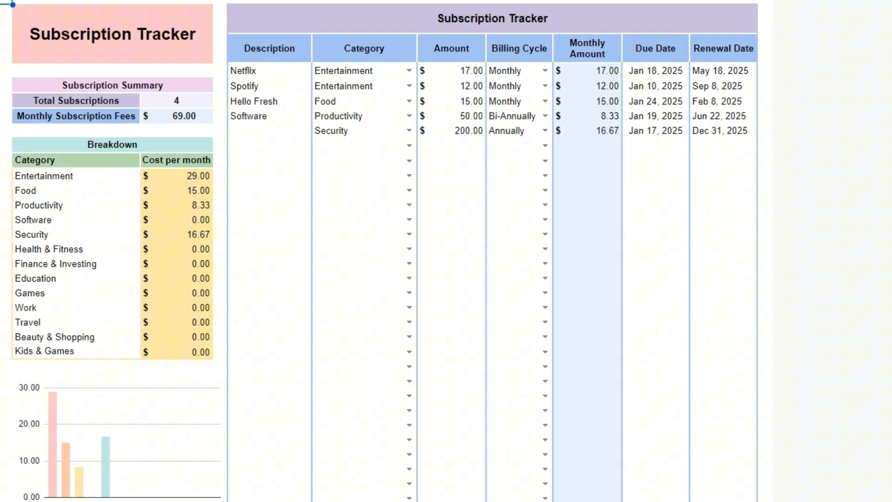
mouse_move(307, 332)
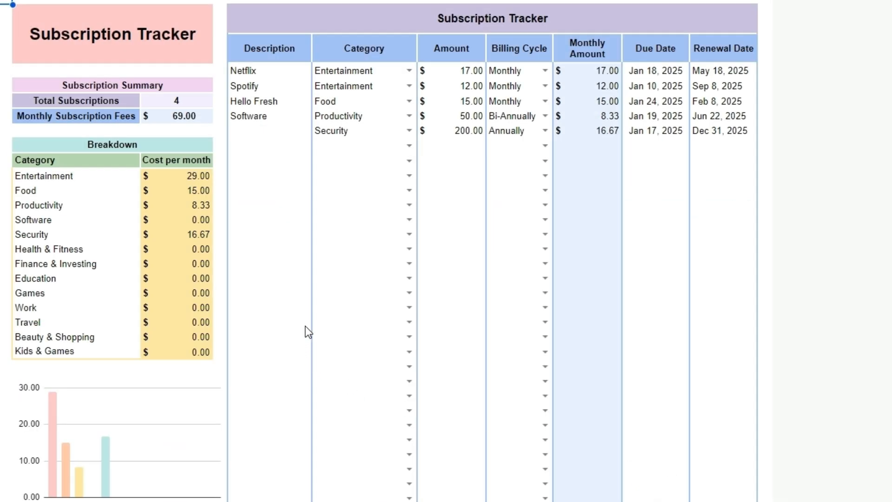
mouse_move(339, 403)
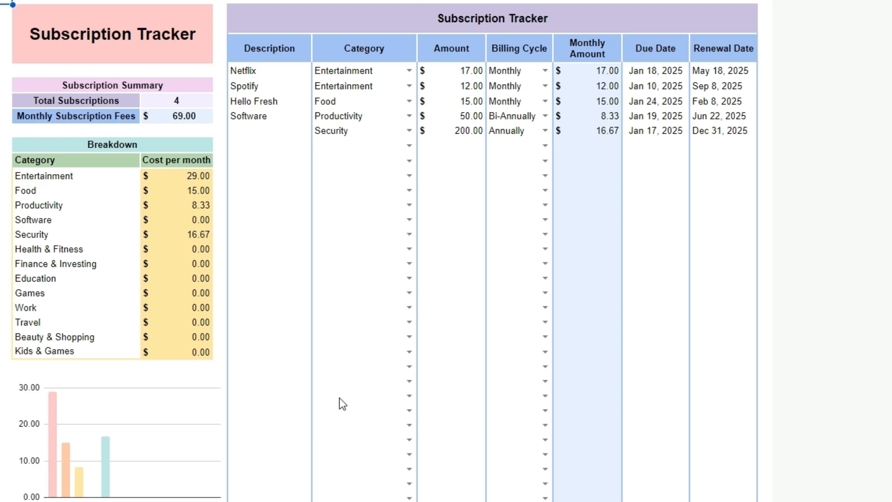
mouse_move(355, 383)
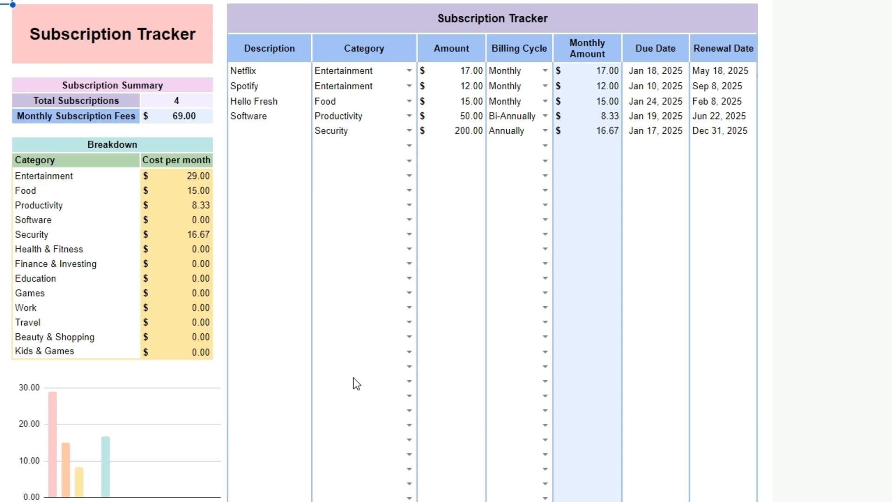
mouse_move(303, 362)
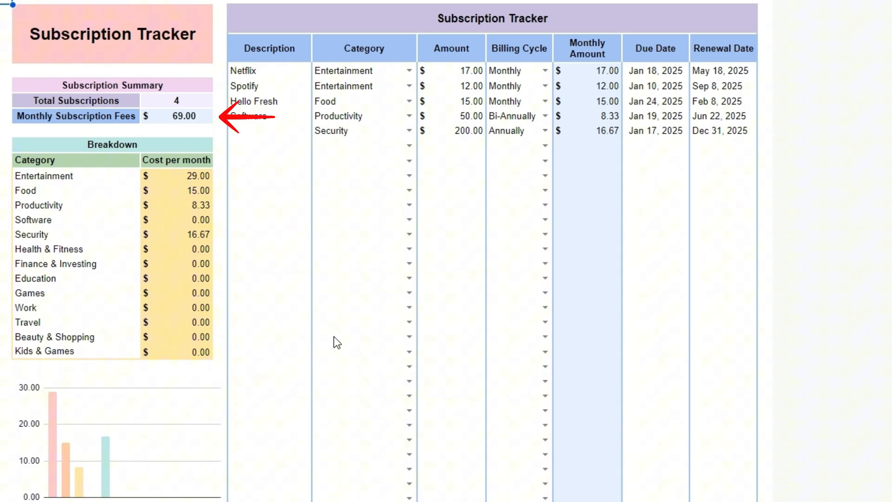
left_click(543, 70)
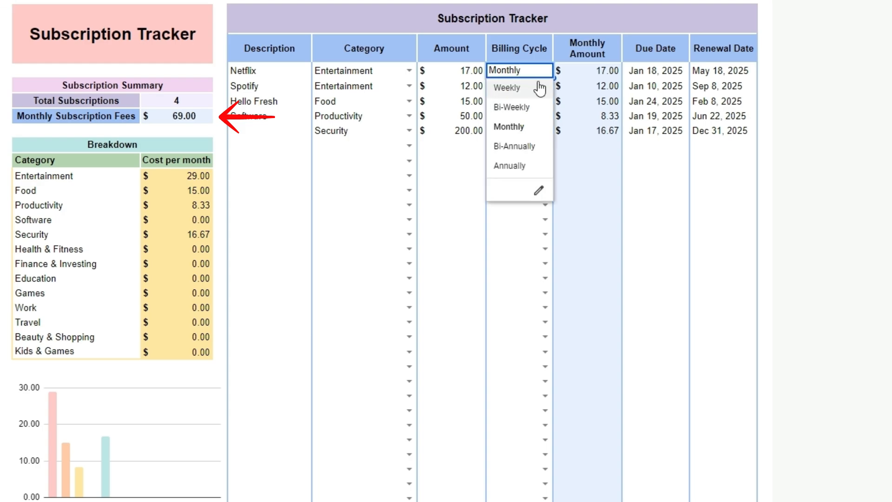
mouse_move(517, 166)
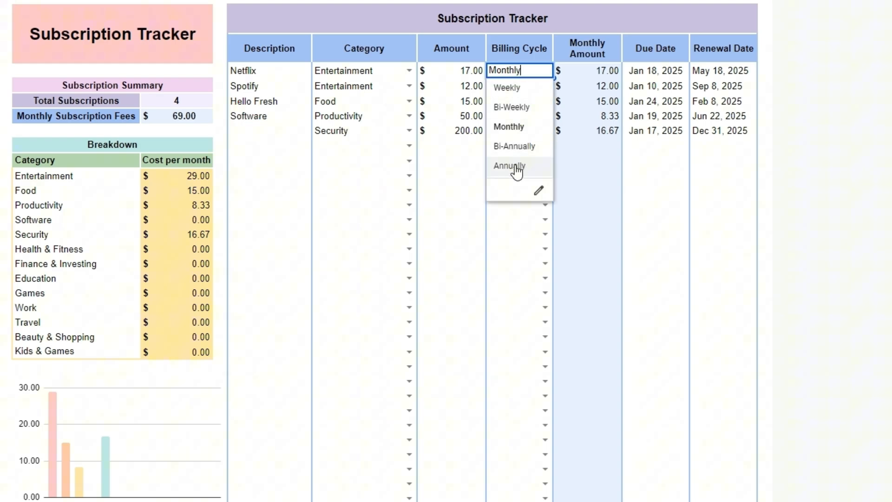
mouse_move(452, 172)
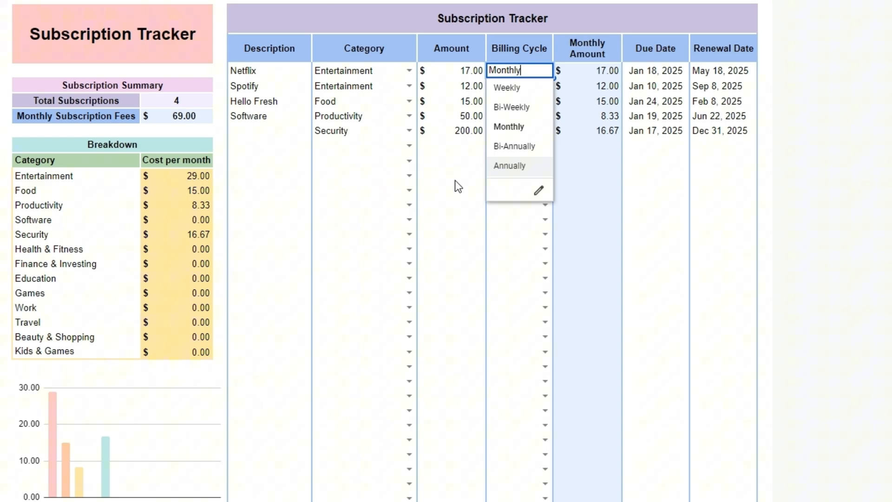
left_click(458, 175)
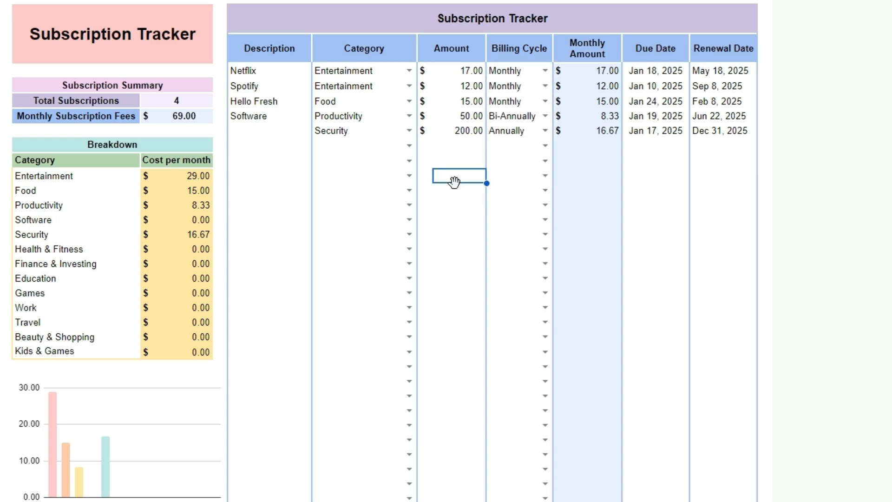
mouse_move(406, 62)
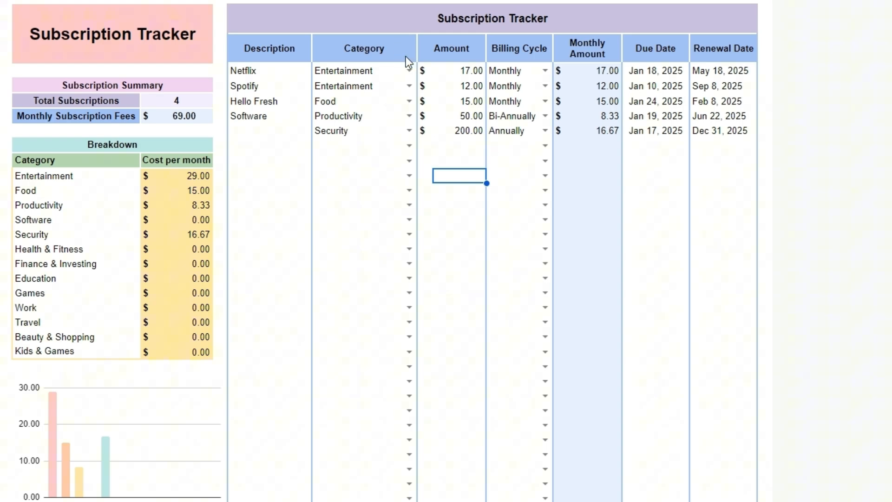
left_click(407, 71)
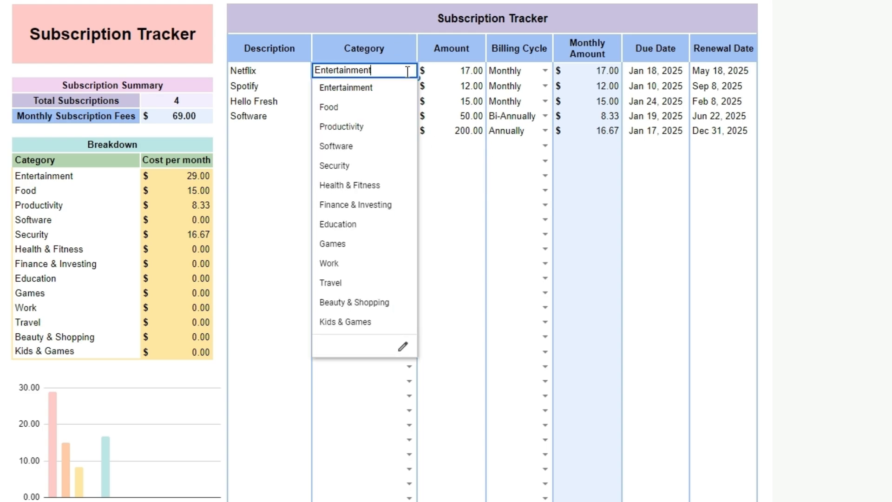
left_click(451, 71)
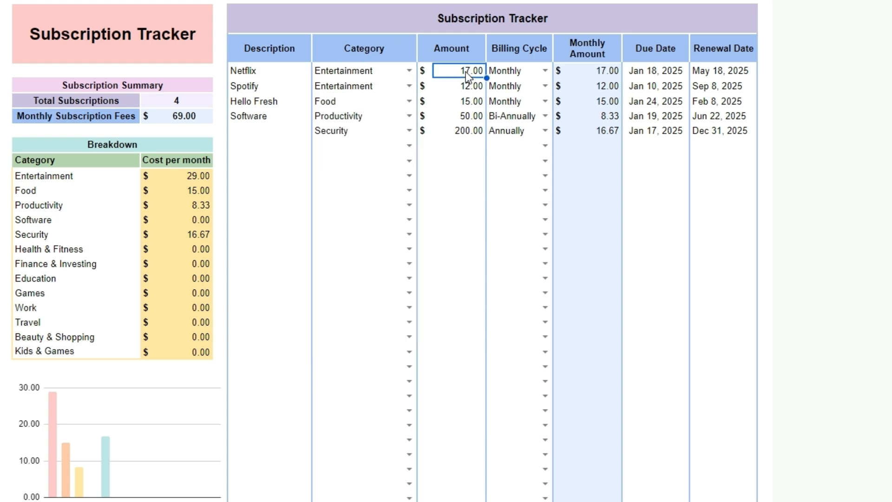
left_click(543, 71)
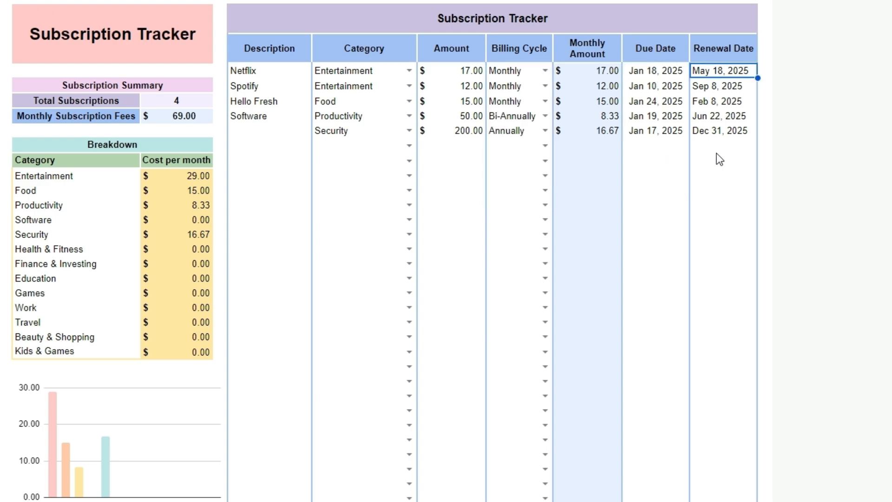
mouse_move(764, 463)
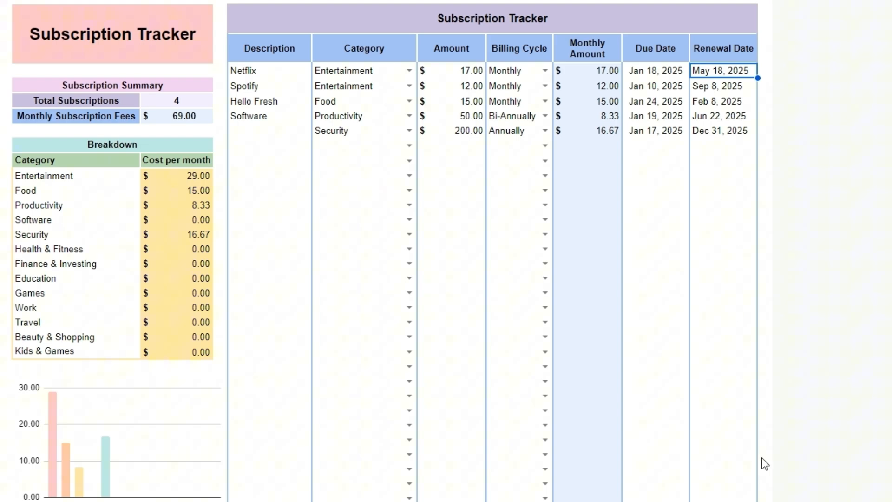
mouse_move(722, 404)
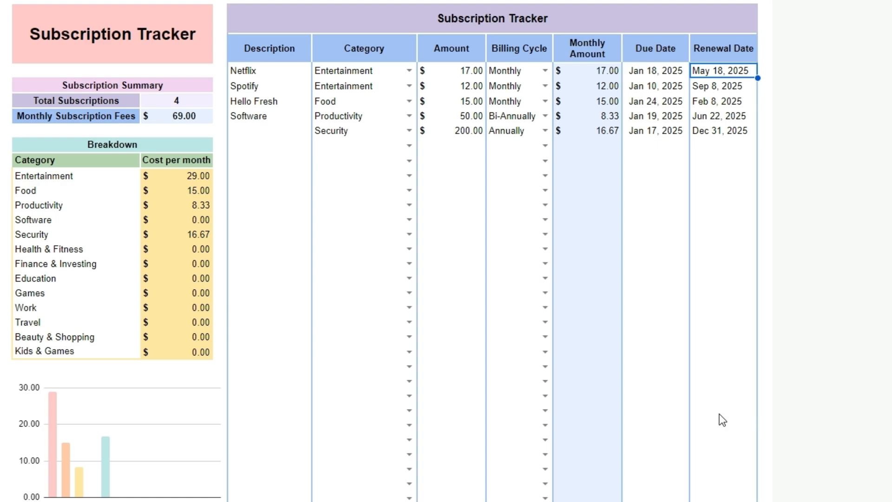
mouse_move(729, 397)
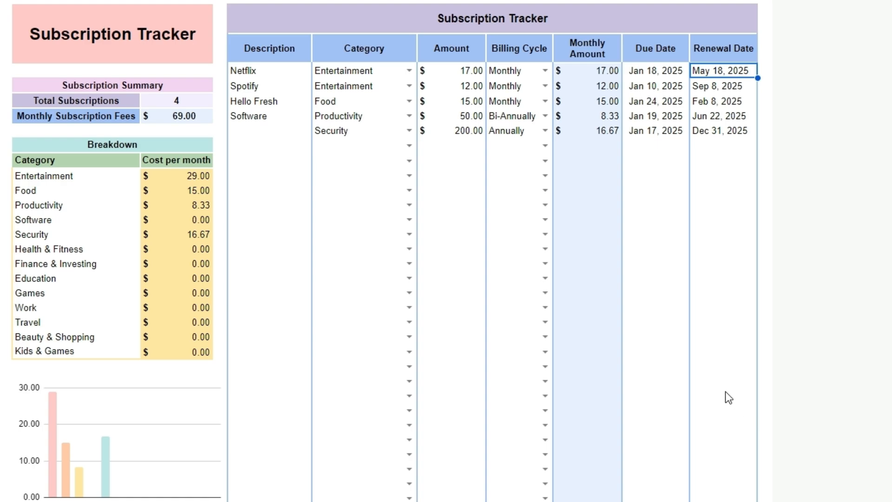
mouse_move(761, 406)
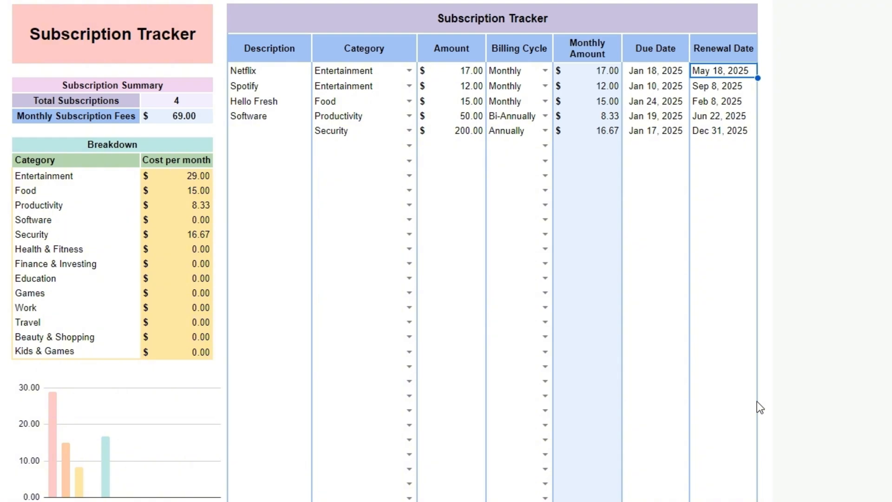